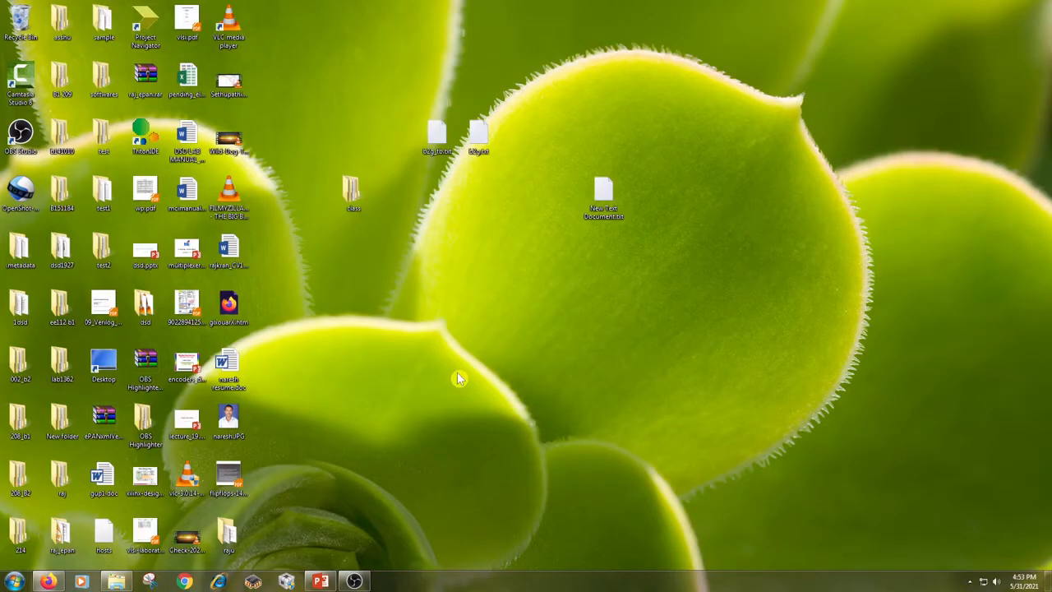
mouse_move(341, 368)
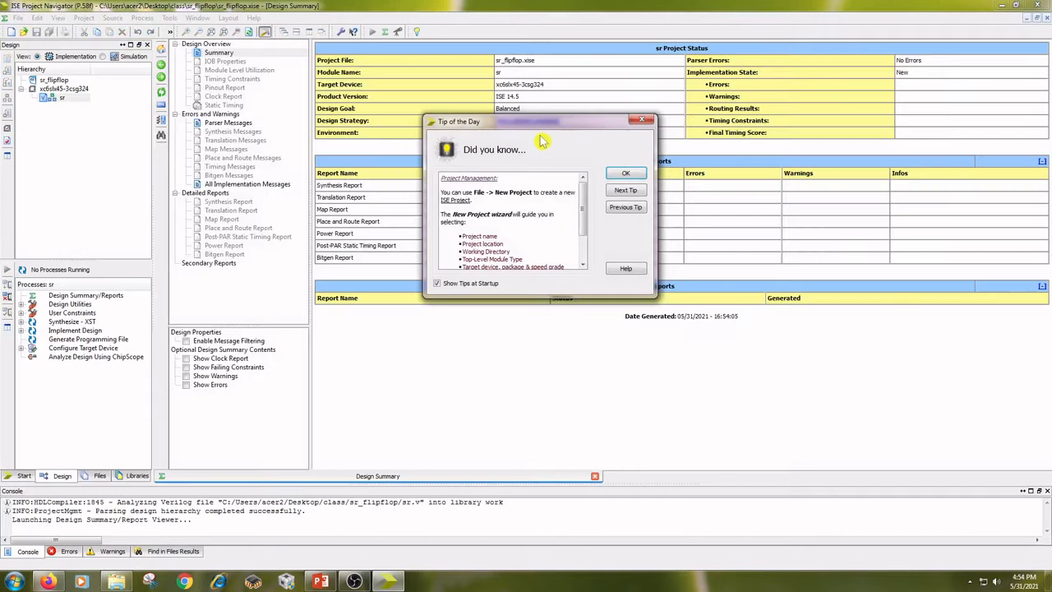
Dismiss the Tip of the Day and close the sr_flipflop project.
click(625, 173)
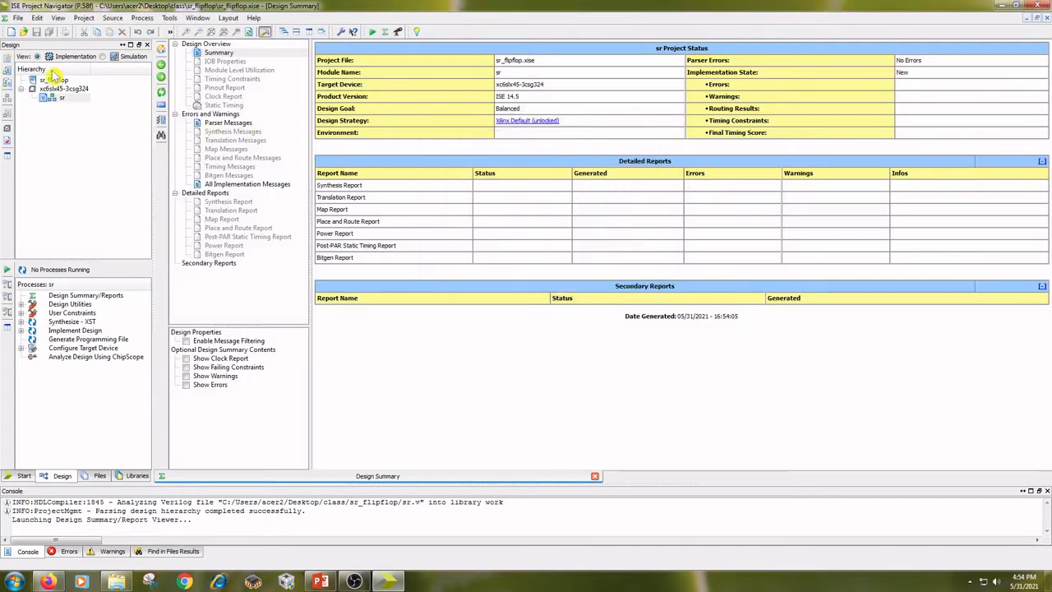
click(17, 17)
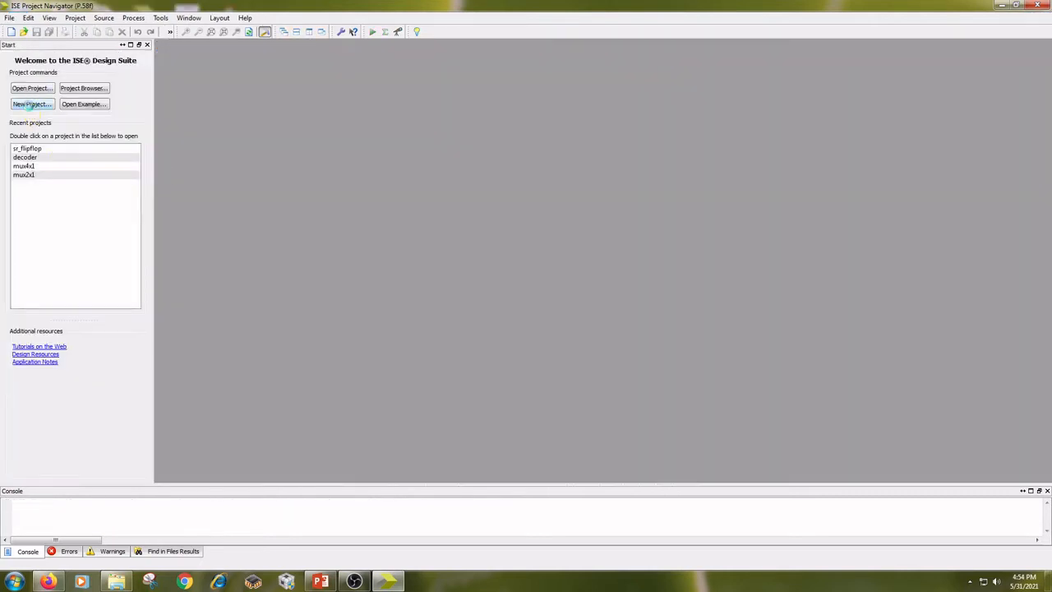
Create a new project named bin2gray in the default location and finish the wizard.
click(32, 104)
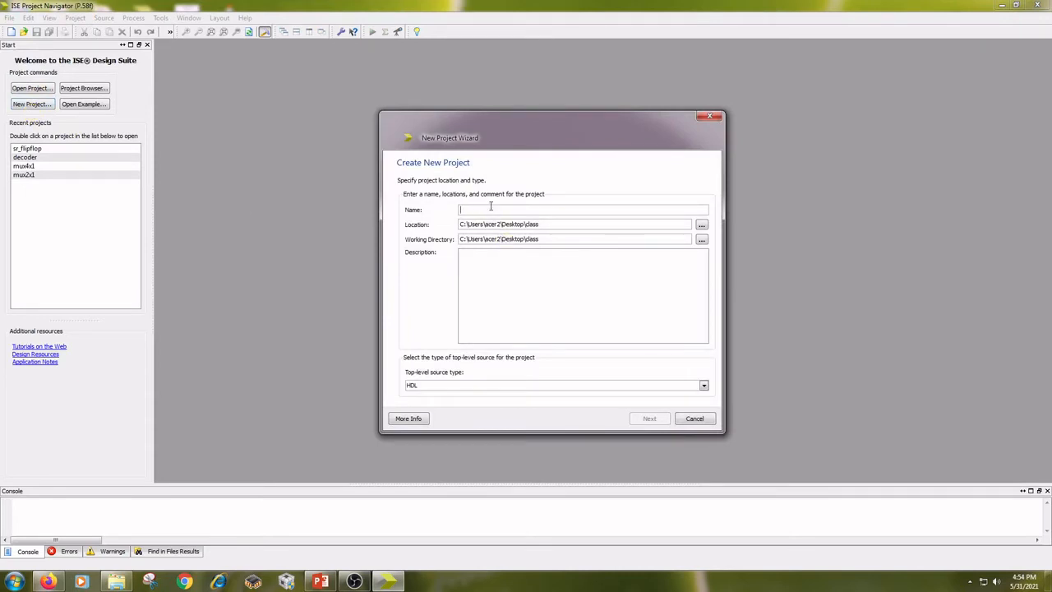
text(bin2)
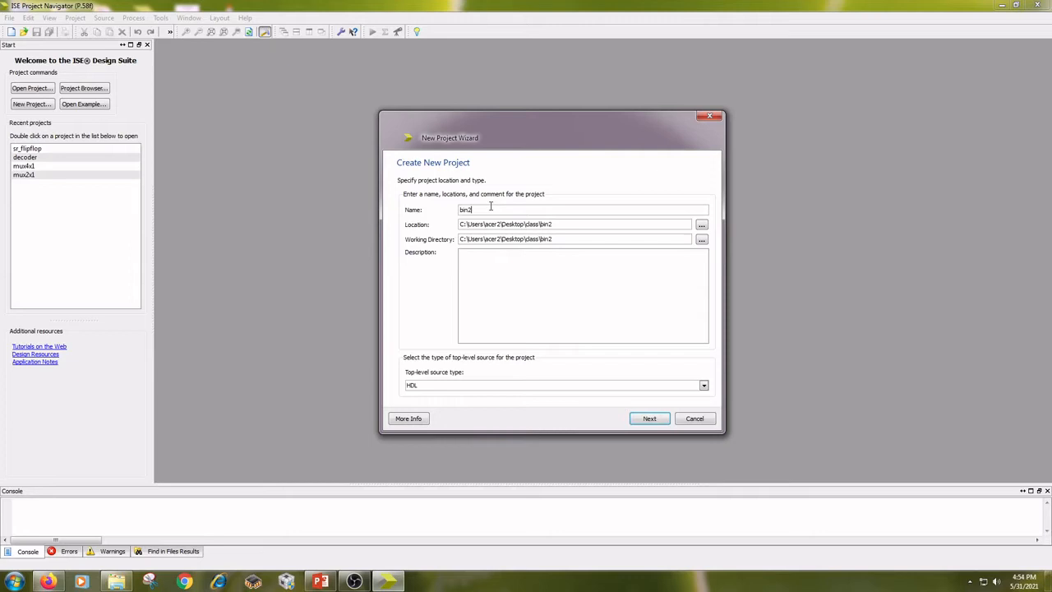
text(gra)
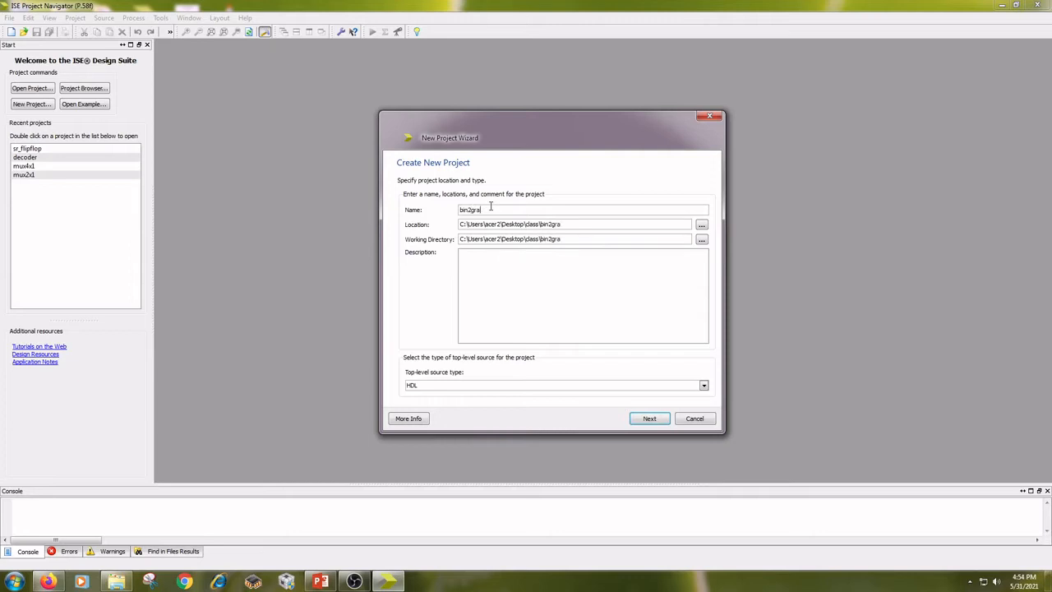
text(y)
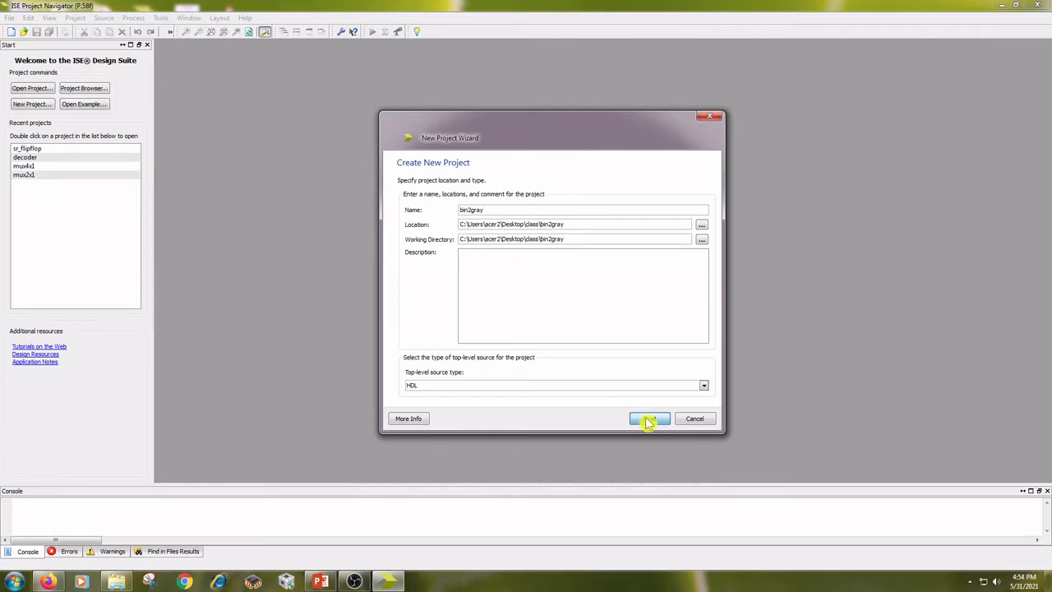
click(649, 418)
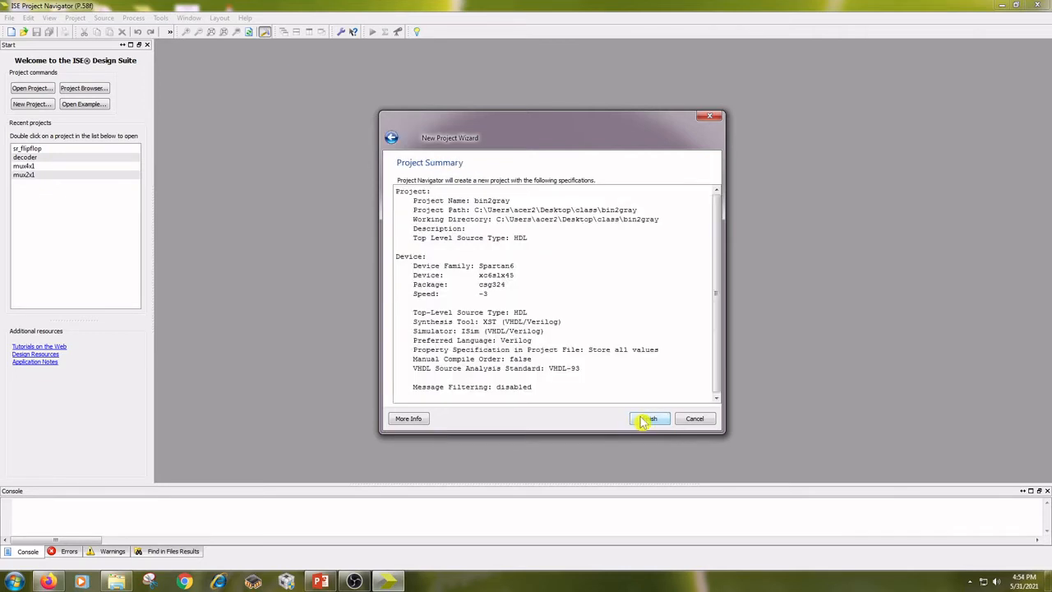
click(648, 418)
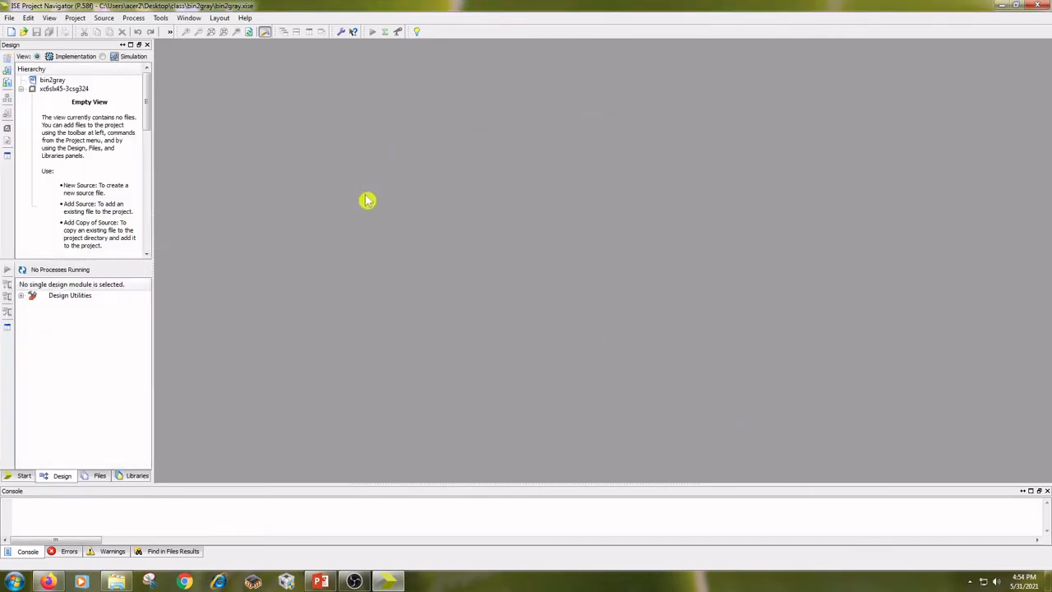
mouse_move(65, 103)
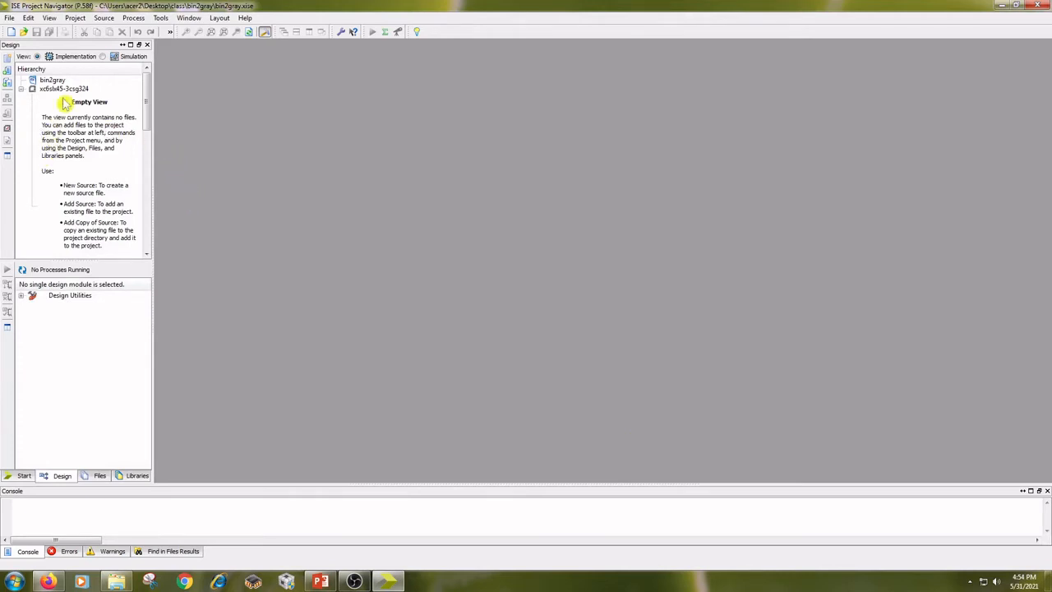
Add a new Verilog Module source named bin2gray, skipping port definitions.
right_click(64, 88)
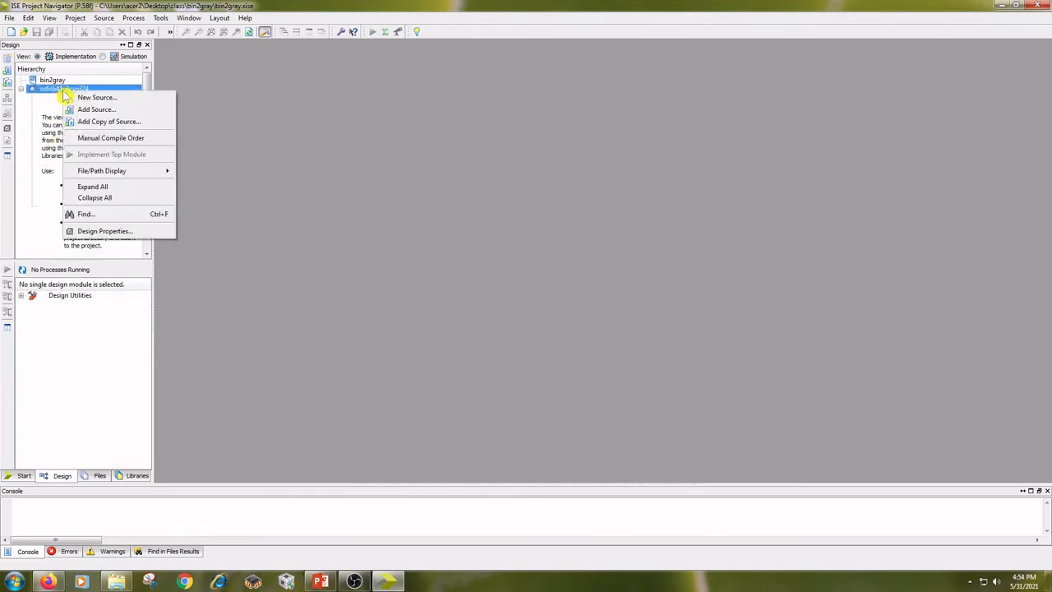
mouse_move(95, 98)
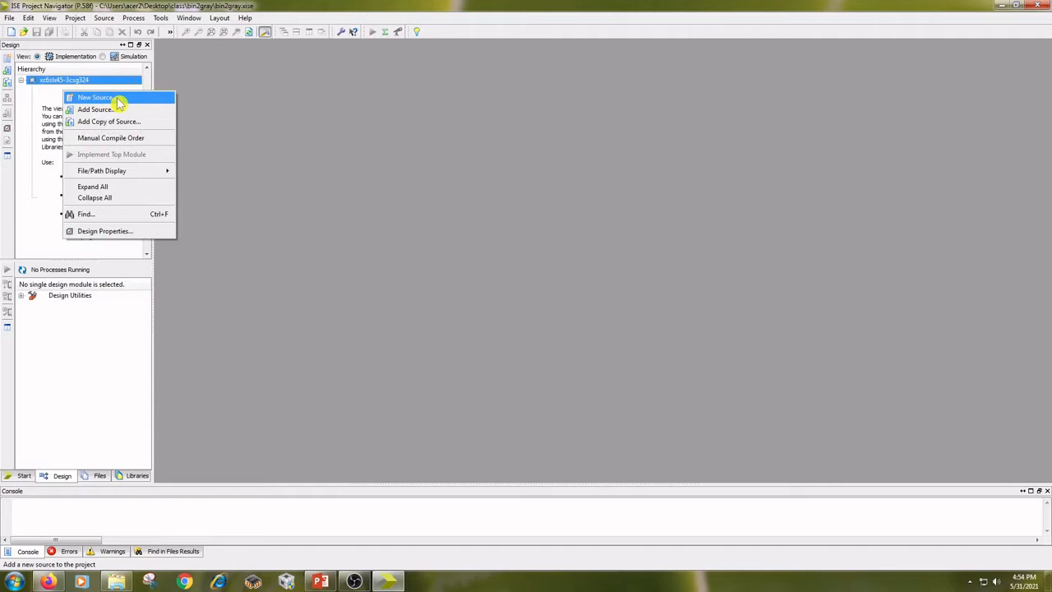
click(96, 97)
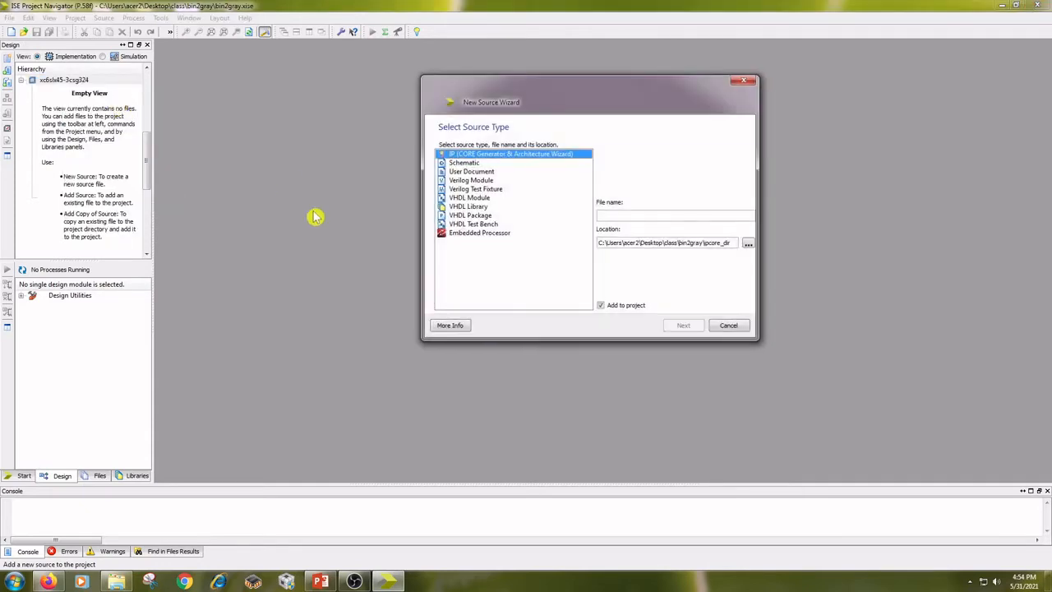
click(471, 180)
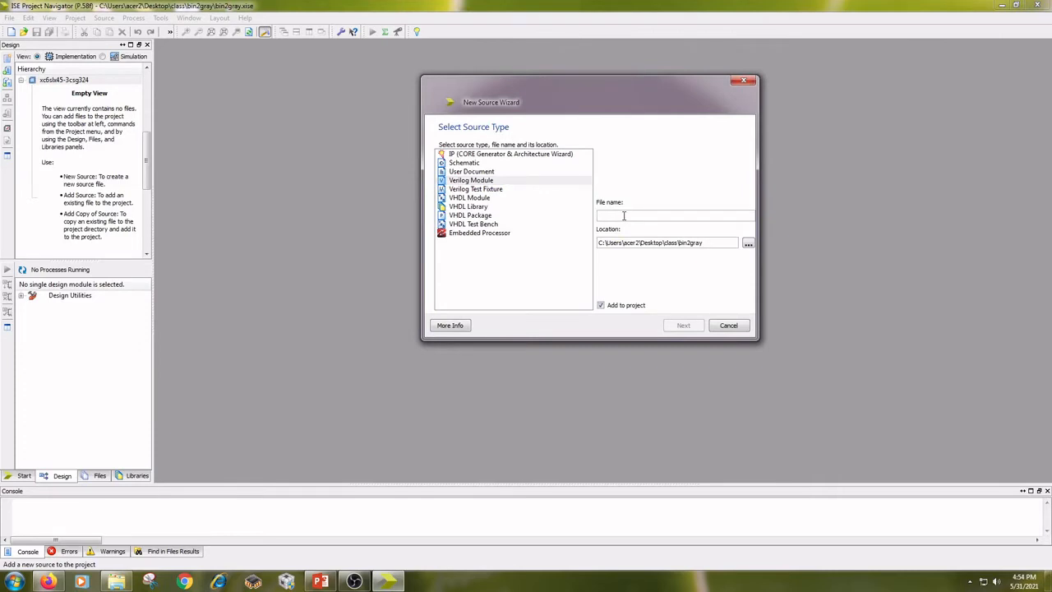
text(bin2)
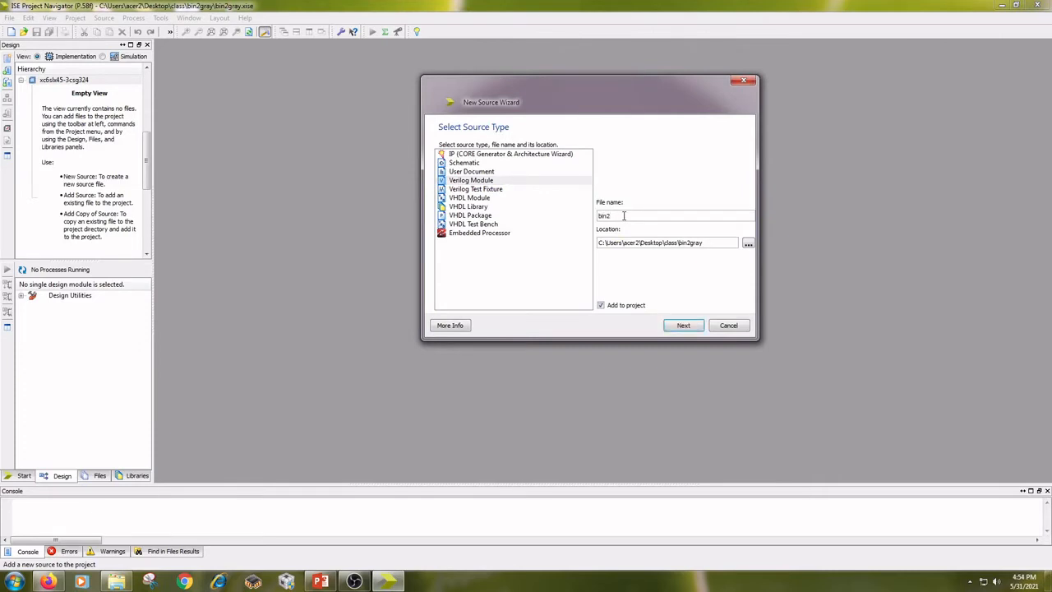
text(gray)
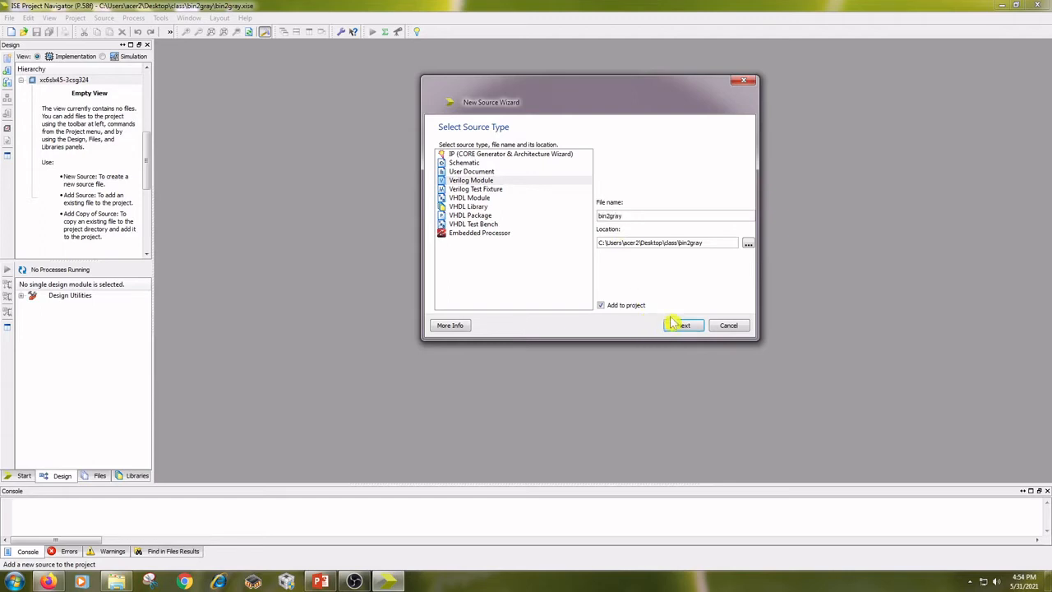
click(683, 325)
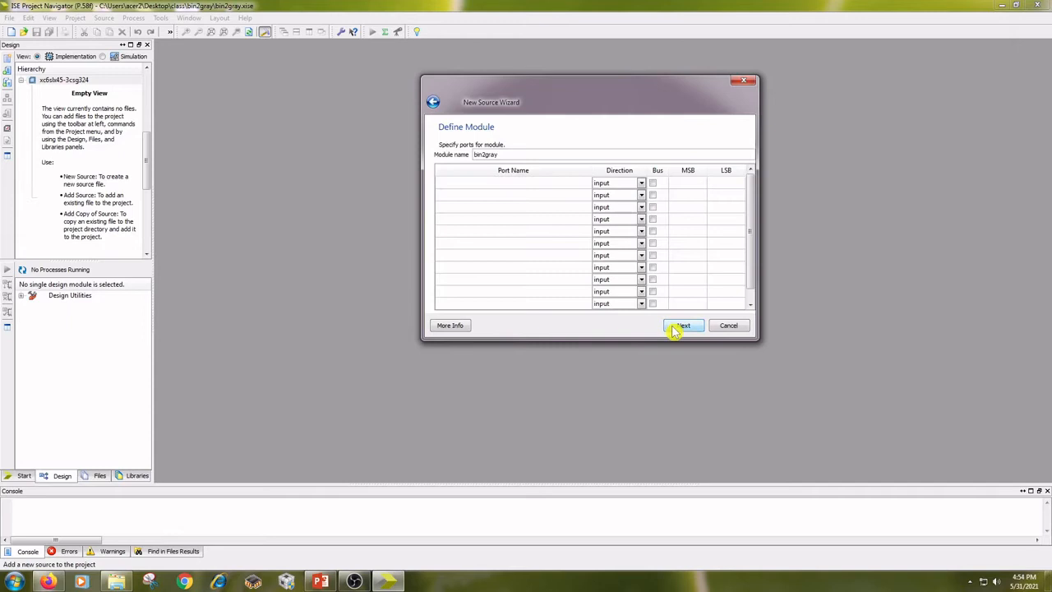
click(683, 324)
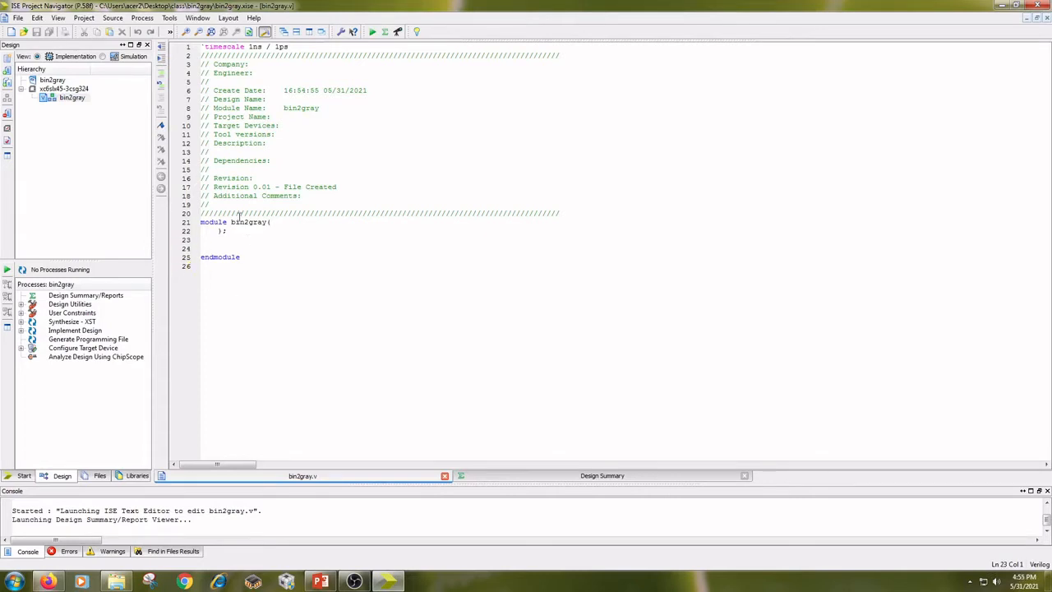
Paste the case-statement binary-to-Gray code with commented assign and xor versions into bin2gray.v.
key(ctrl+v)
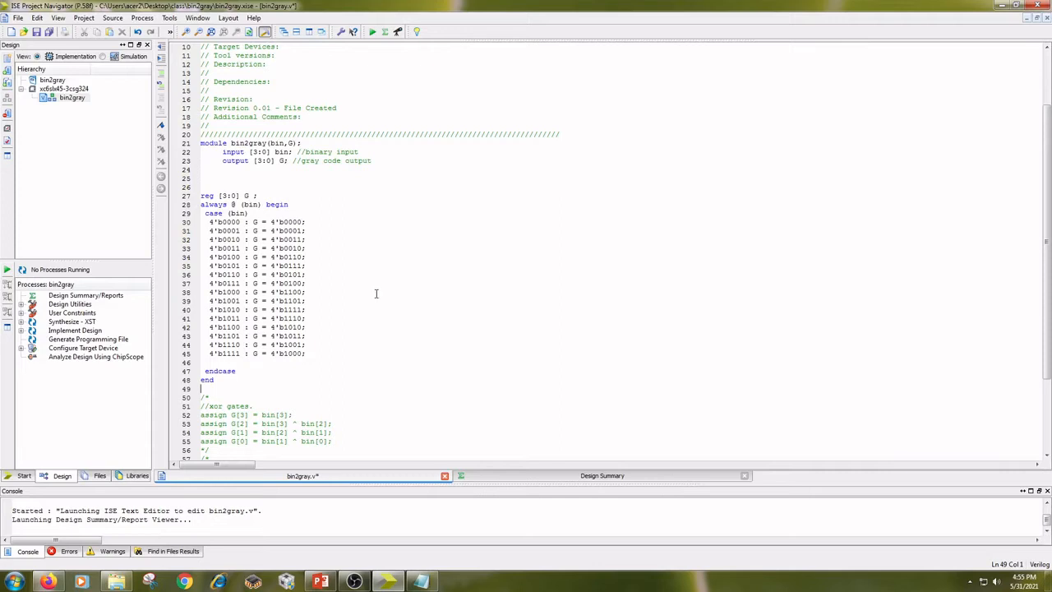
scroll(down, 3)
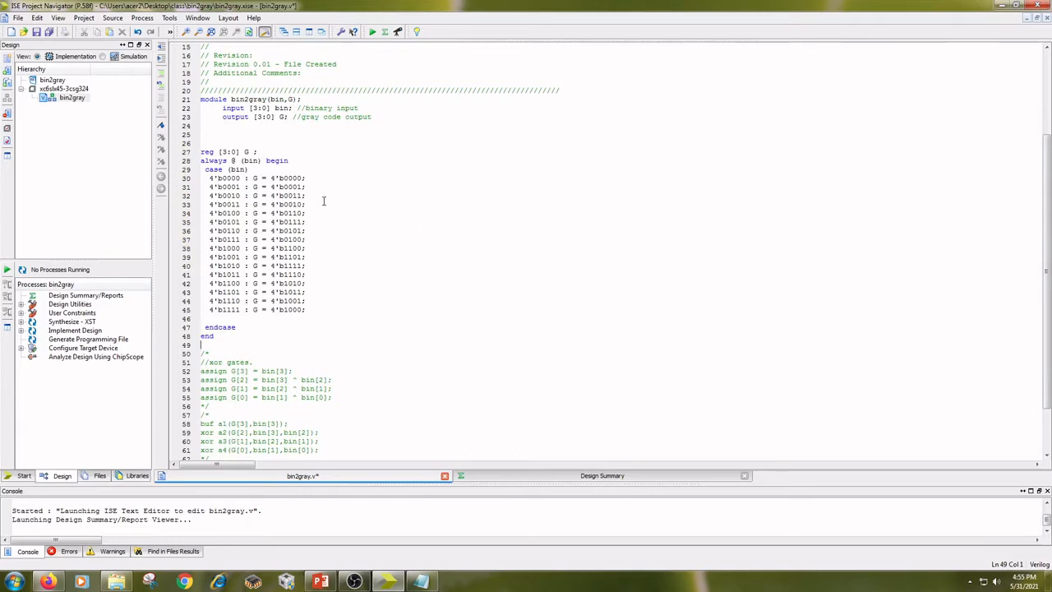
mouse_move(146, 116)
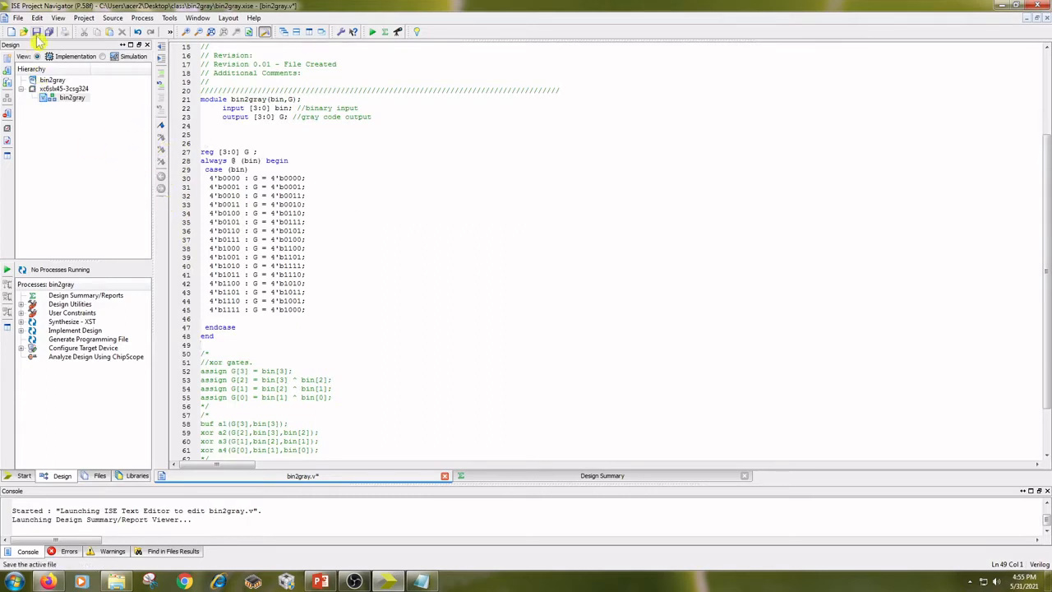
Save bin2gray.v and select the bin2gray module for synthesis.
click(37, 32)
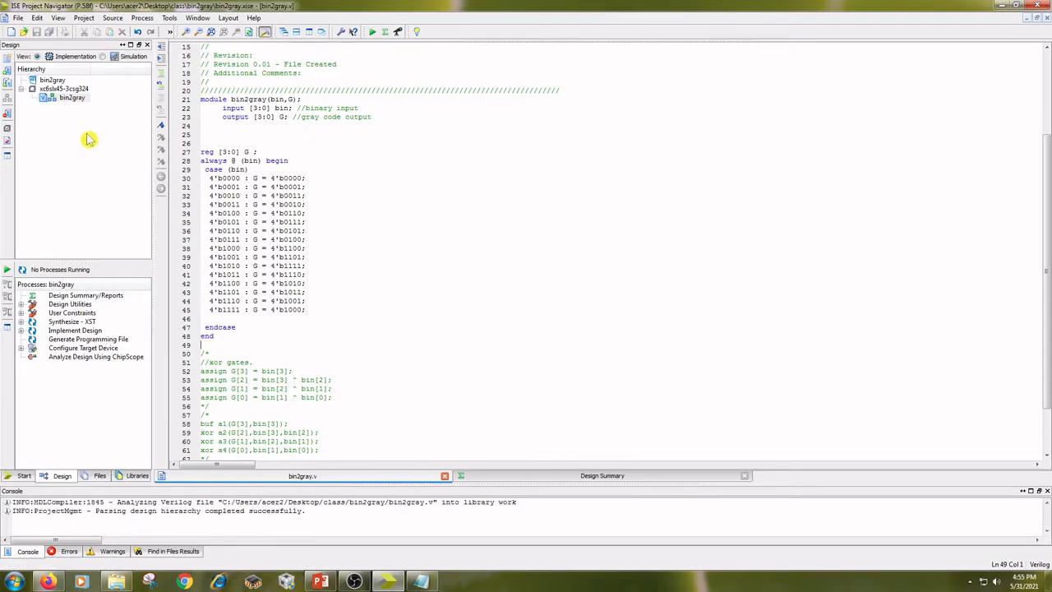
click(71, 97)
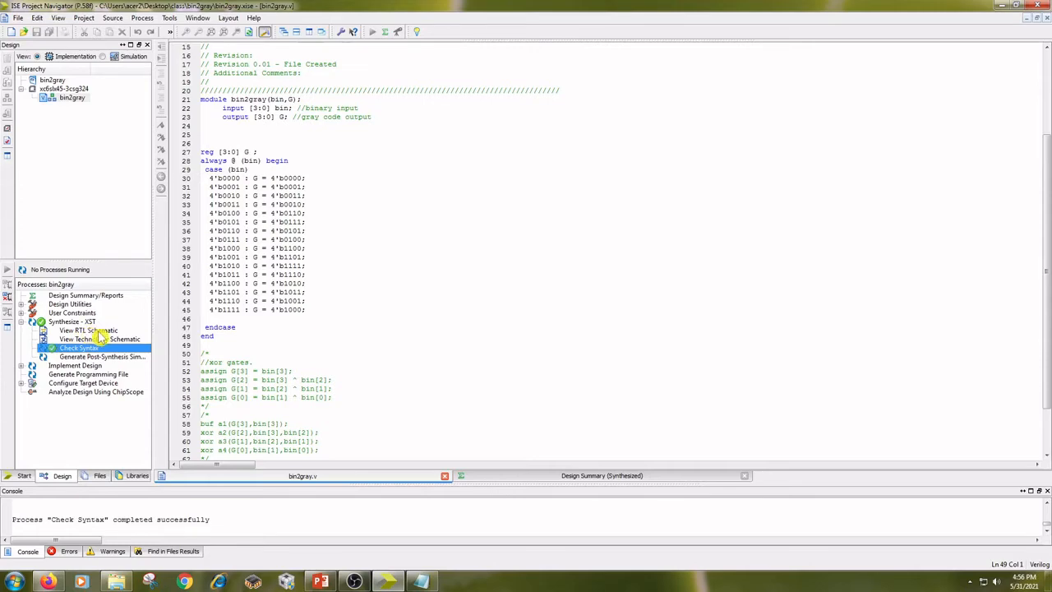
Open the bin2gray technology schematic showing input buffers, LUT2 blocks and output buffers.
double_click(88, 330)
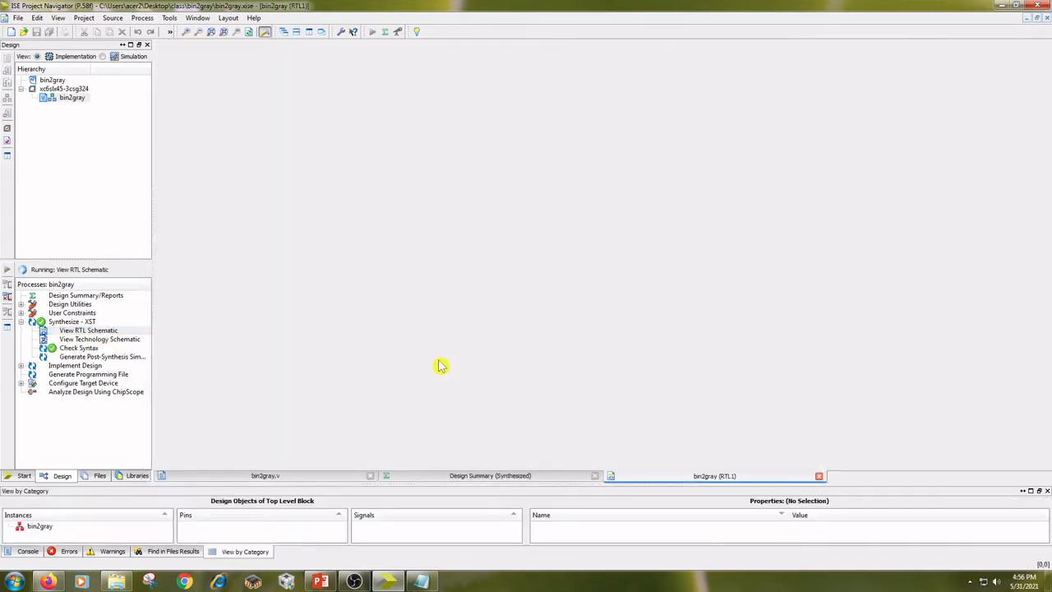
double_click(88, 330)
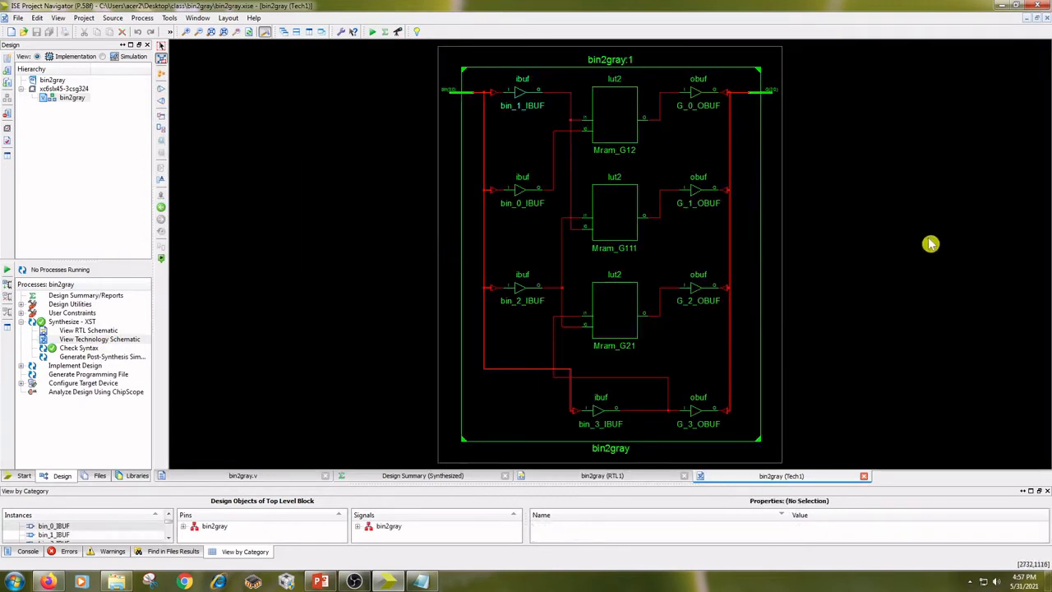
mouse_move(608, 59)
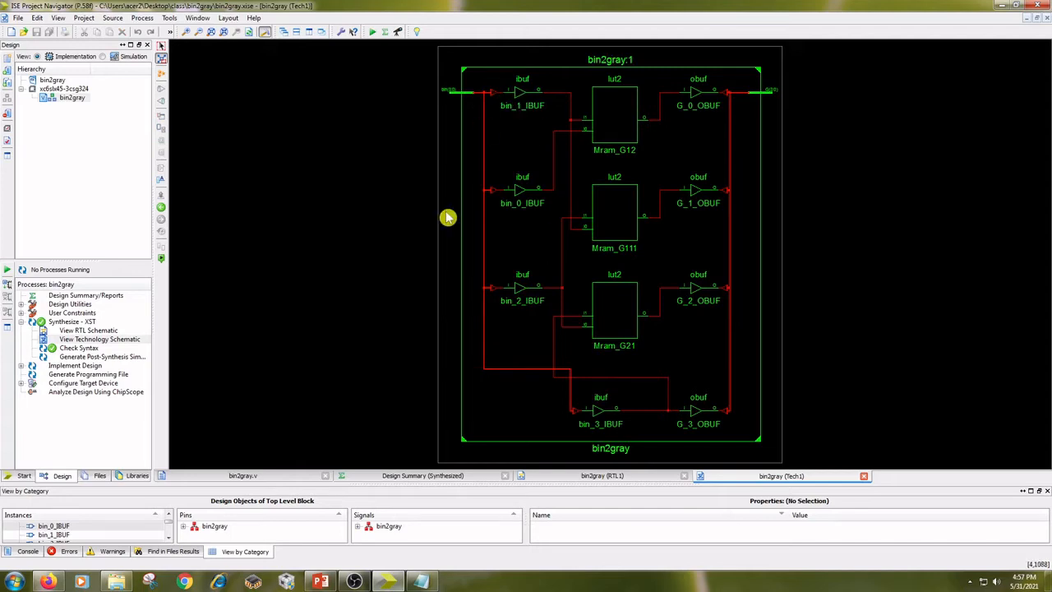
mouse_move(738, 341)
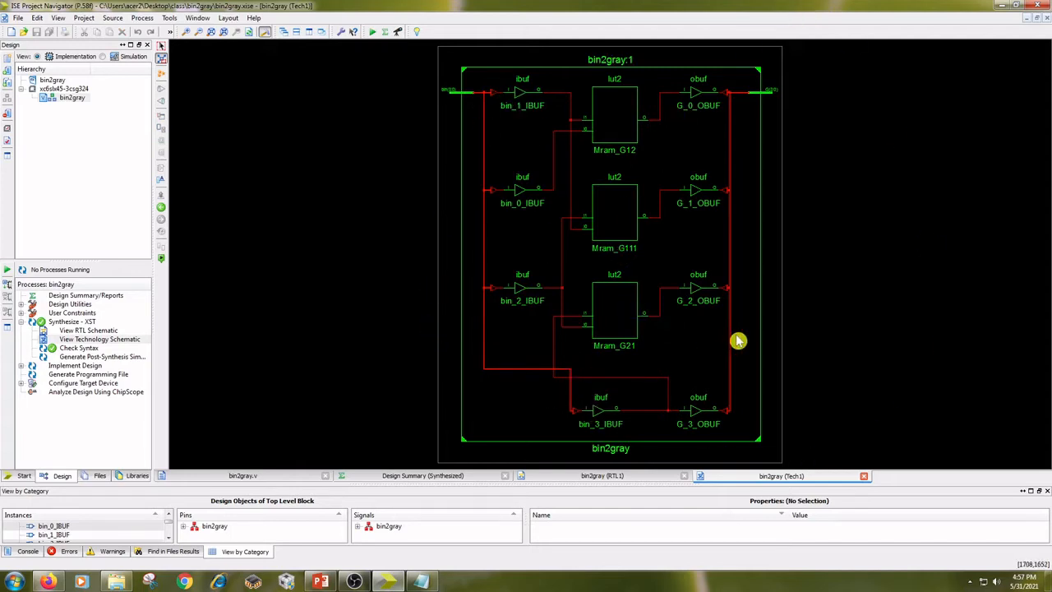
mouse_move(255, 395)
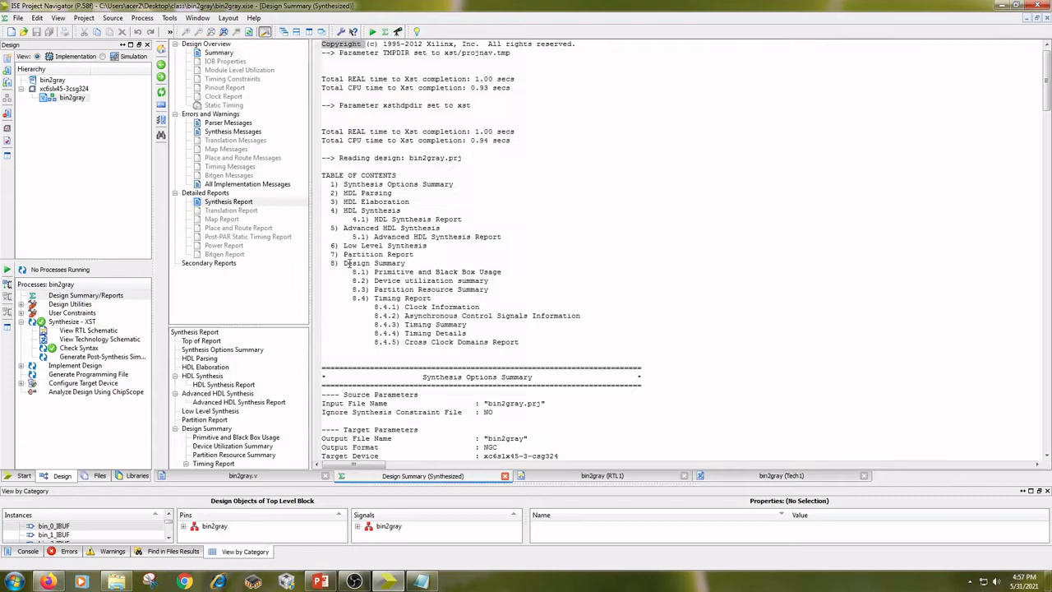
scroll(down, 3)
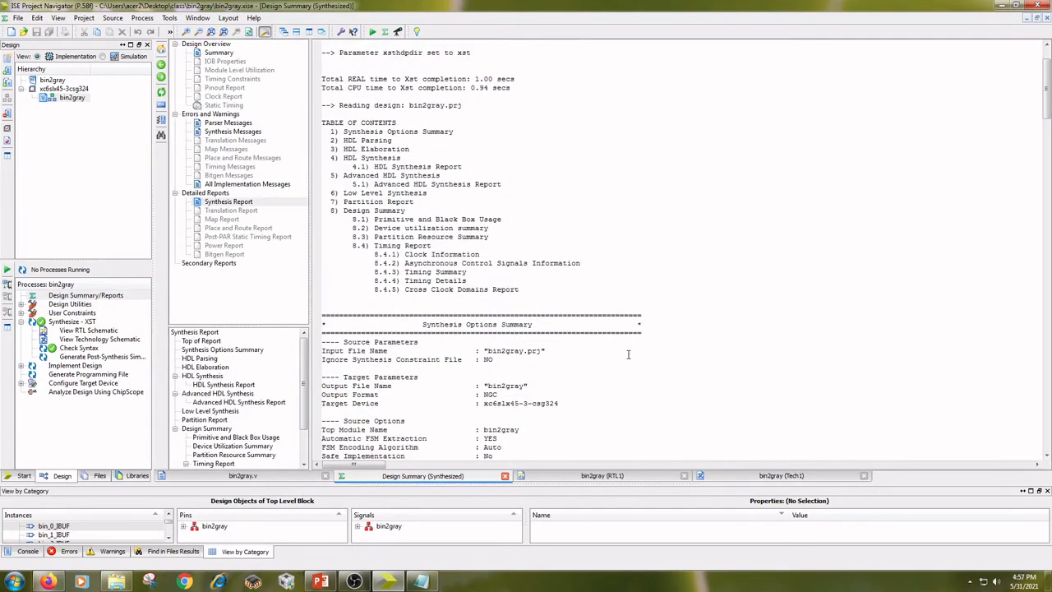
scroll(down, 3)
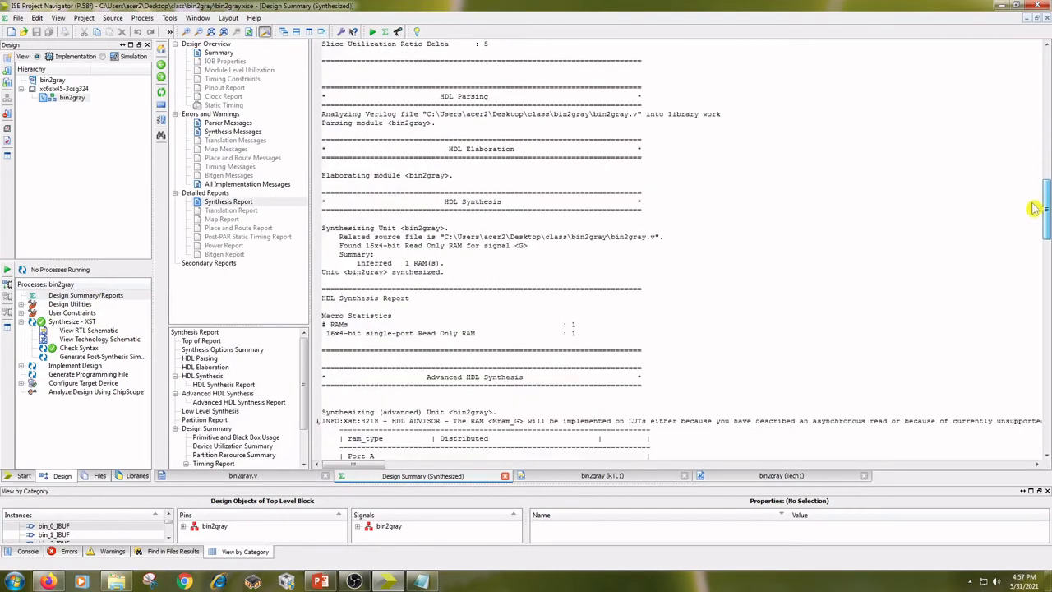
scroll(down, 3)
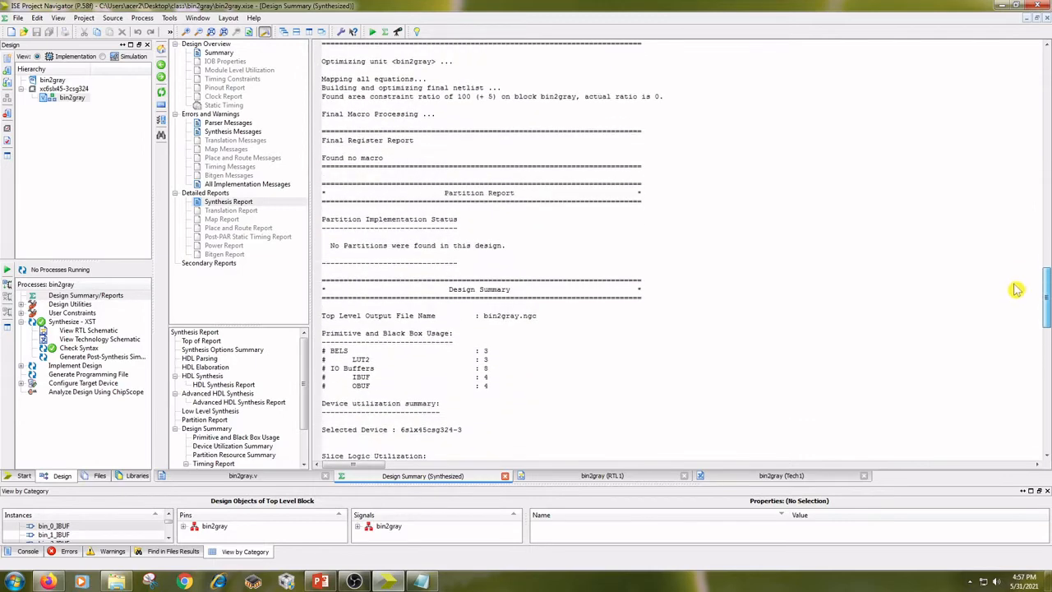
scroll(down, 3)
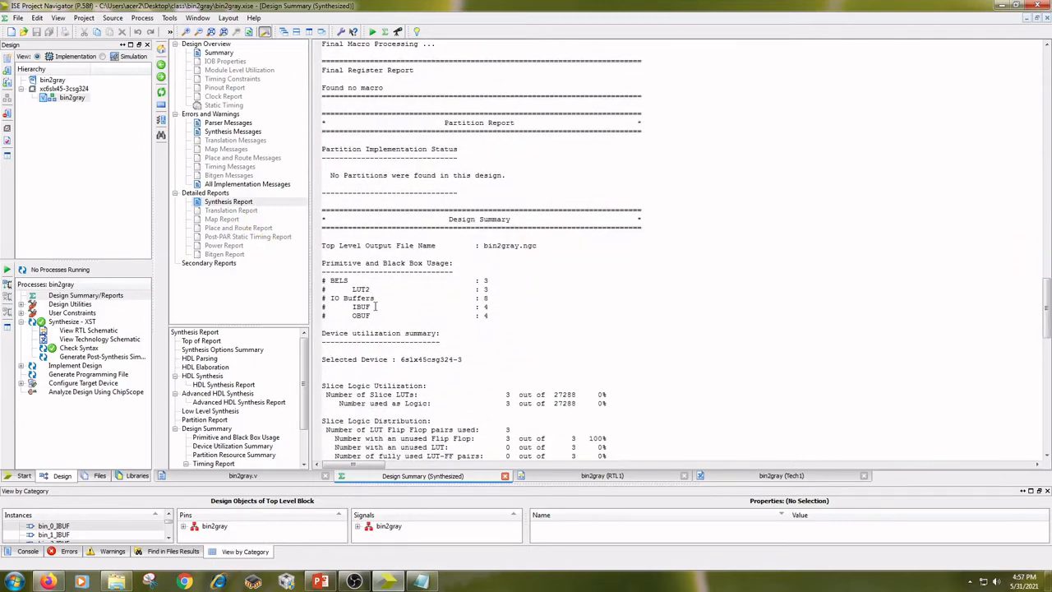
mouse_move(528, 306)
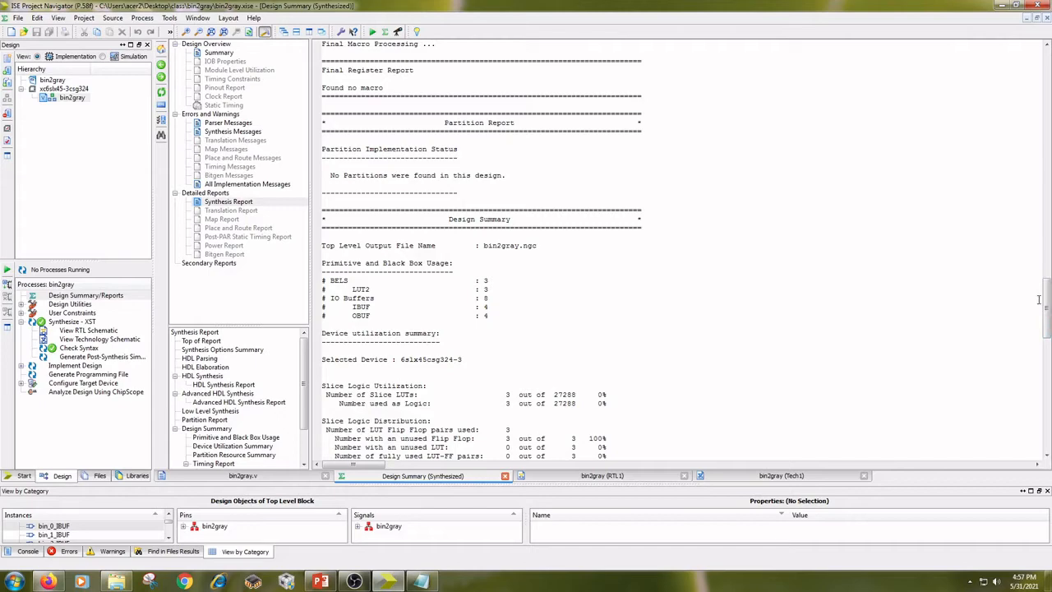
scroll(down, 3)
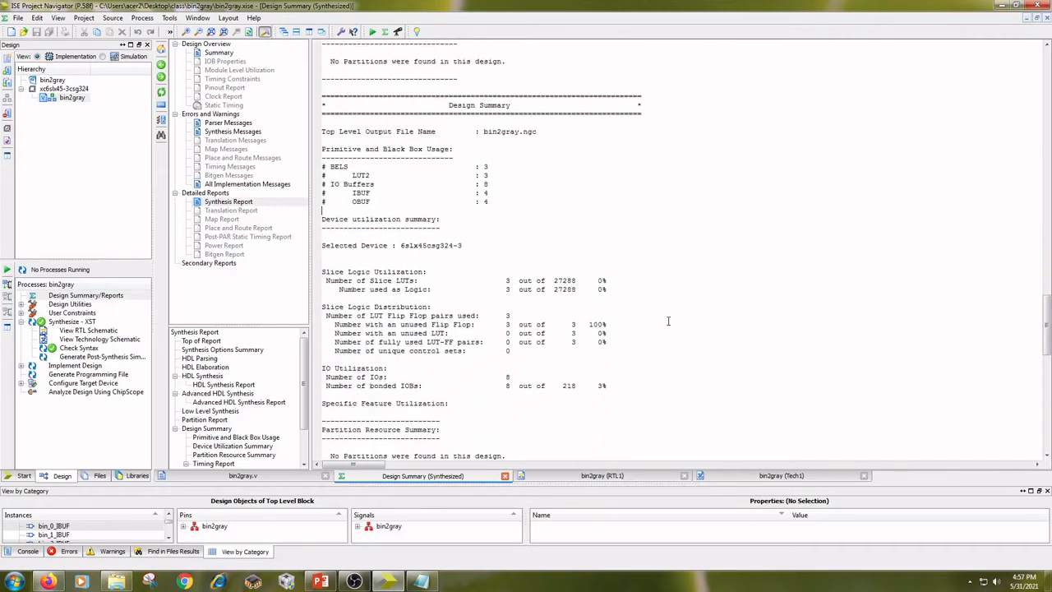
scroll(down, 3)
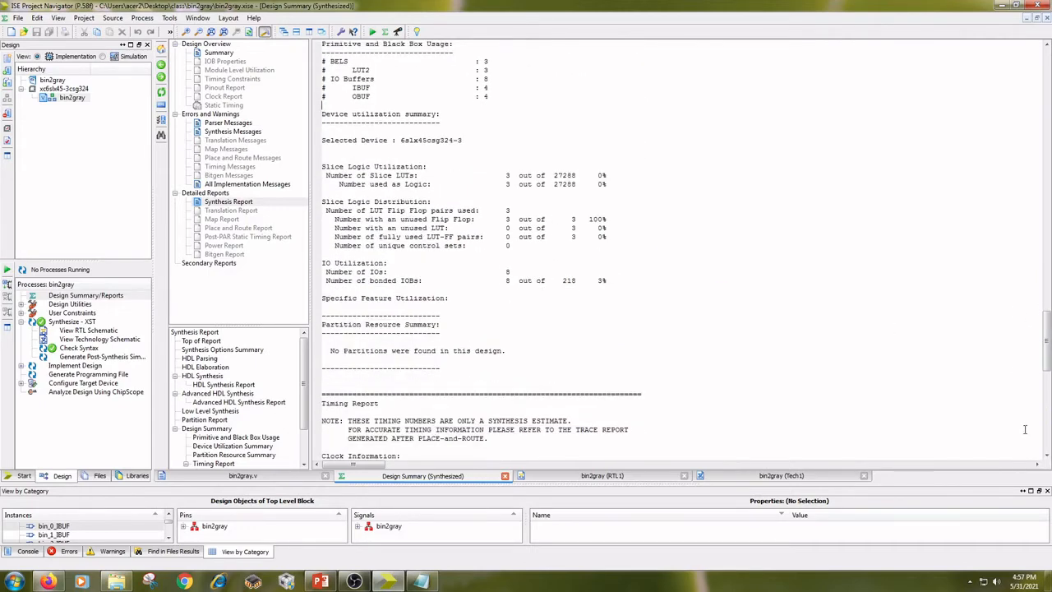
scroll(down, 3)
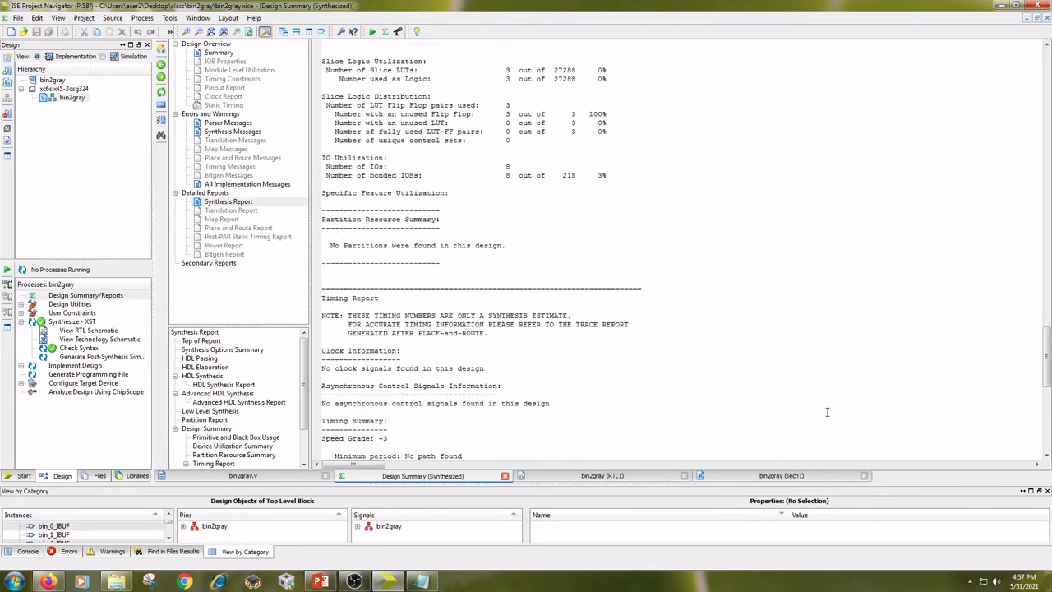
scroll(down, 3)
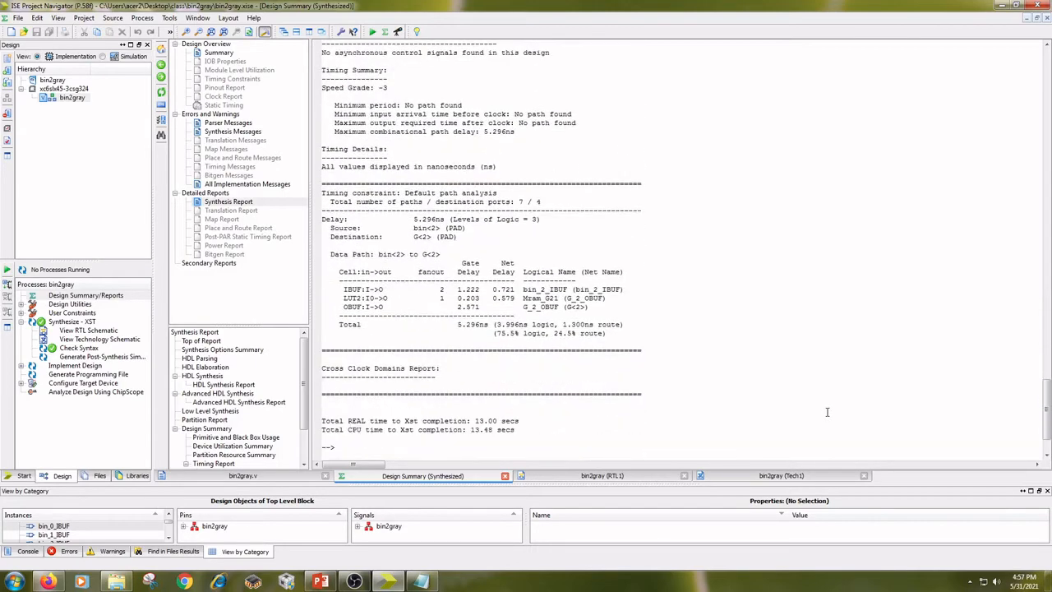
scroll(down, 3)
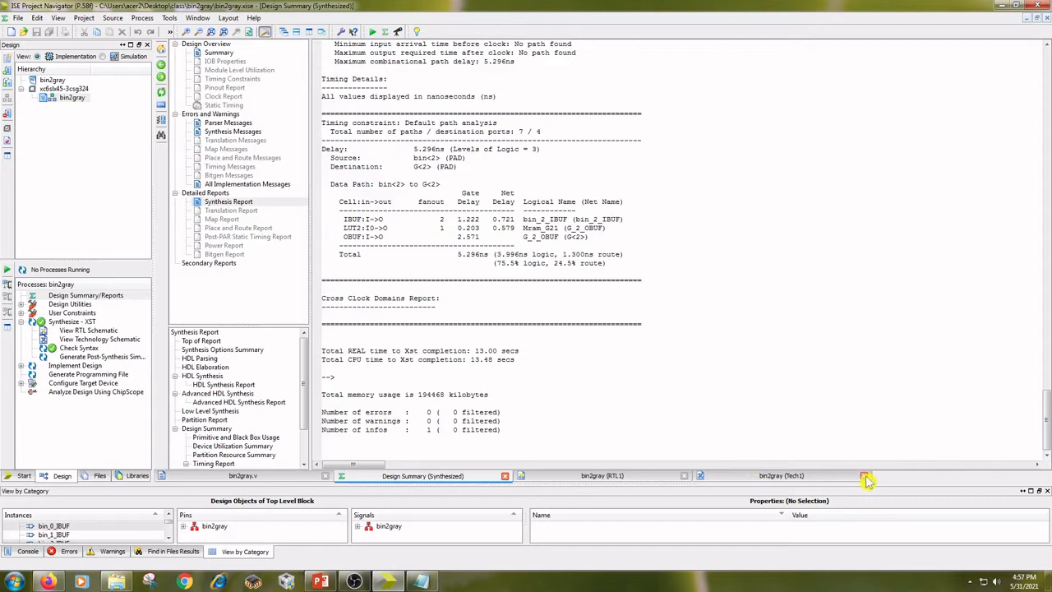
click(864, 475)
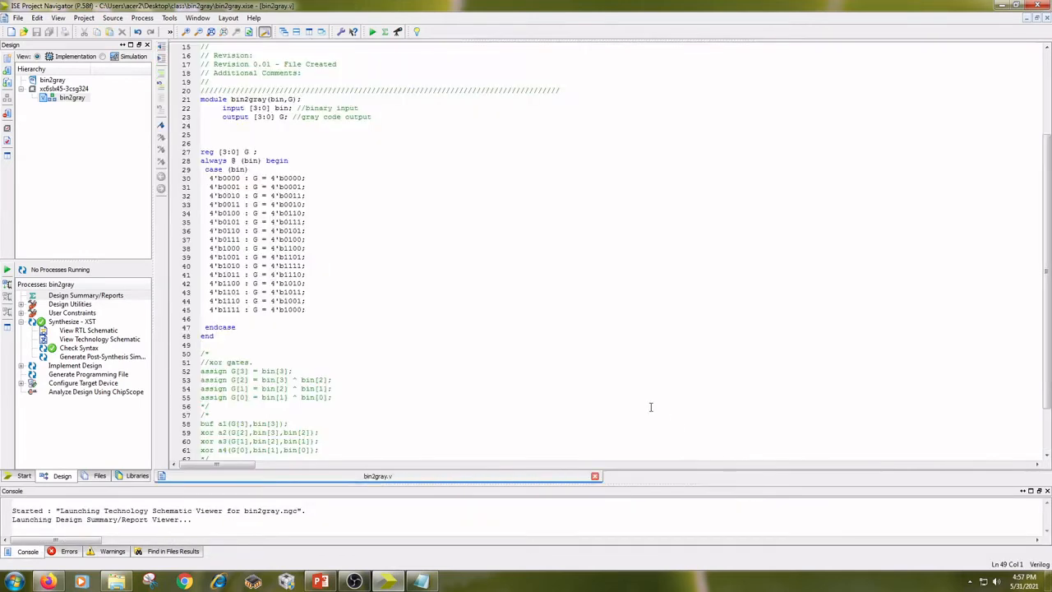
mouse_move(162, 191)
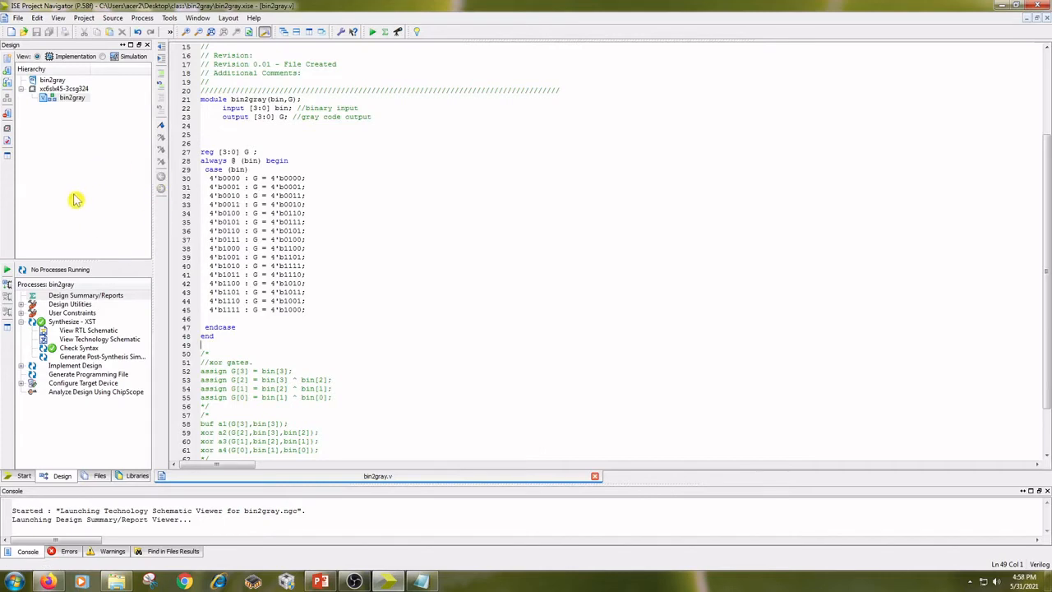
mouse_move(56, 227)
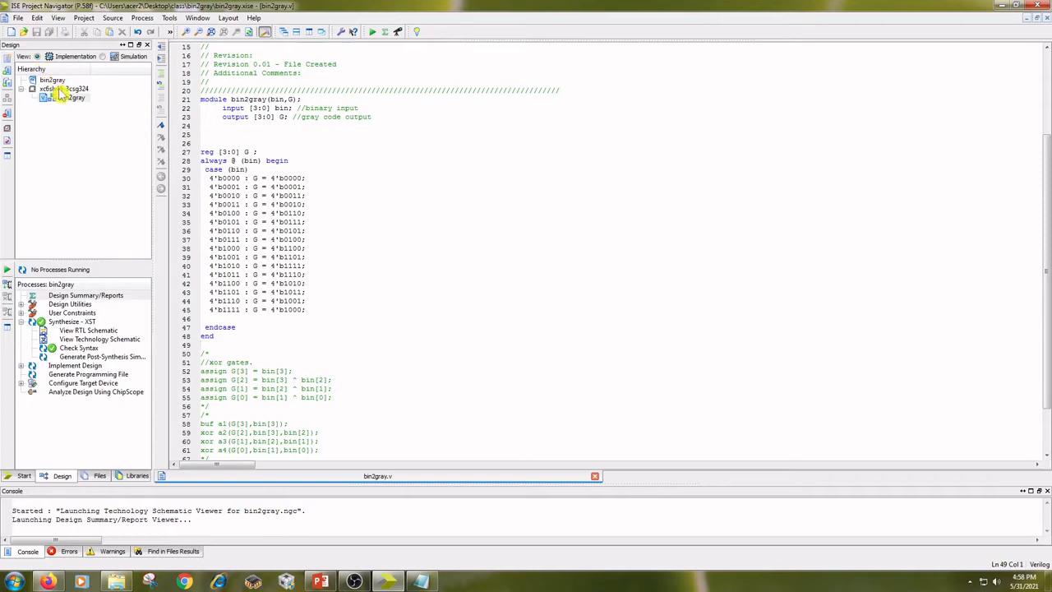
Add a Verilog Test Fixture named bin2gray_tb associated with the bin2gray module.
right_click(62, 88)
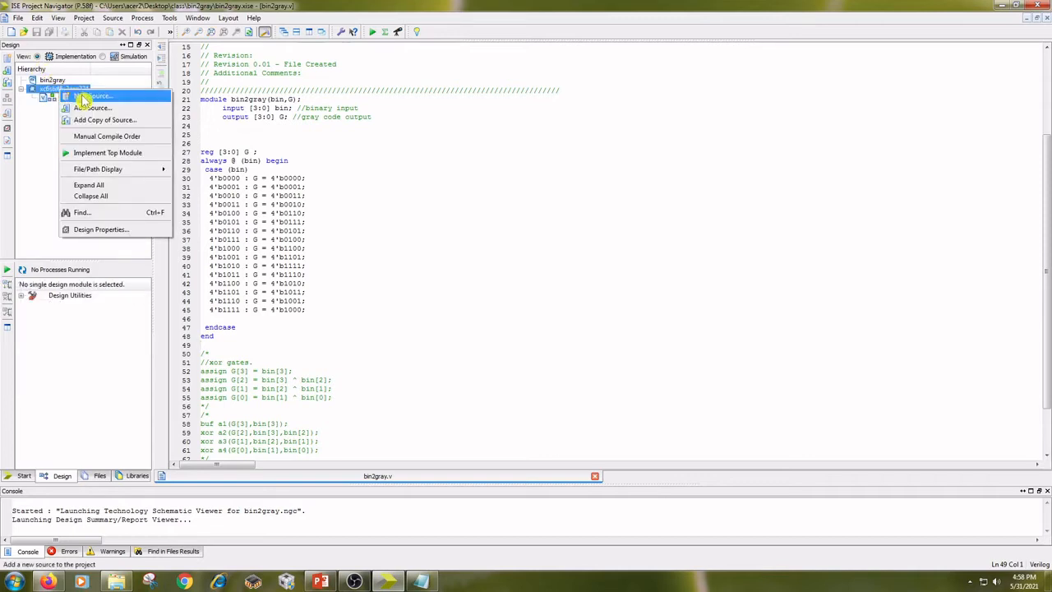
click(94, 95)
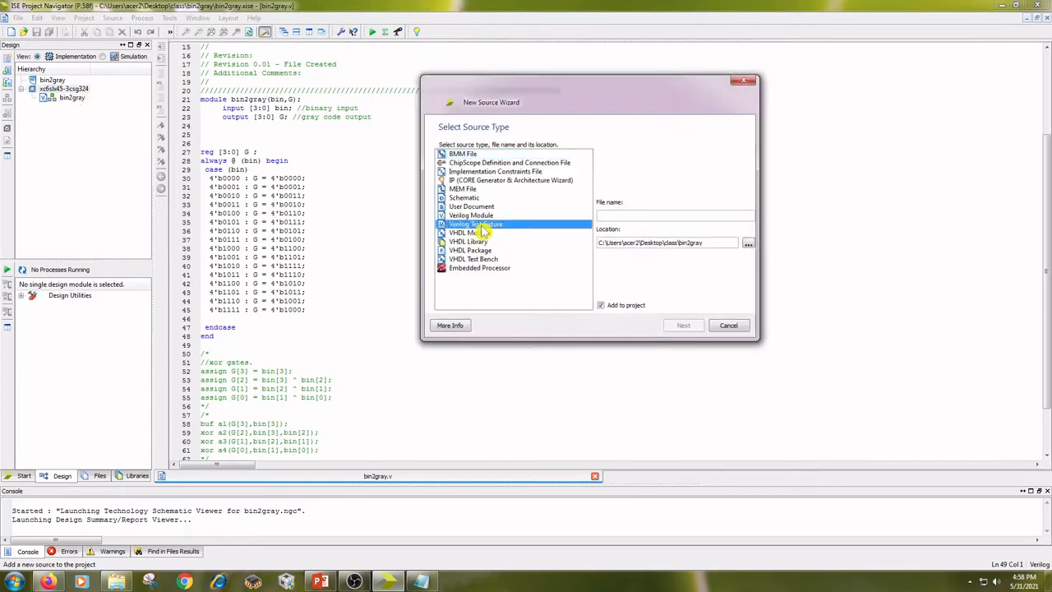
click(475, 223)
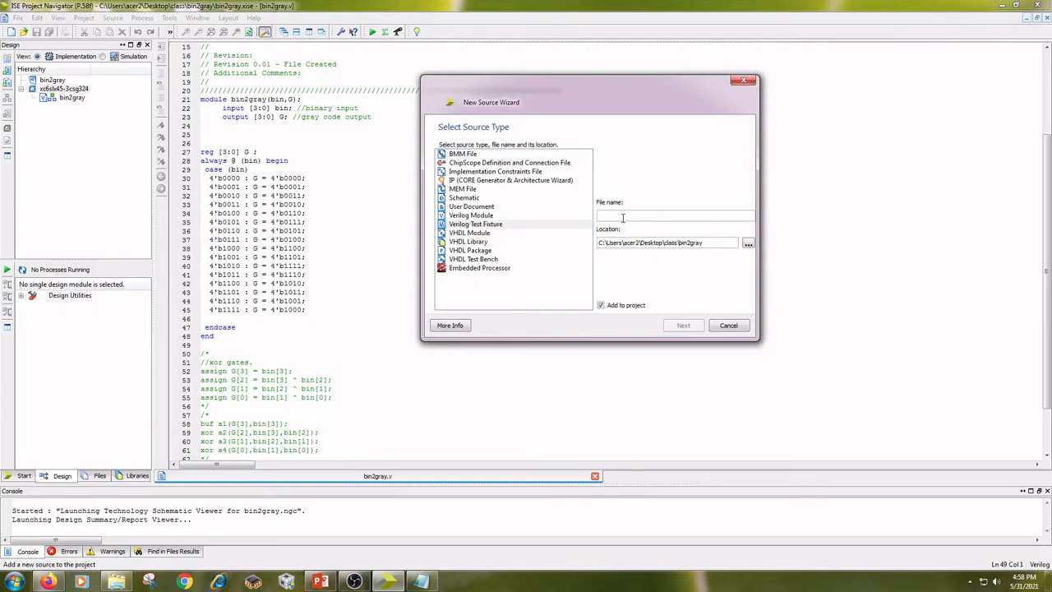
text(b)
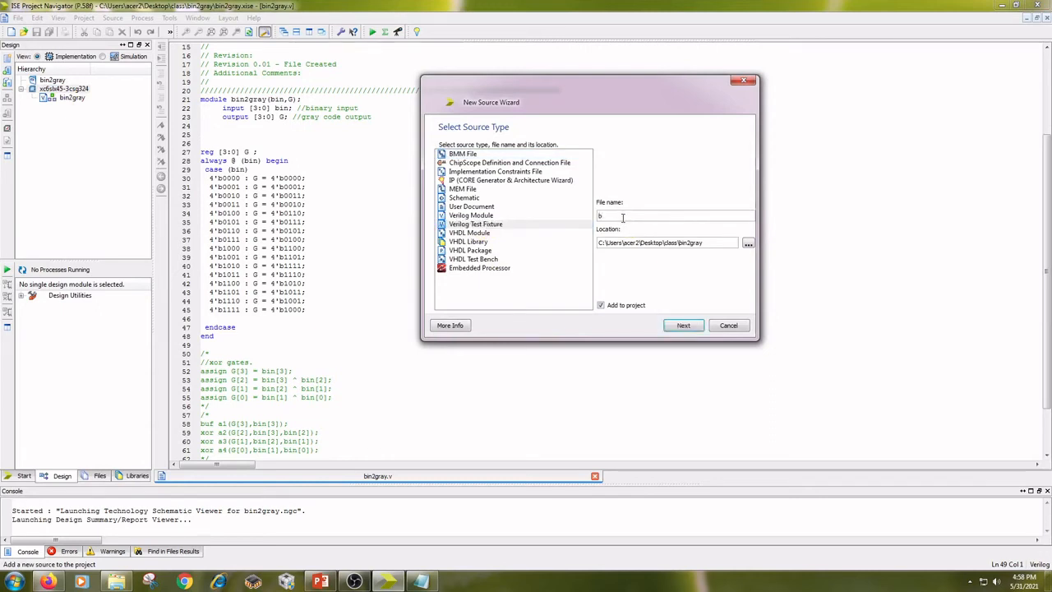
text(in2)
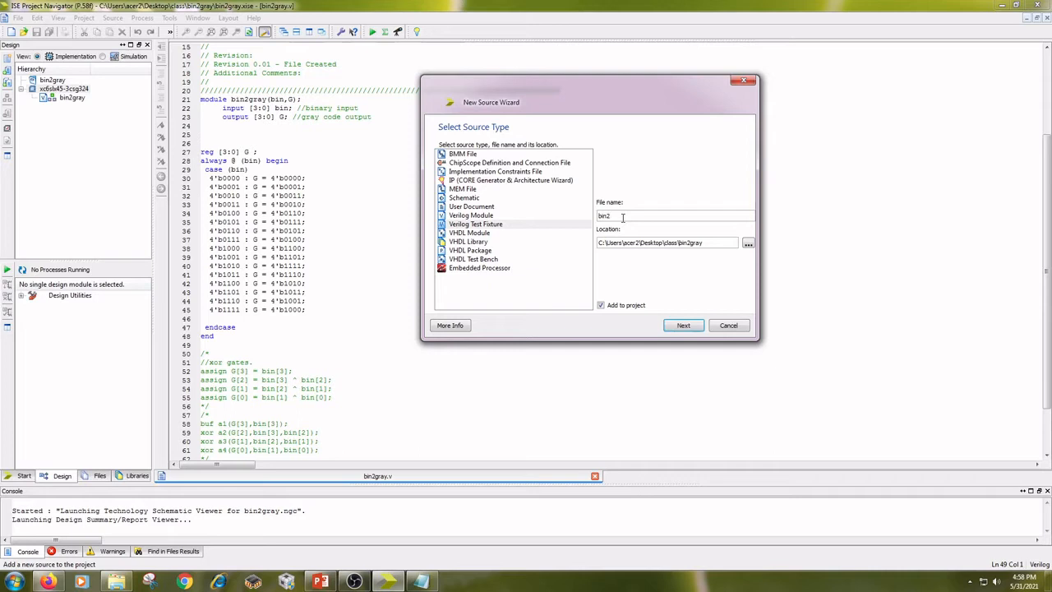
text(gra)
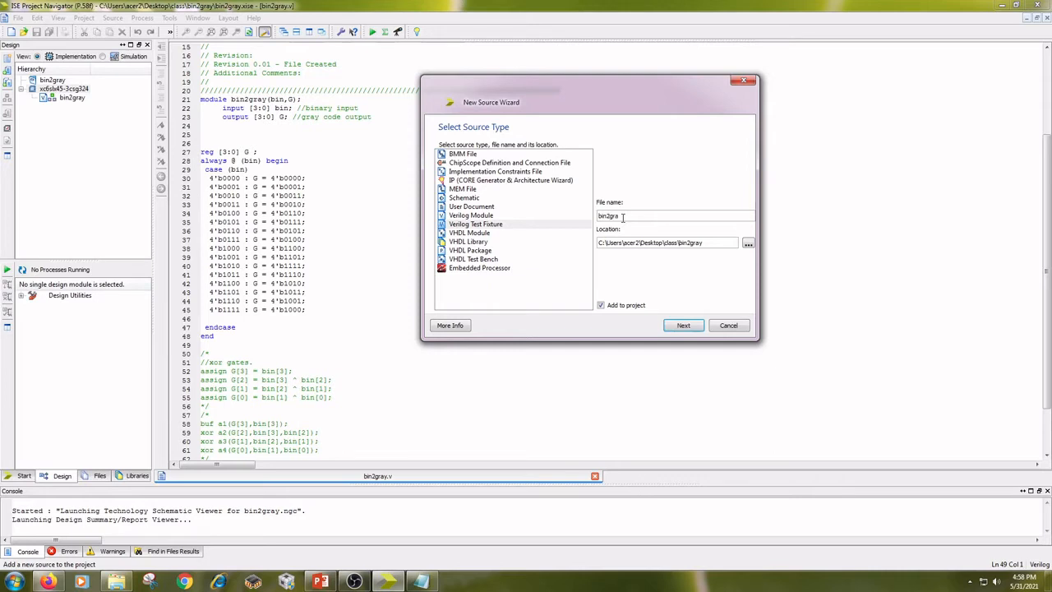
text(_tb)
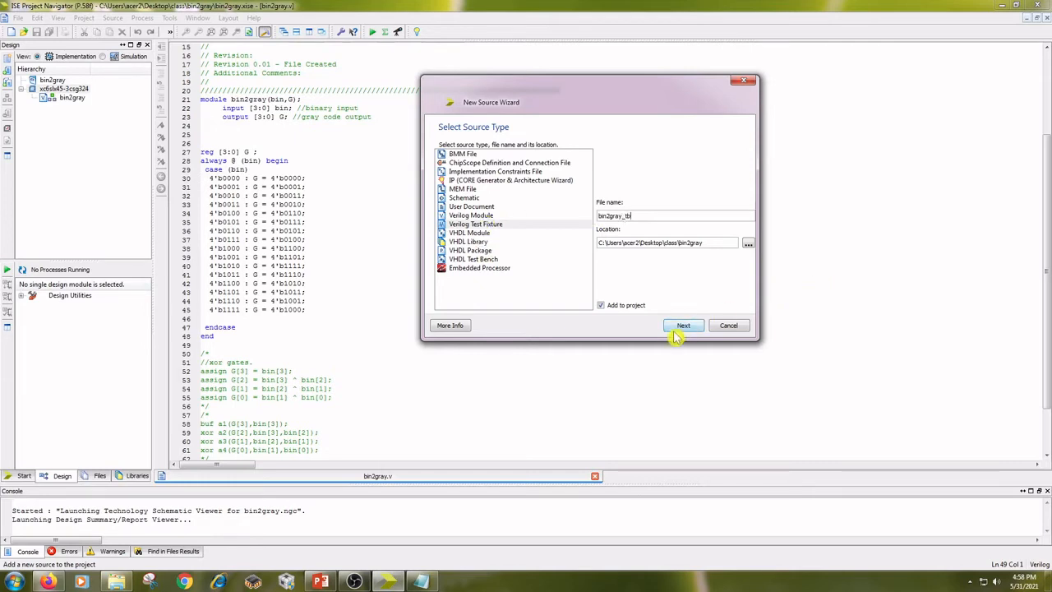
click(683, 324)
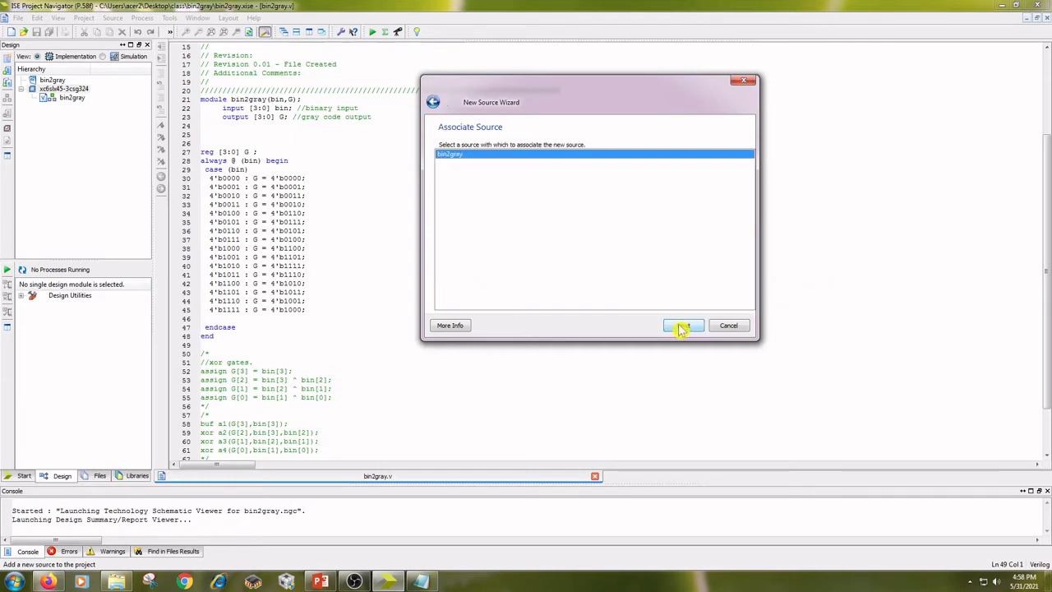
click(681, 324)
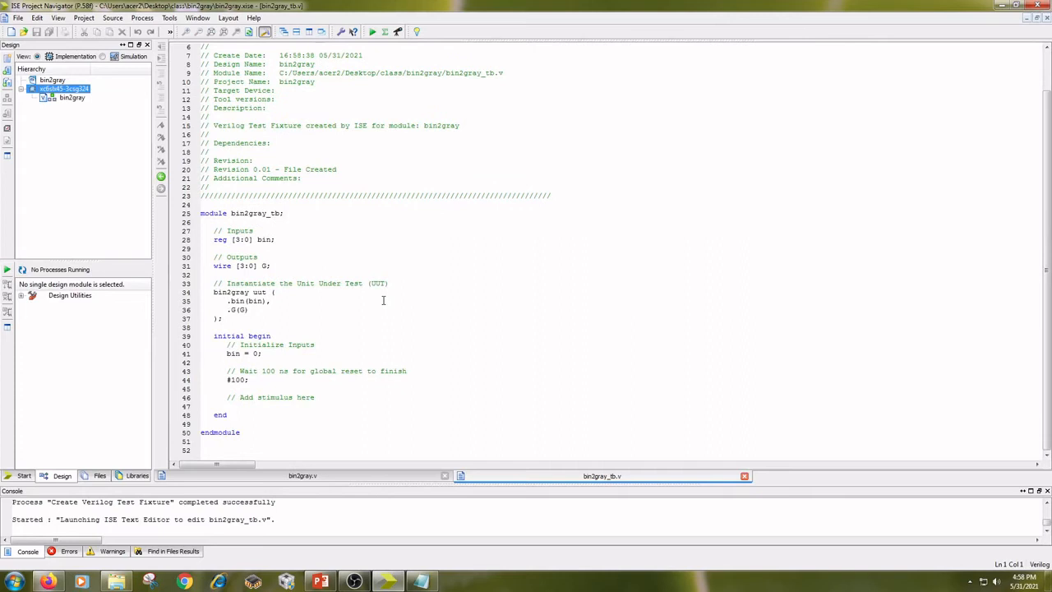
Edit bin2gray_tb to step bin from 4'b0001 to 4'b1111 every #10, add $stop, and save.
click(253, 387)
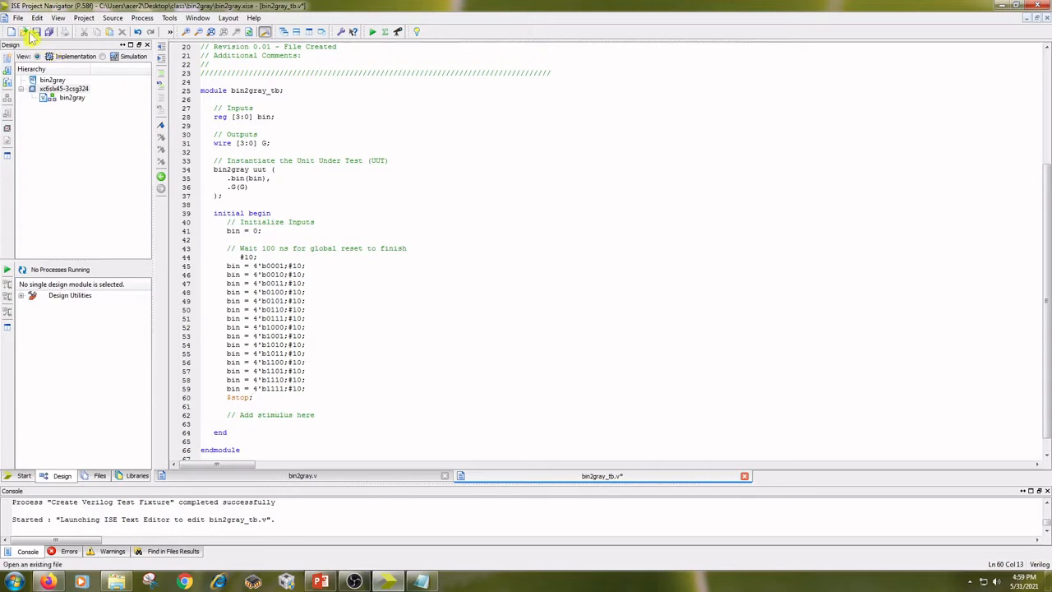
click(27, 31)
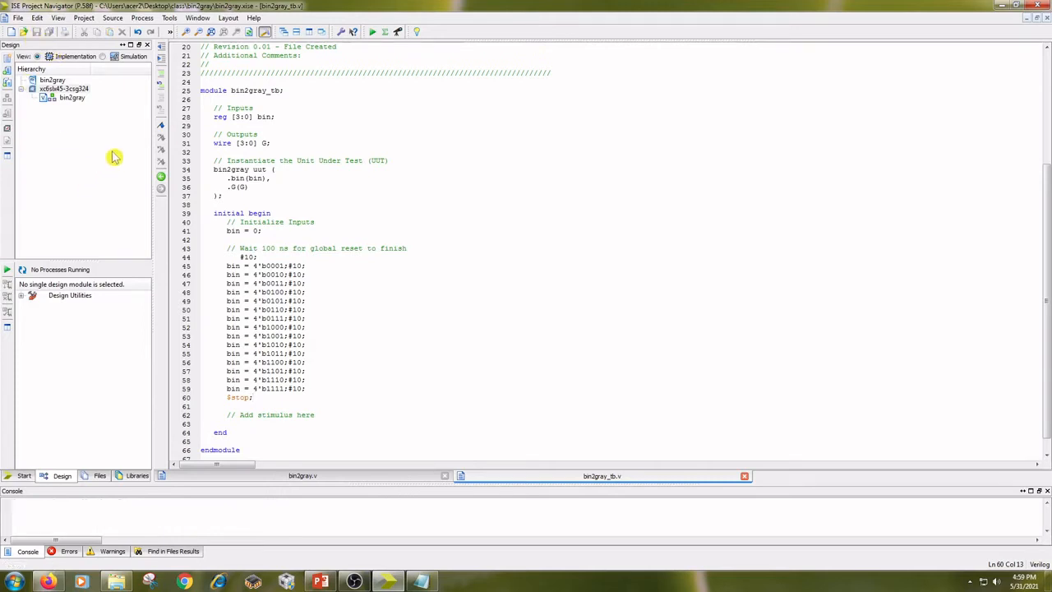
mouse_move(96, 76)
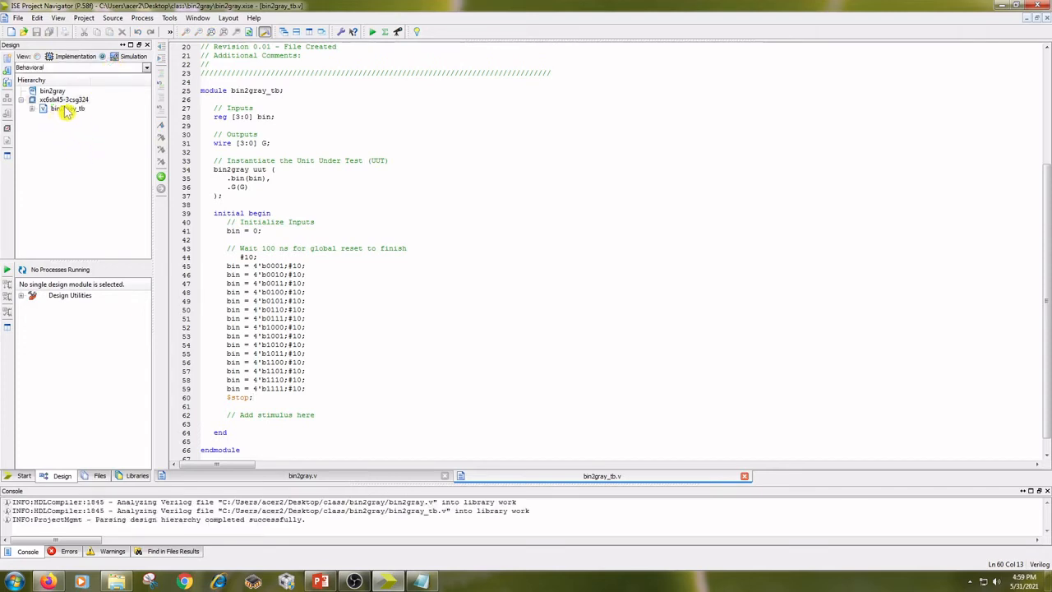
Run Simulate Behavioral Model for bin2gray_tb under ISim Simulator and bring up ISim.
click(68, 108)
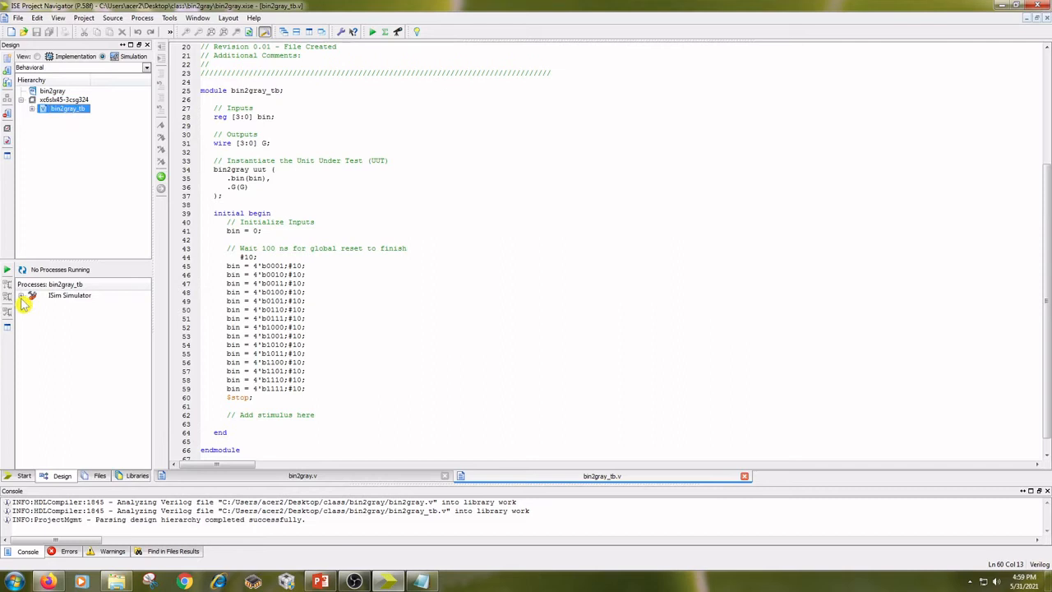
click(23, 295)
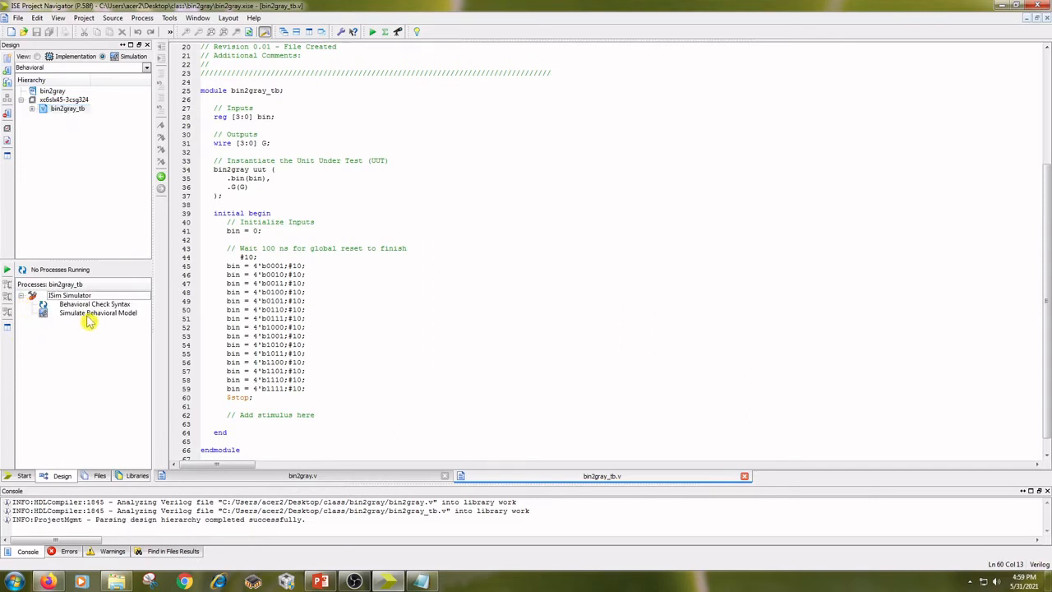
double_click(98, 313)
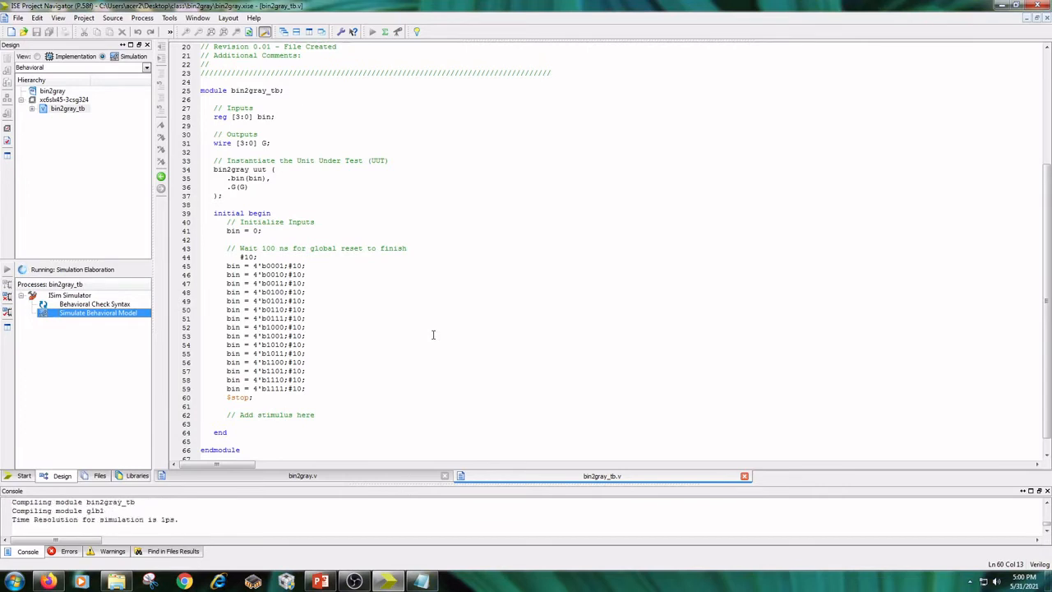
mouse_move(400, 344)
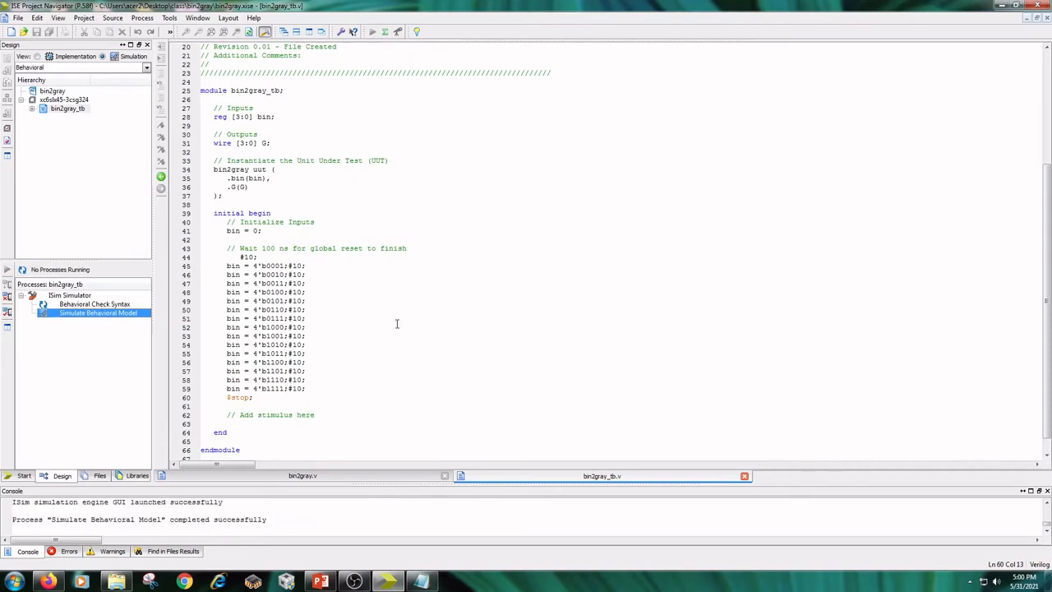
double_click(98, 312)
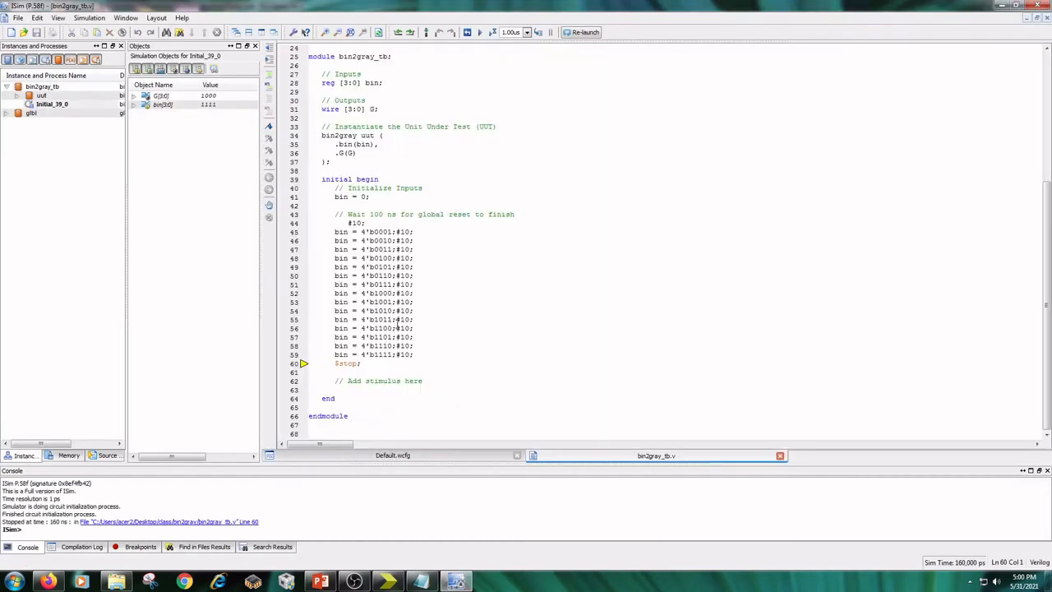
mouse_move(437, 311)
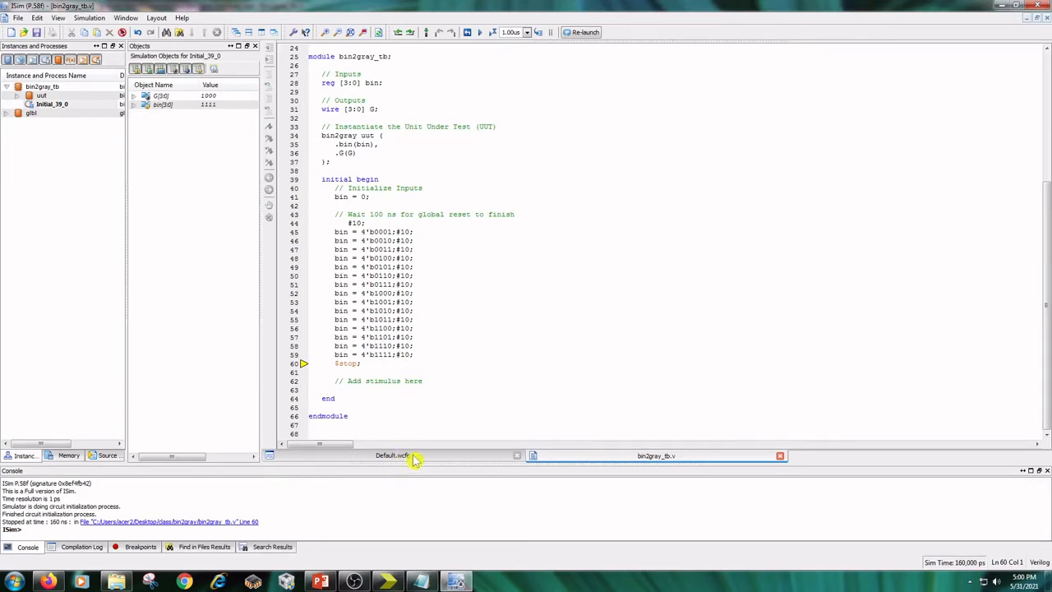
Switch to the Default.wcfg tab to view G and bin waveforms from 0 to 160 ns.
click(392, 455)
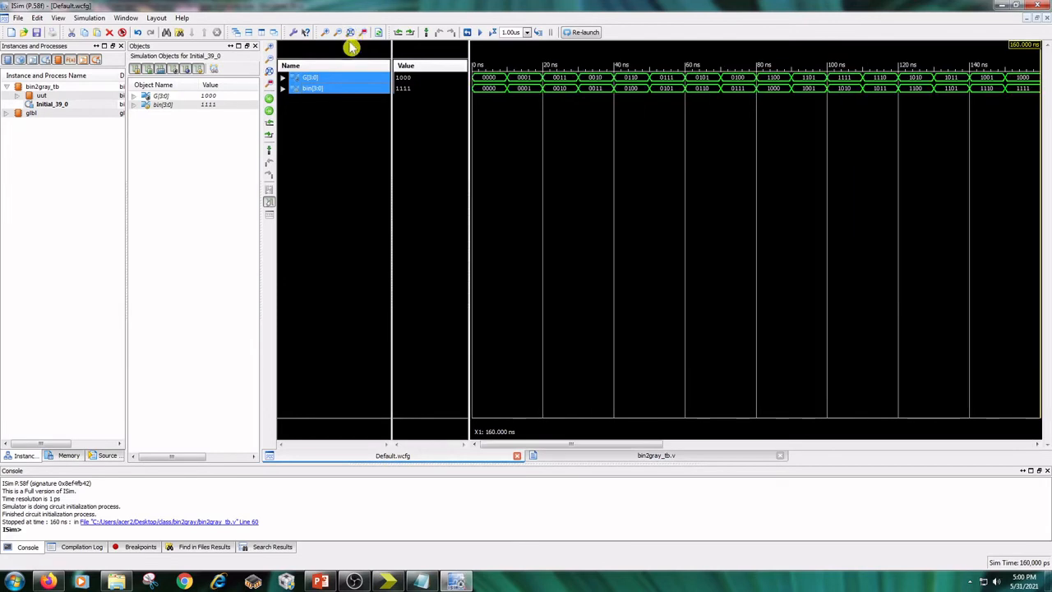
mouse_move(477, 113)
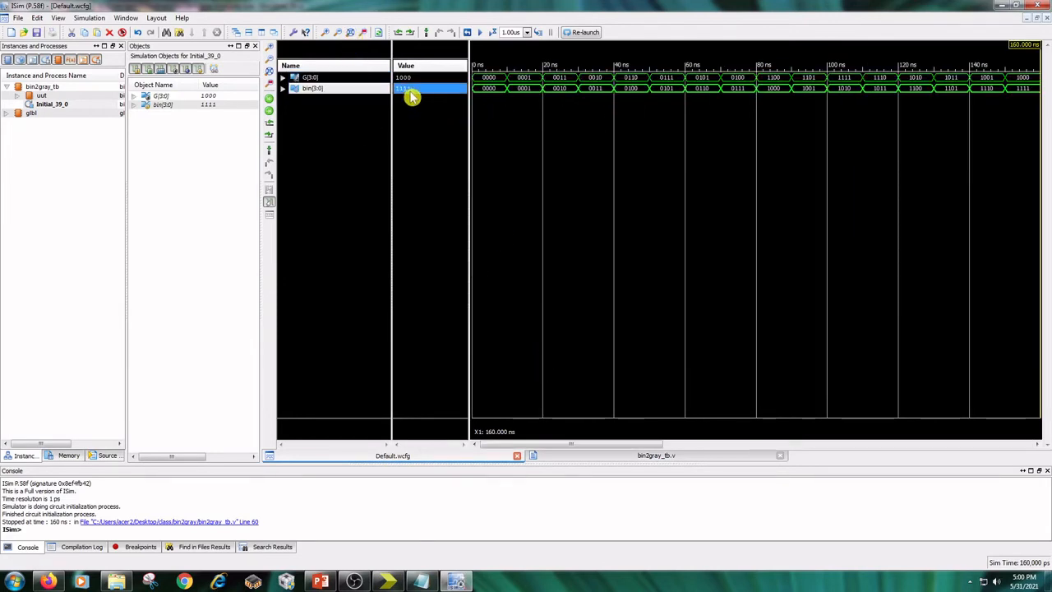
mouse_move(502, 103)
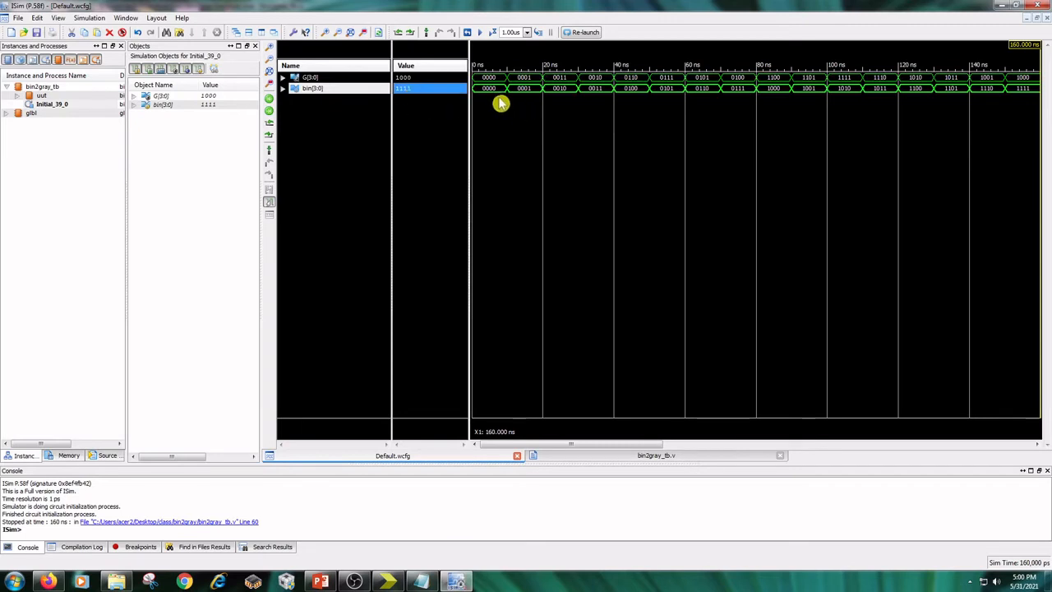
mouse_move(1028, 93)
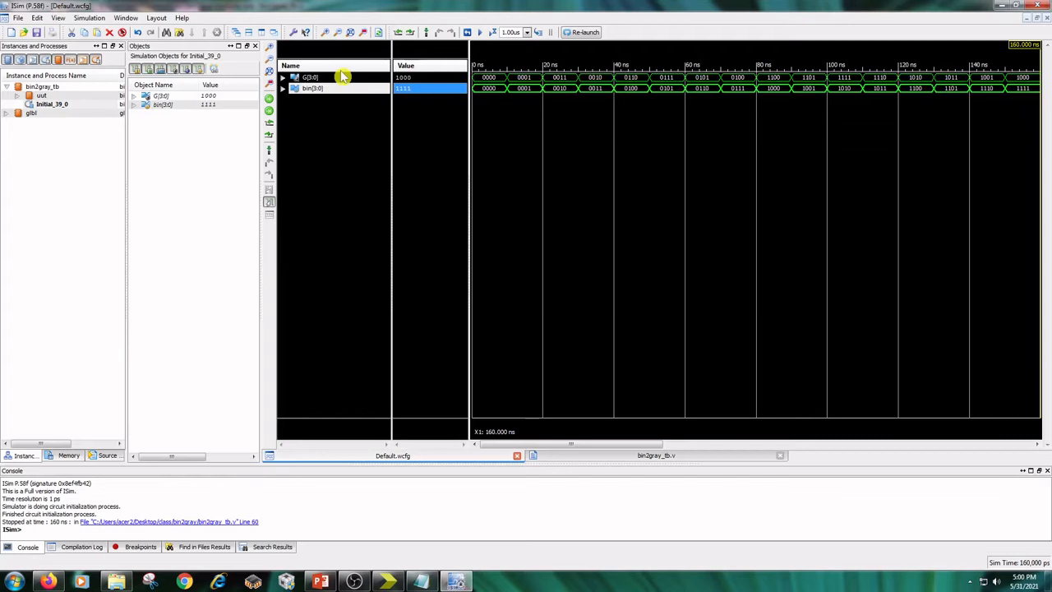
Step the ISim marker through 10, 20 and 30 ns, checking bin 0011 gives Gray 0010.
click(309, 76)
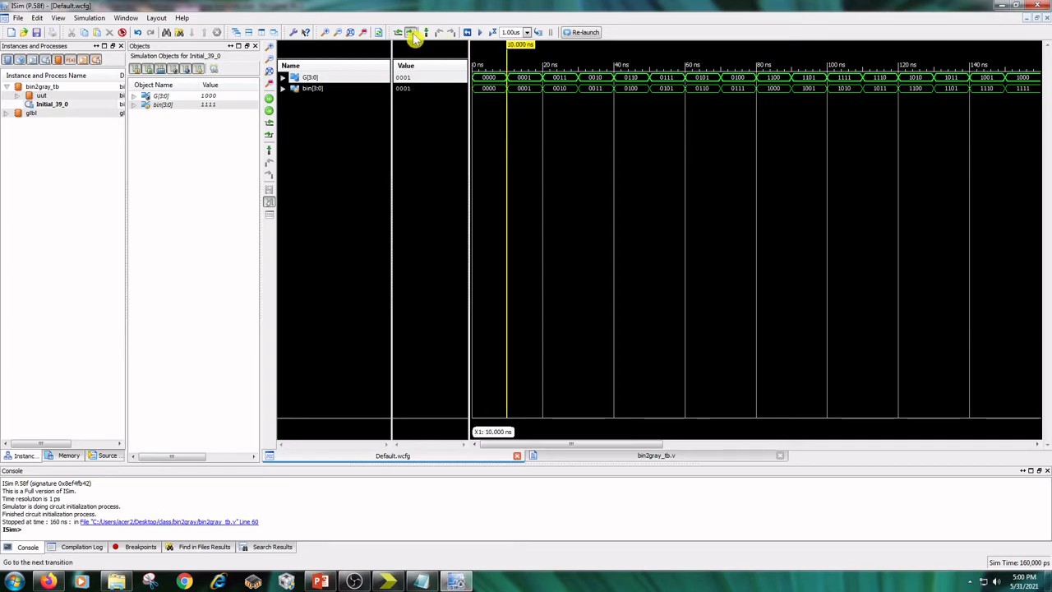
click(413, 32)
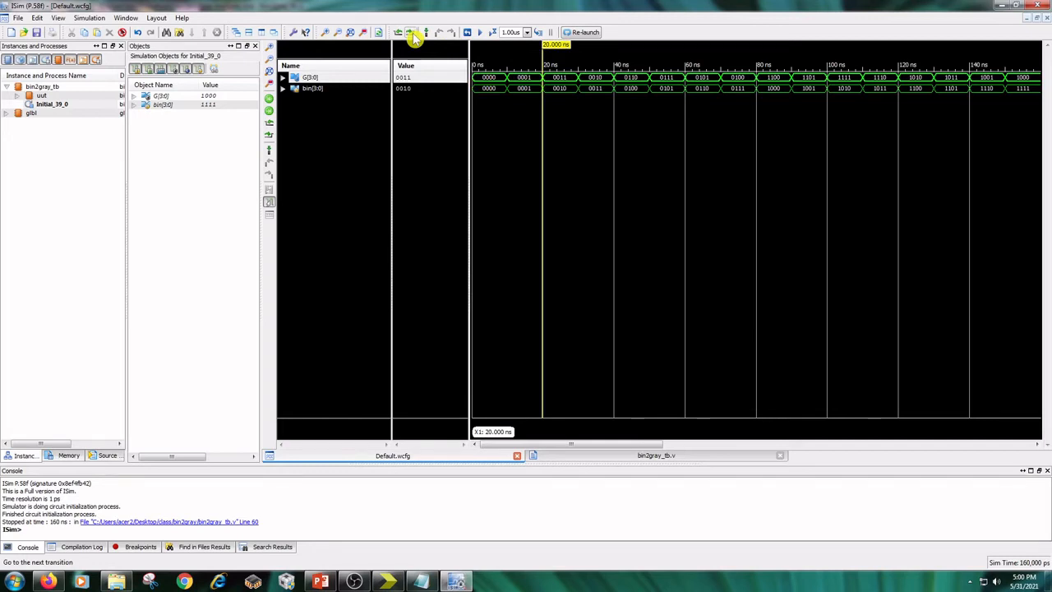
click(449, 32)
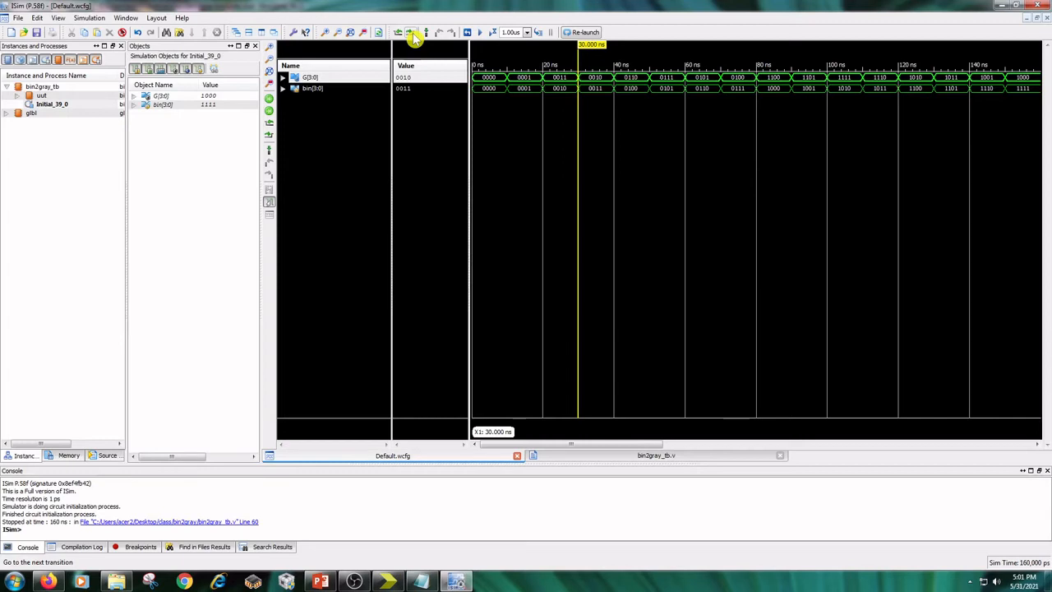
mouse_move(600, 174)
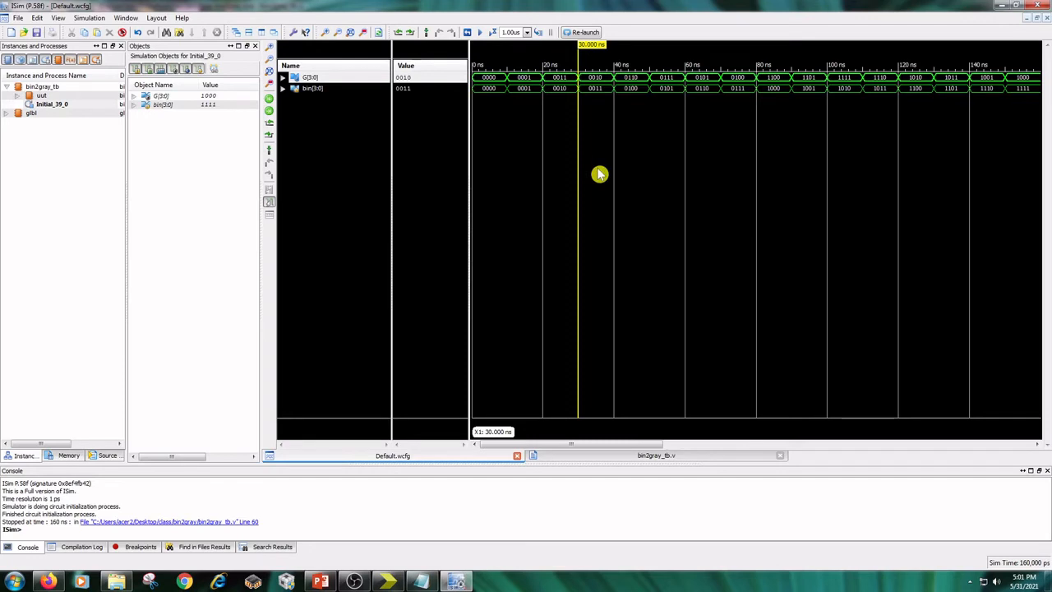
mouse_move(501, 159)
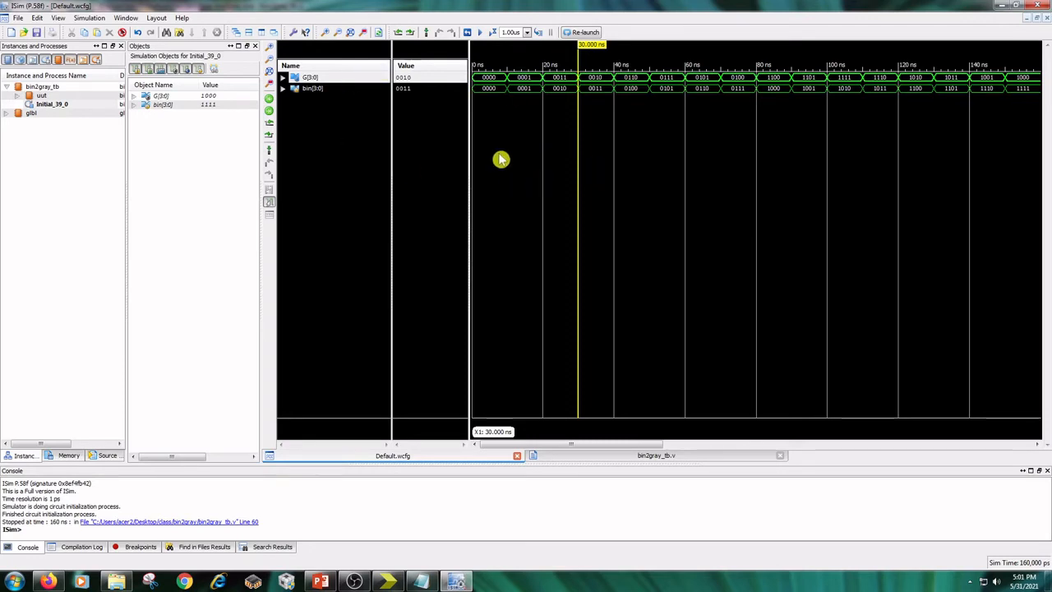
mouse_move(448, 77)
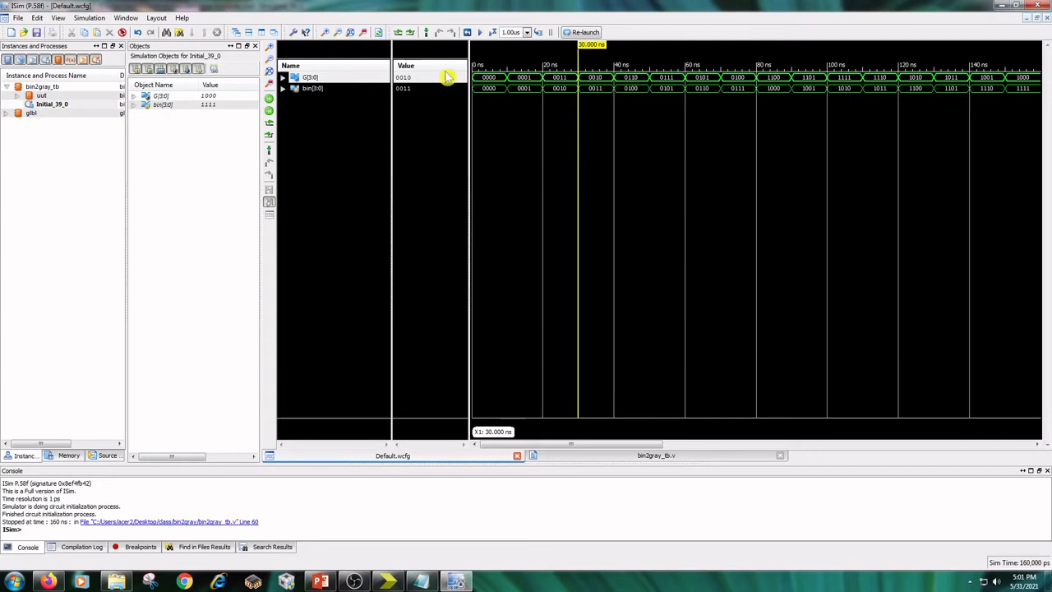
mouse_move(510, 200)
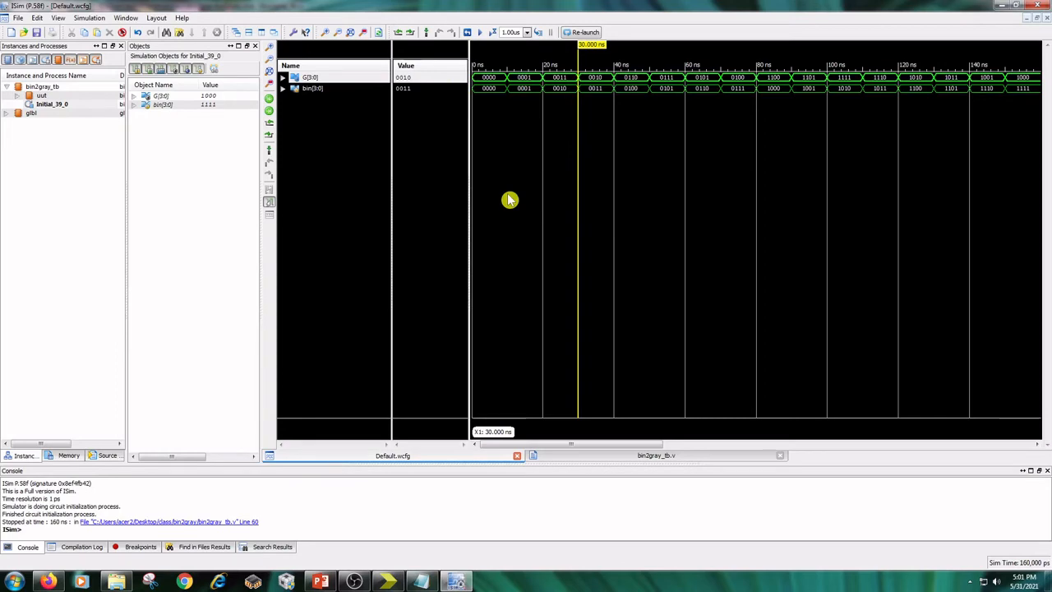
mouse_move(468, 208)
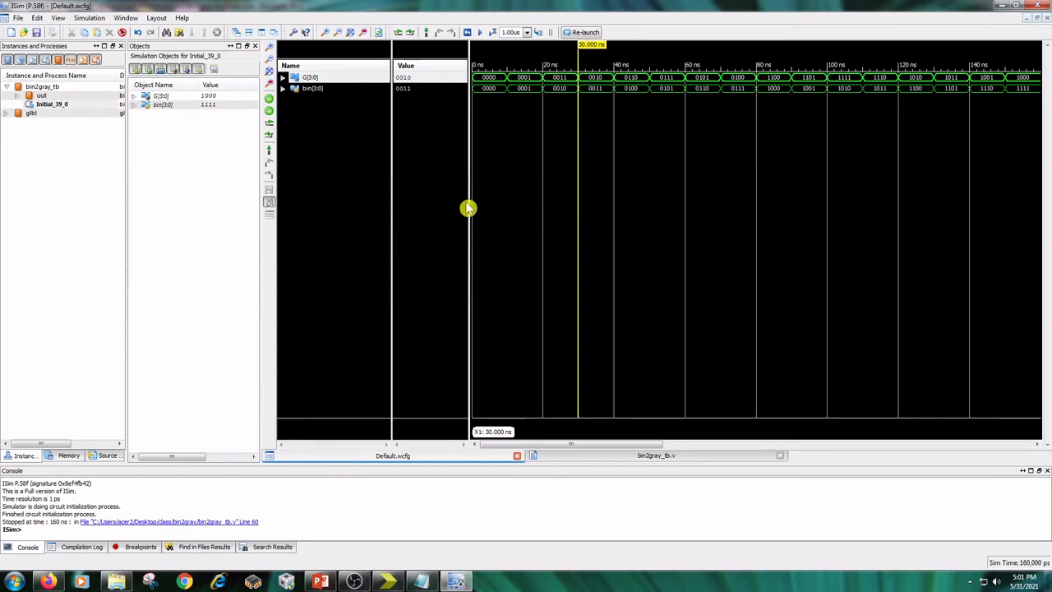
mouse_move(618, 211)
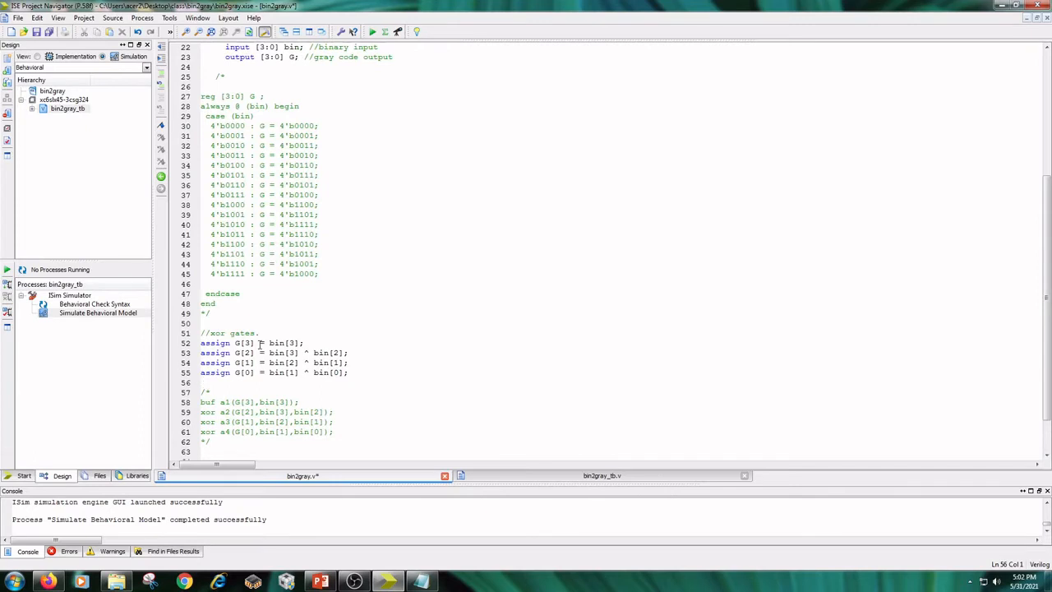
Scroll through bin2gray.v to confirm the case and gate blocks are commented out.
scroll(down, 3)
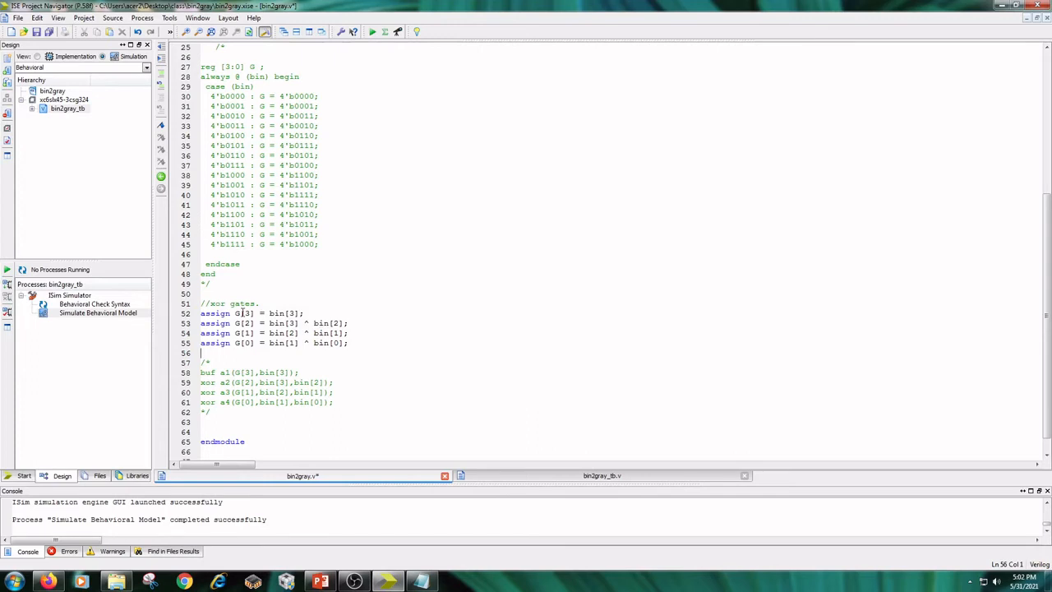
mouse_move(262, 314)
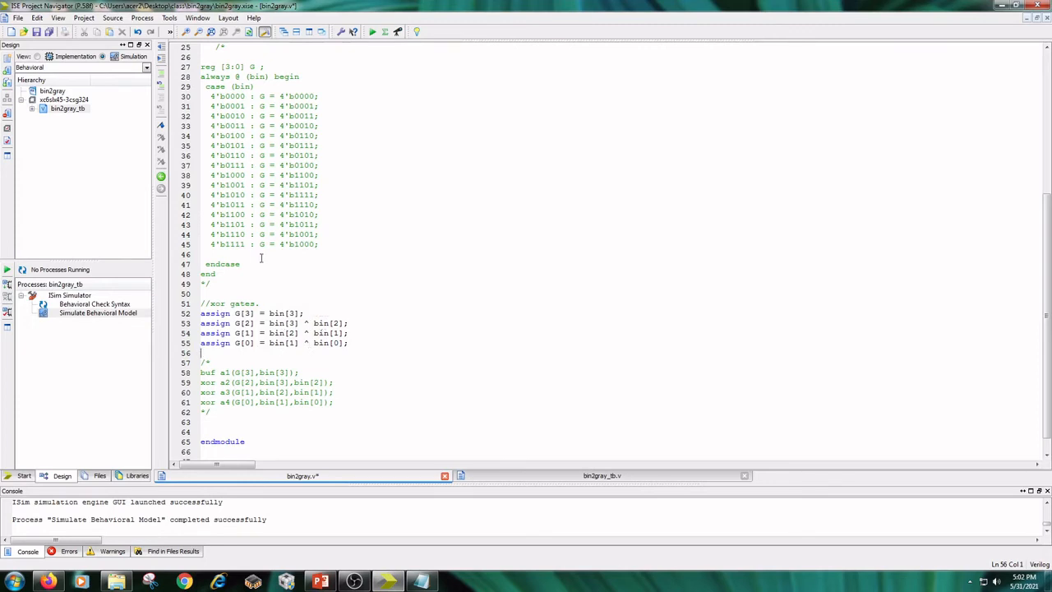
mouse_move(93, 157)
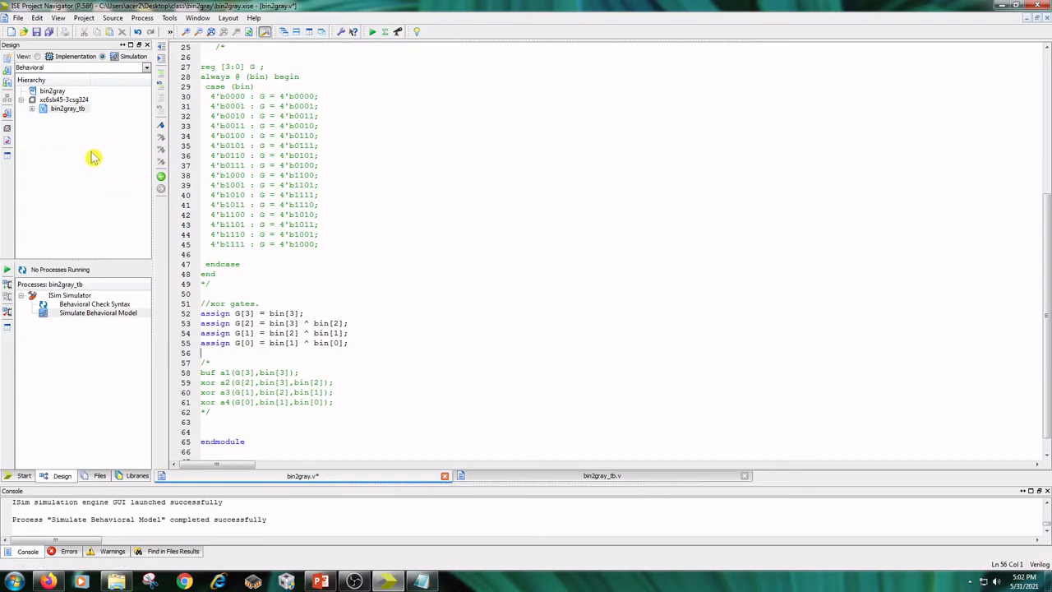
mouse_move(54, 66)
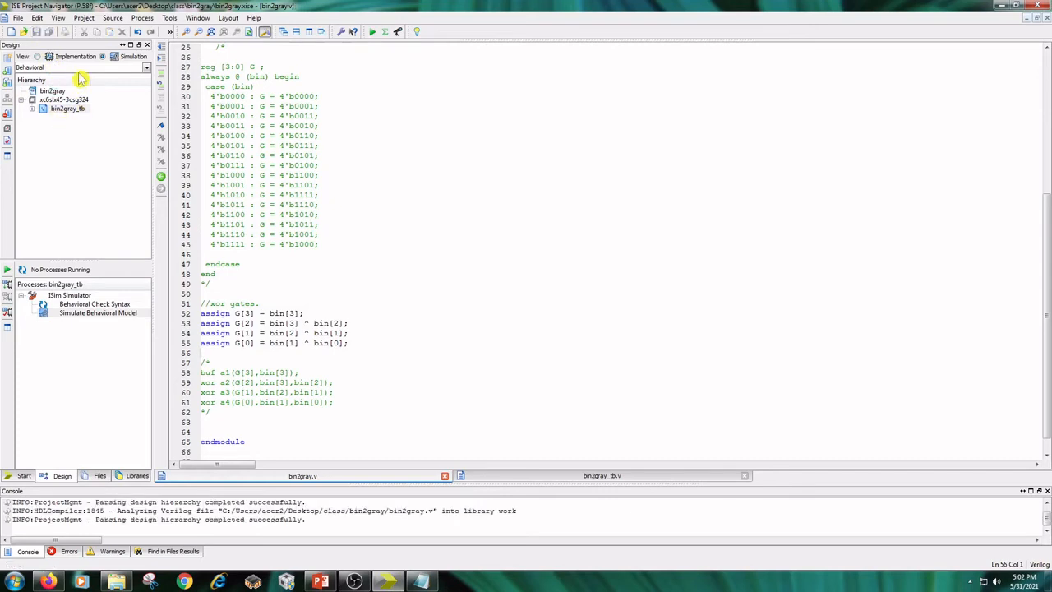
Synthesize the XOR-based bin2gray in Implementation view and open its RTL schematic.
click(64, 88)
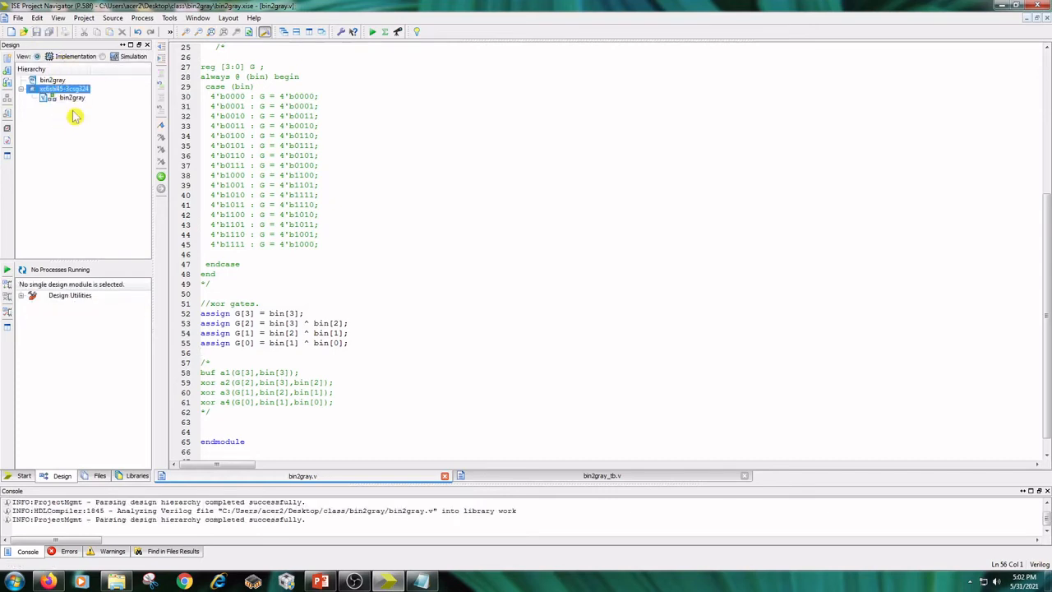
click(72, 97)
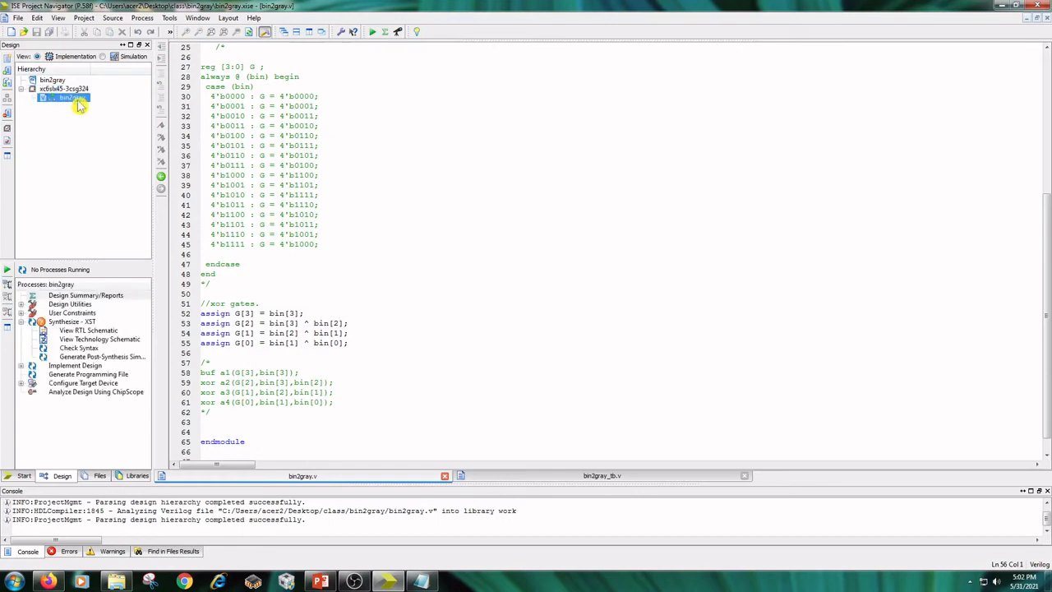
mouse_move(78, 324)
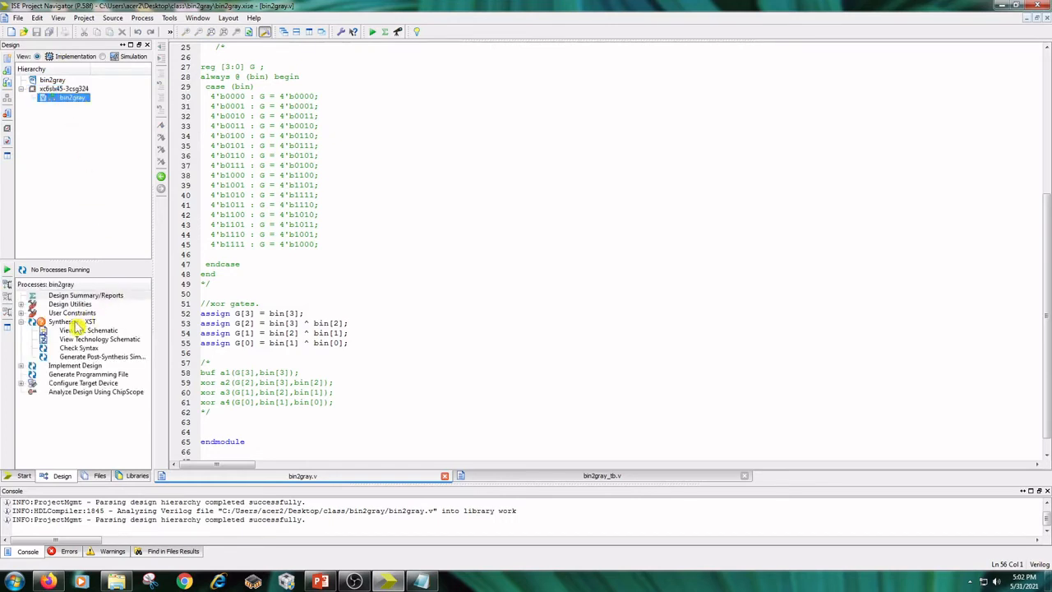
double_click(61, 322)
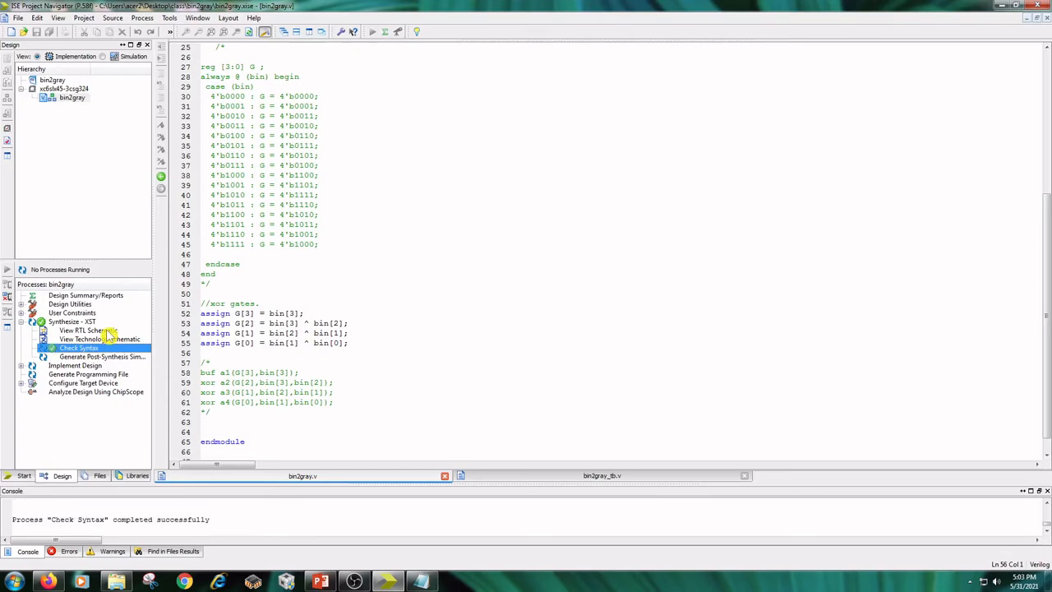
double_click(88, 330)
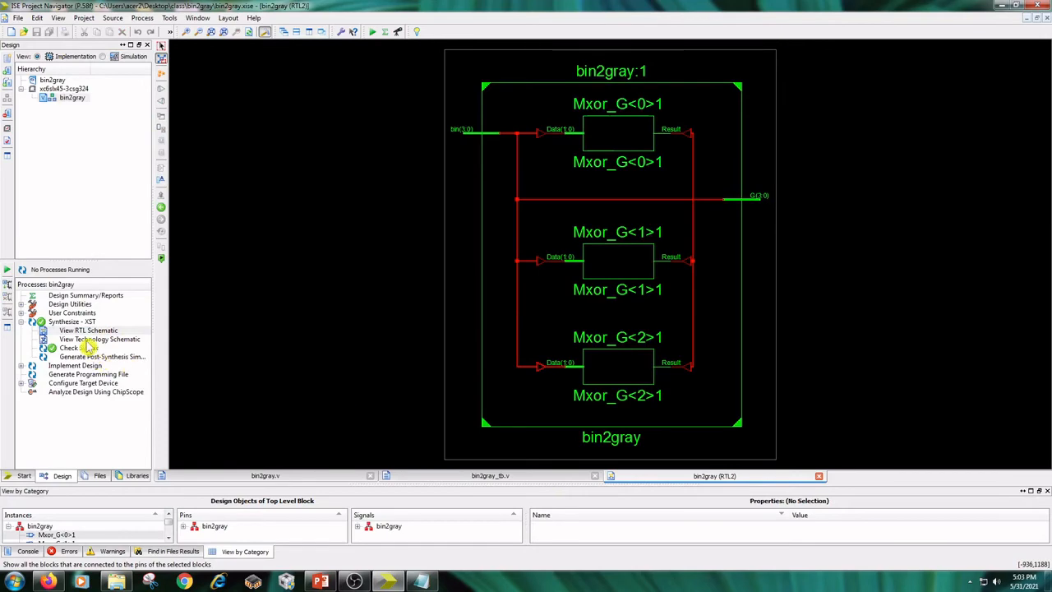
Open the Design Summary showing synthesized, no errors, 3 slice LUTs.
click(99, 338)
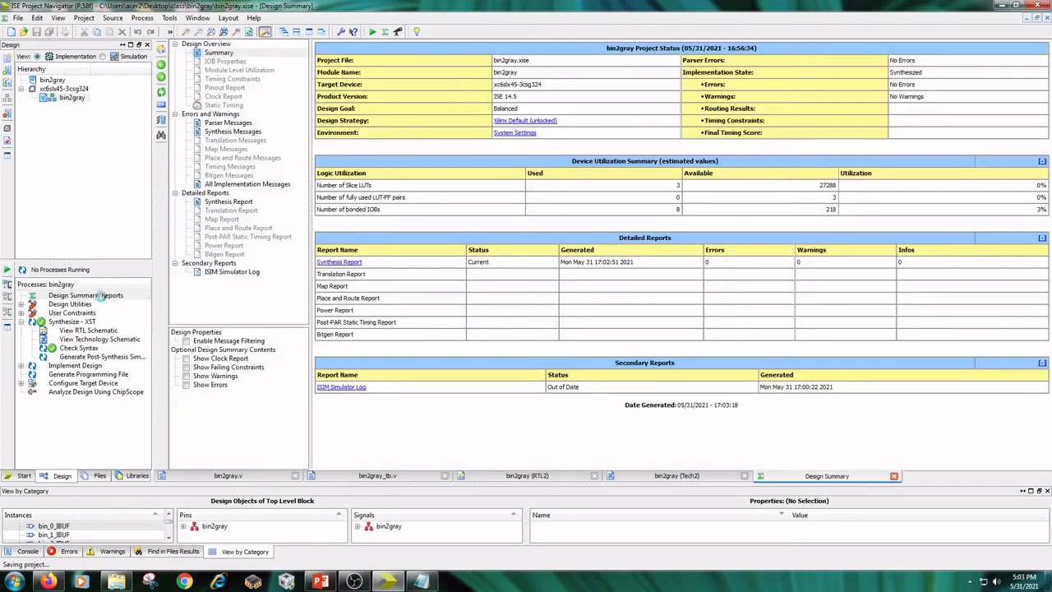
Scroll through the Synthesis Report's resource usage, then close the technology schematic.
click(229, 201)
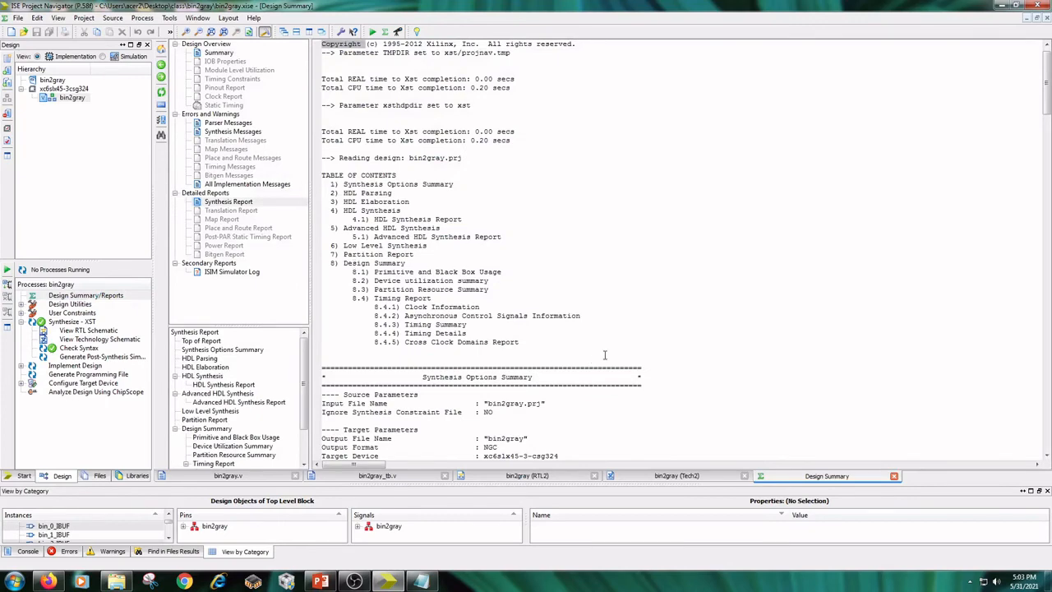
scroll(down, 3)
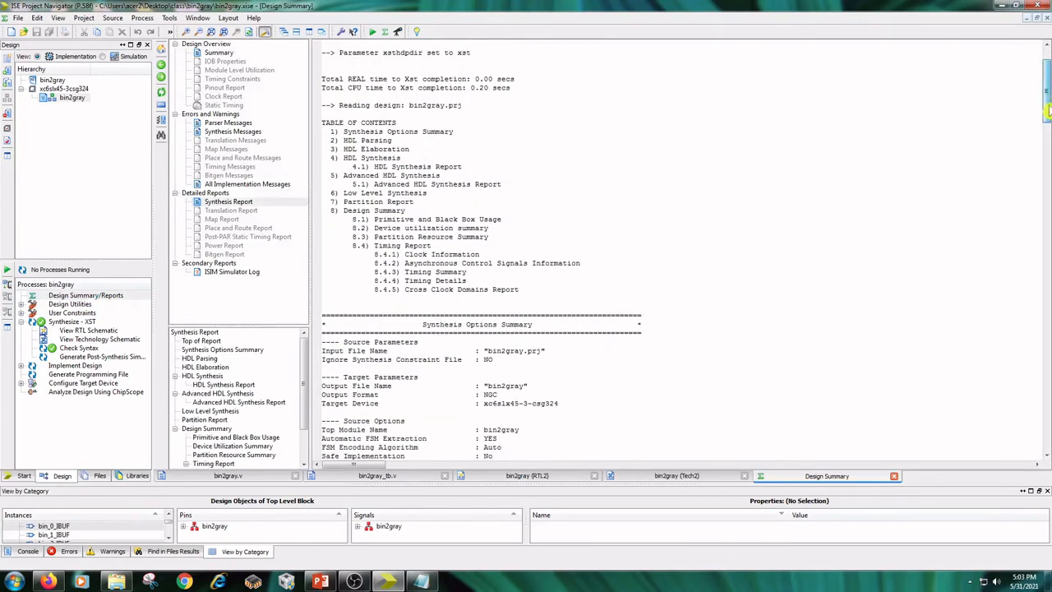
scroll(down, 3)
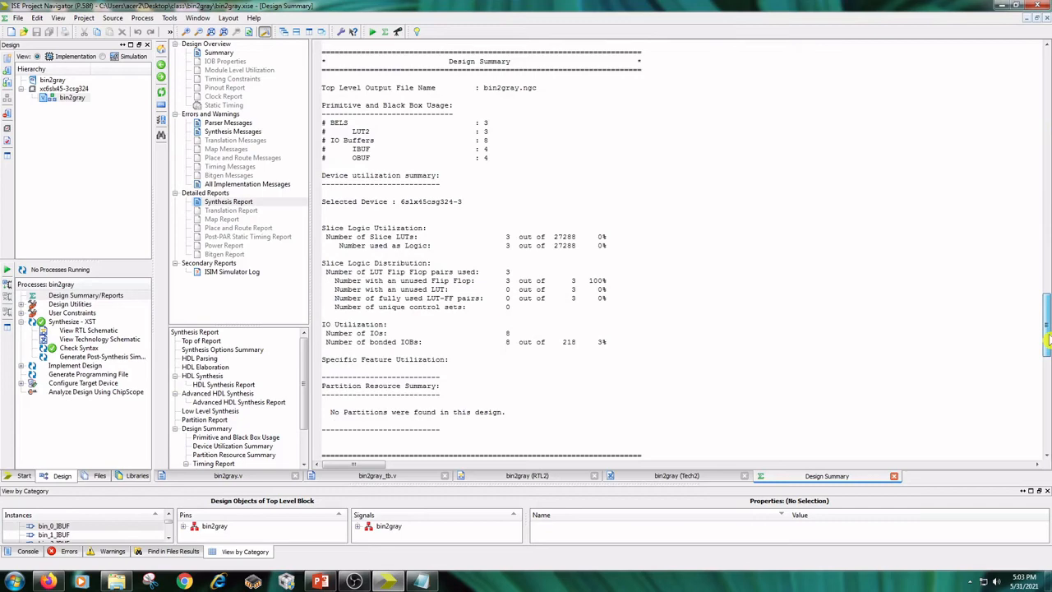
scroll(down, 3)
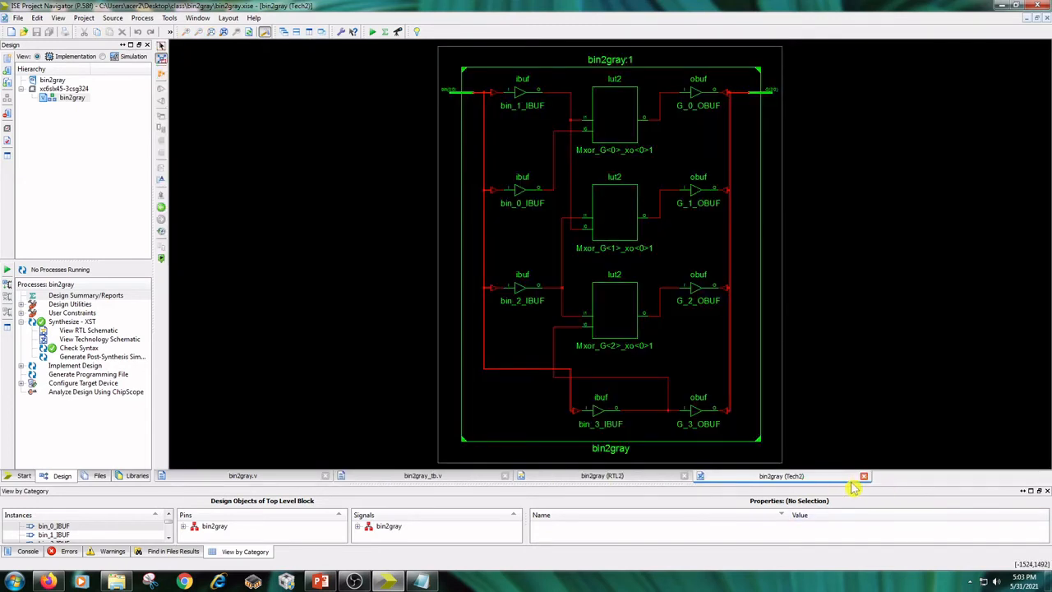
click(863, 474)
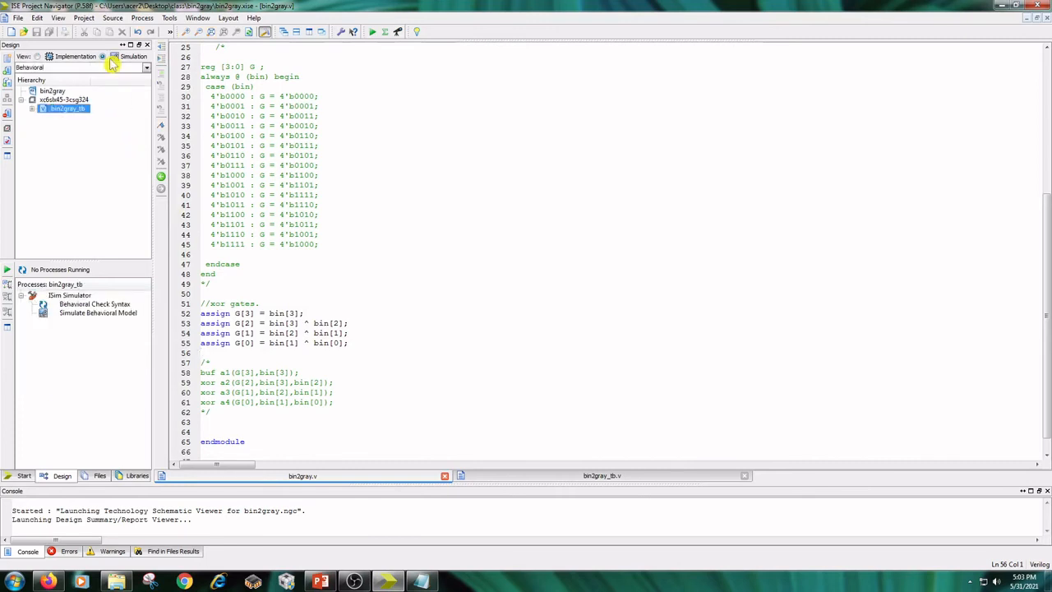
mouse_move(66, 138)
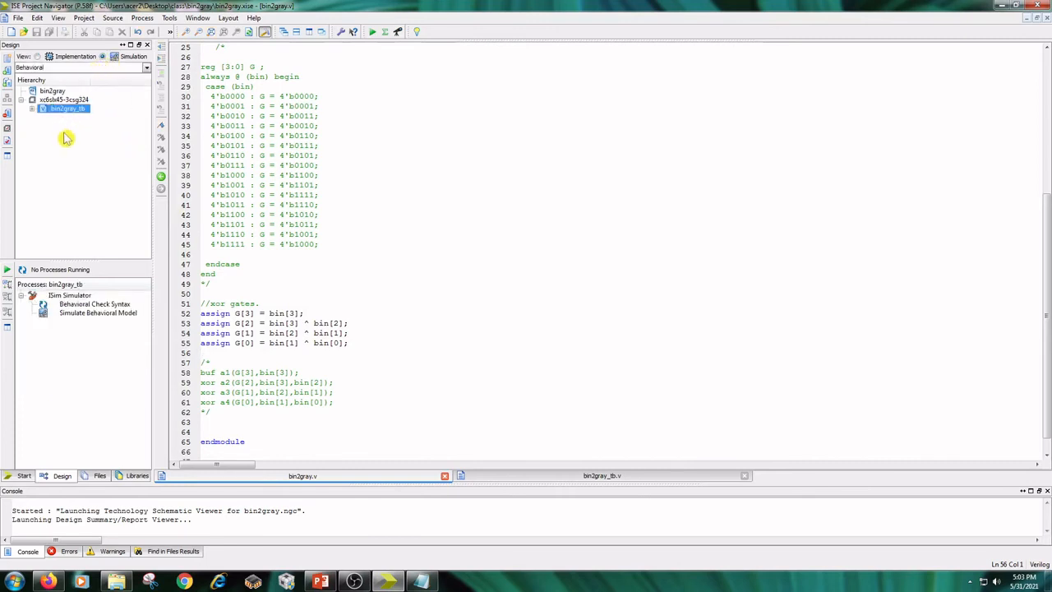
mouse_move(82, 84)
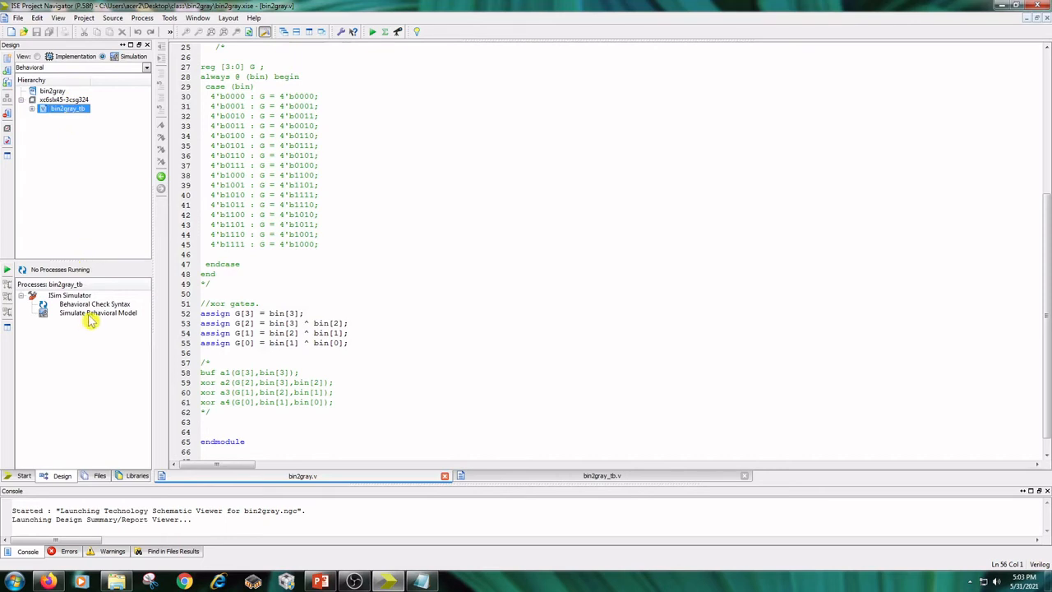
Run Simulate Behavioral Model for bin2gray_tb to rerun the XOR version in ISim.
double_click(98, 313)
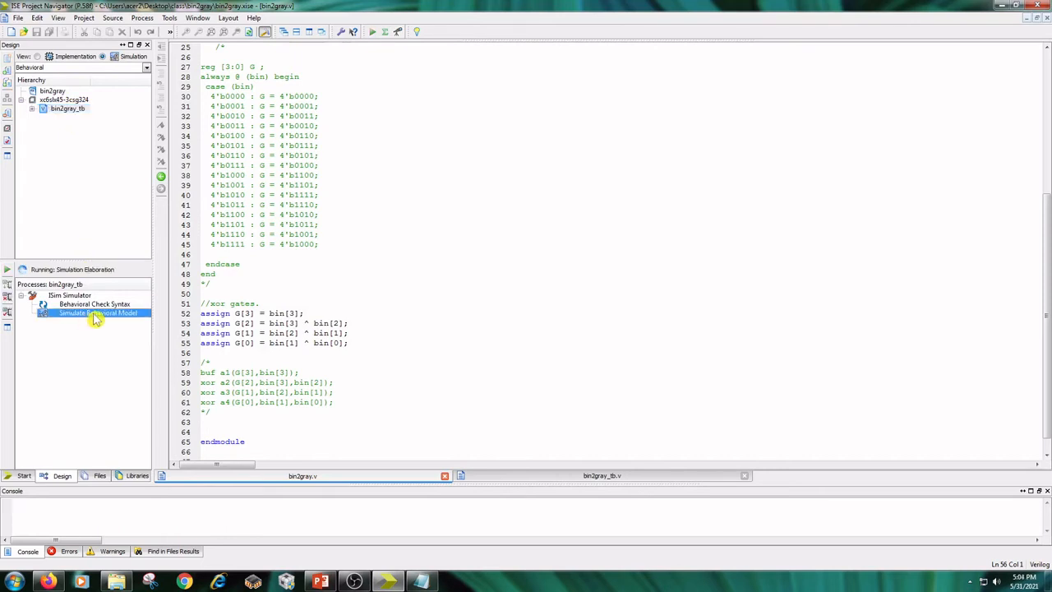
double_click(99, 313)
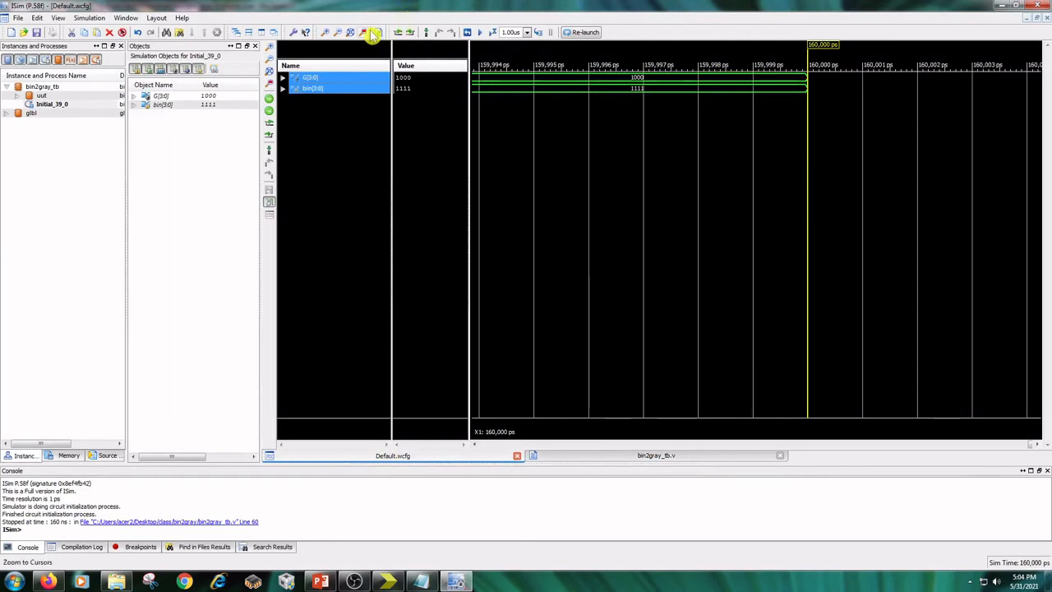
Zoom the ISim waveform to the full 0–160 ns run.
click(373, 32)
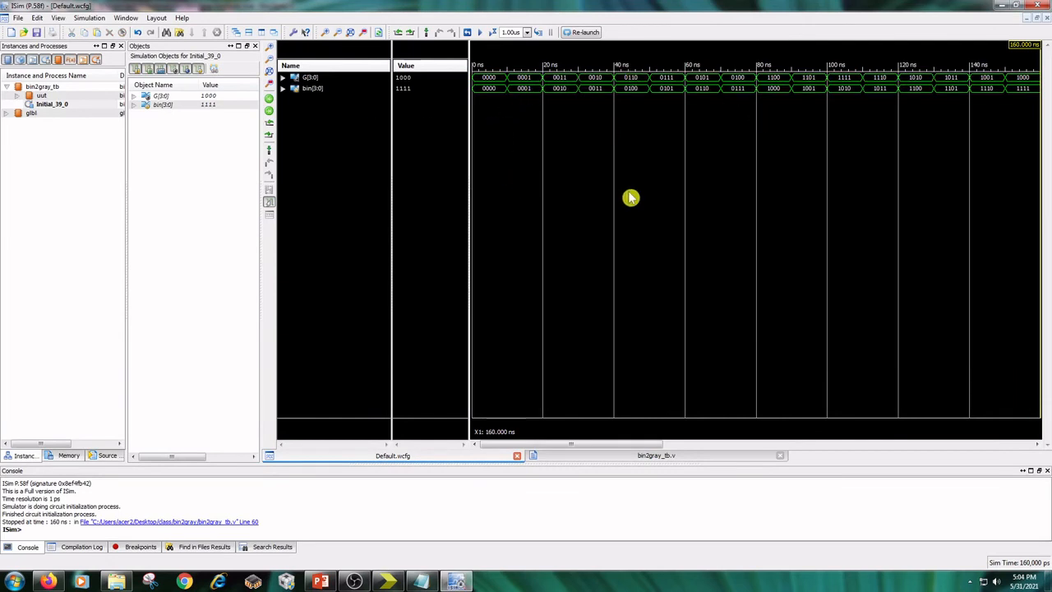
mouse_move(739, 162)
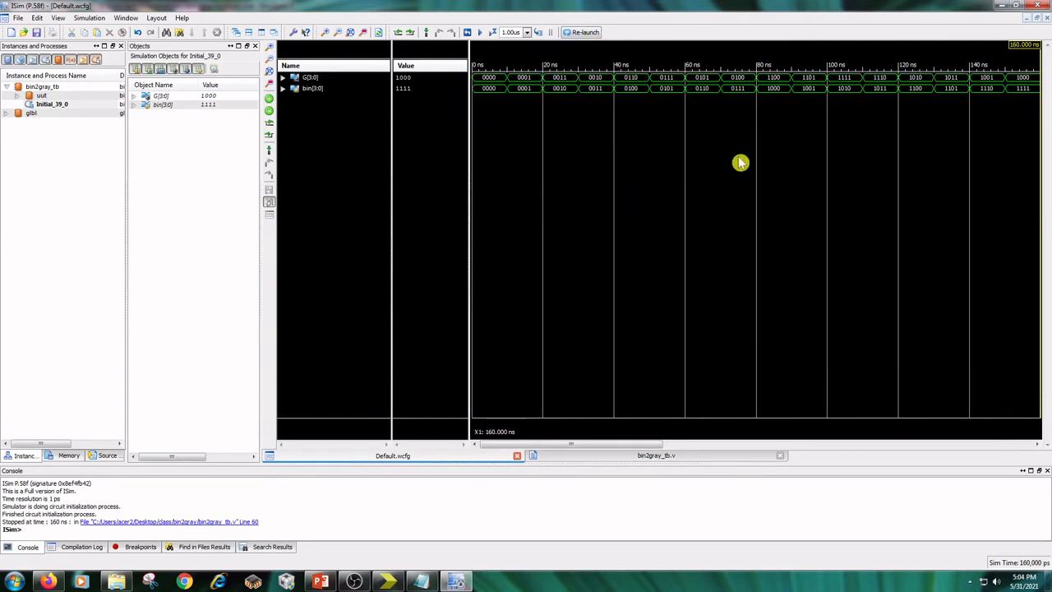
mouse_move(1019, 53)
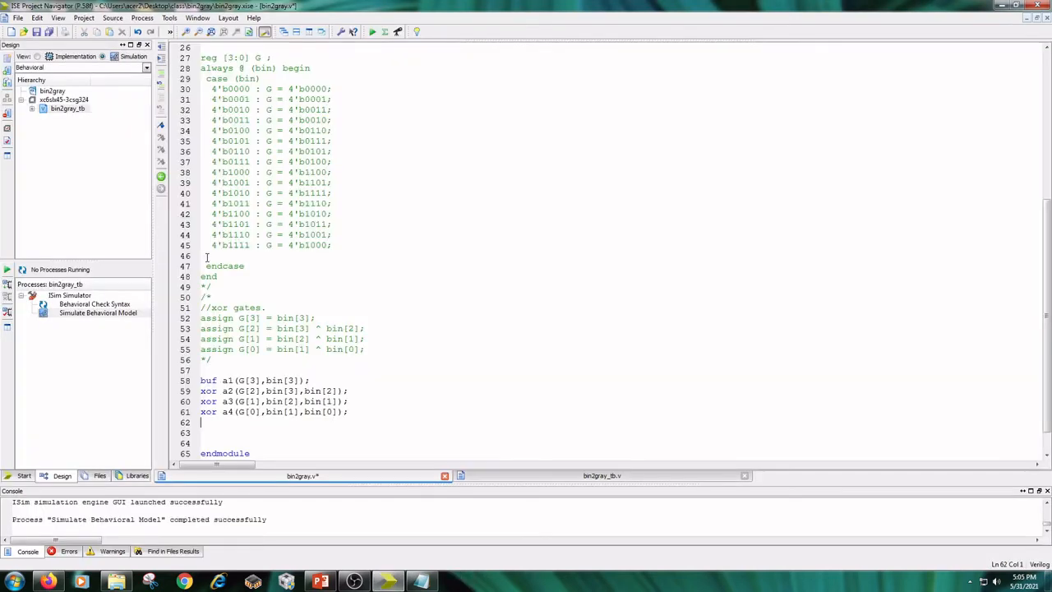
mouse_move(368, 307)
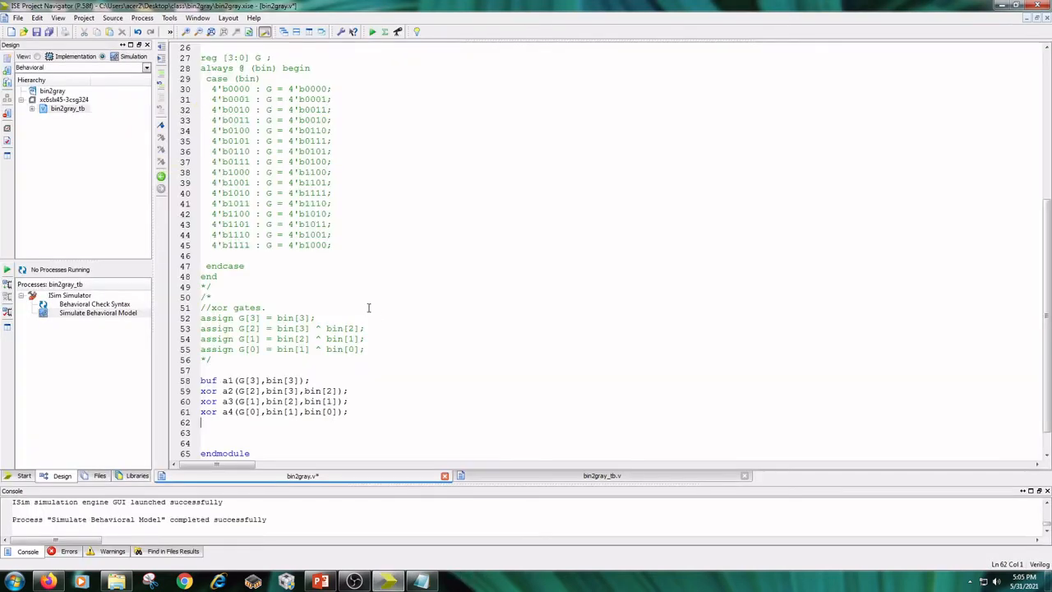
mouse_move(241, 351)
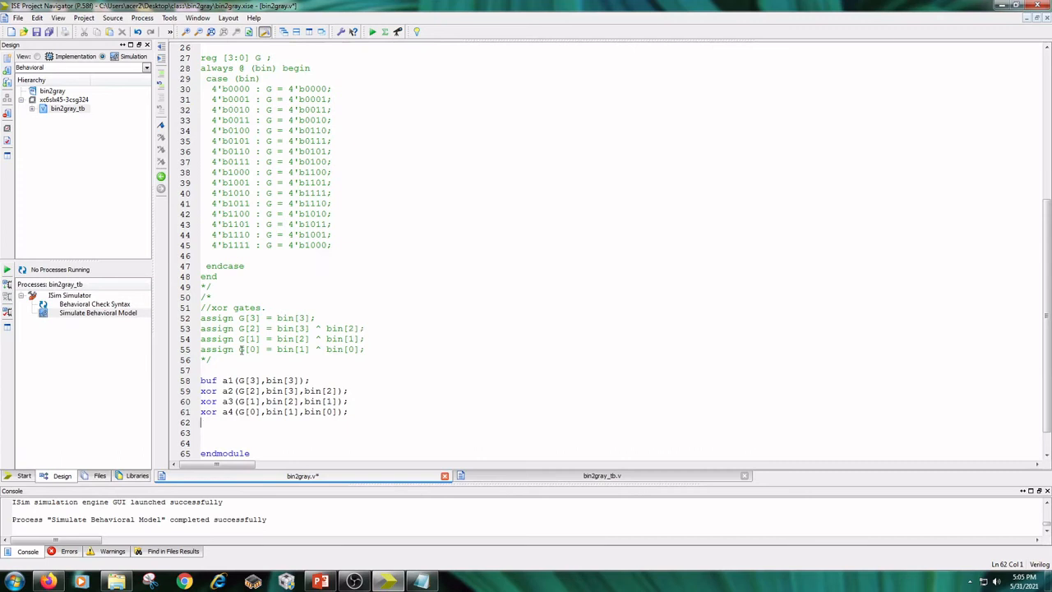
Scroll through bin2gray.v to review the active buf/xor gates and commented assigns.
scroll(down, 3)
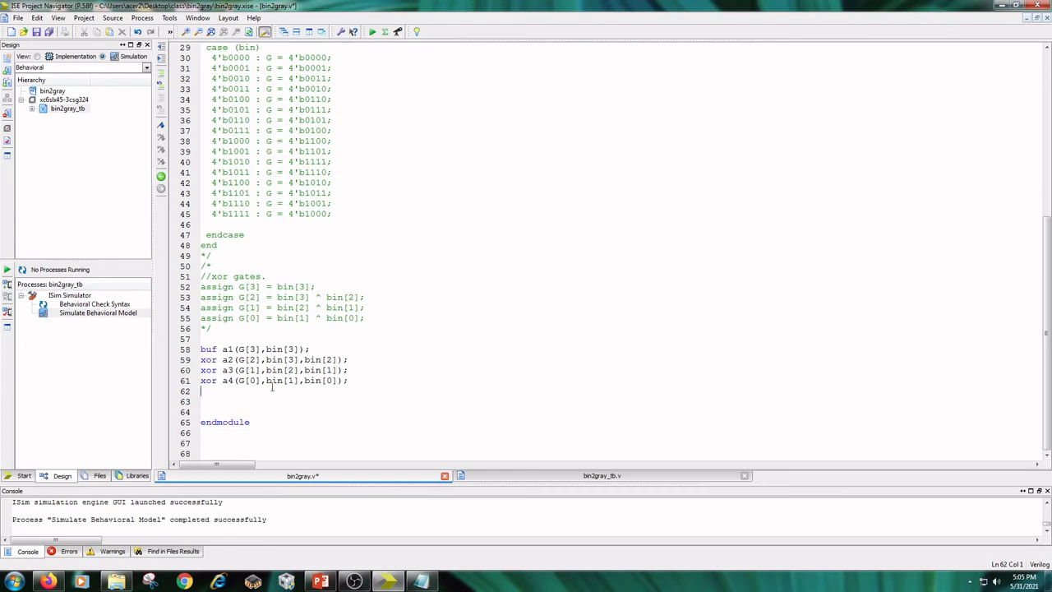
scroll(up, 3)
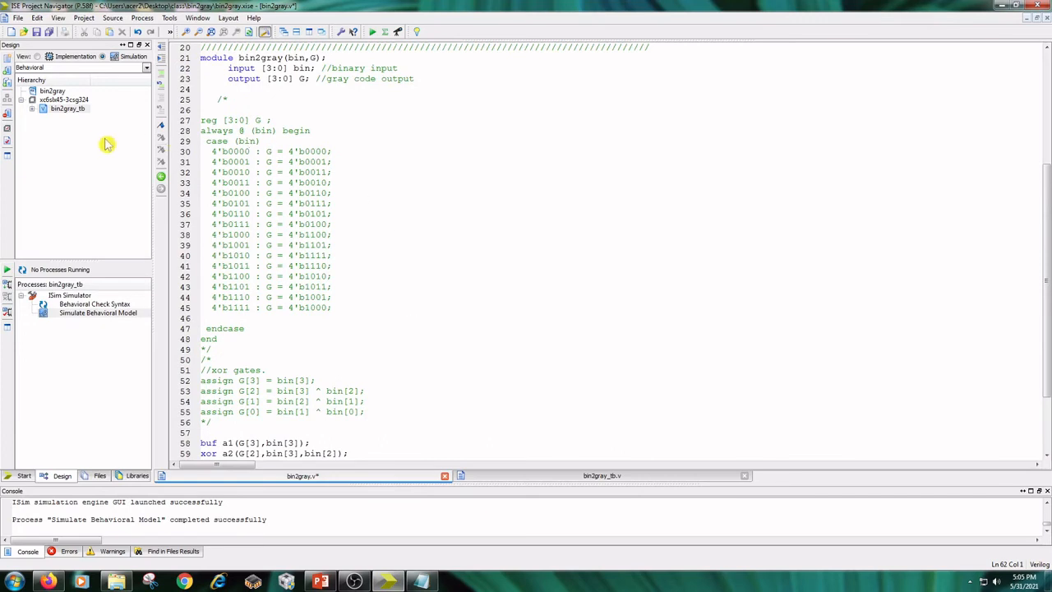
Synthesize the gate-level bin2gray in Implementation view and open its RTL schematic.
click(37, 31)
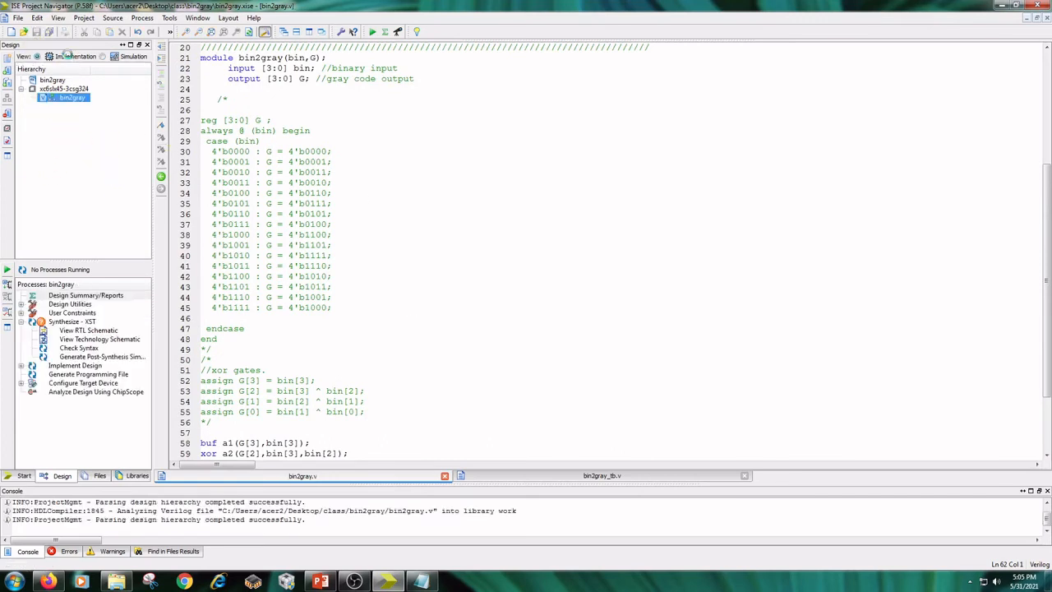
mouse_move(97, 218)
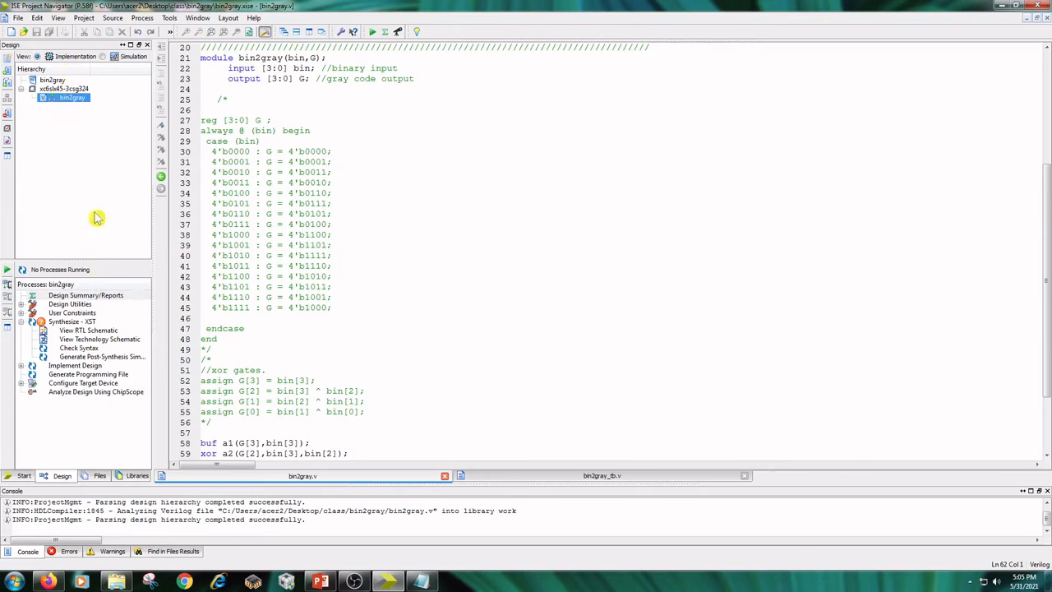
mouse_move(73, 261)
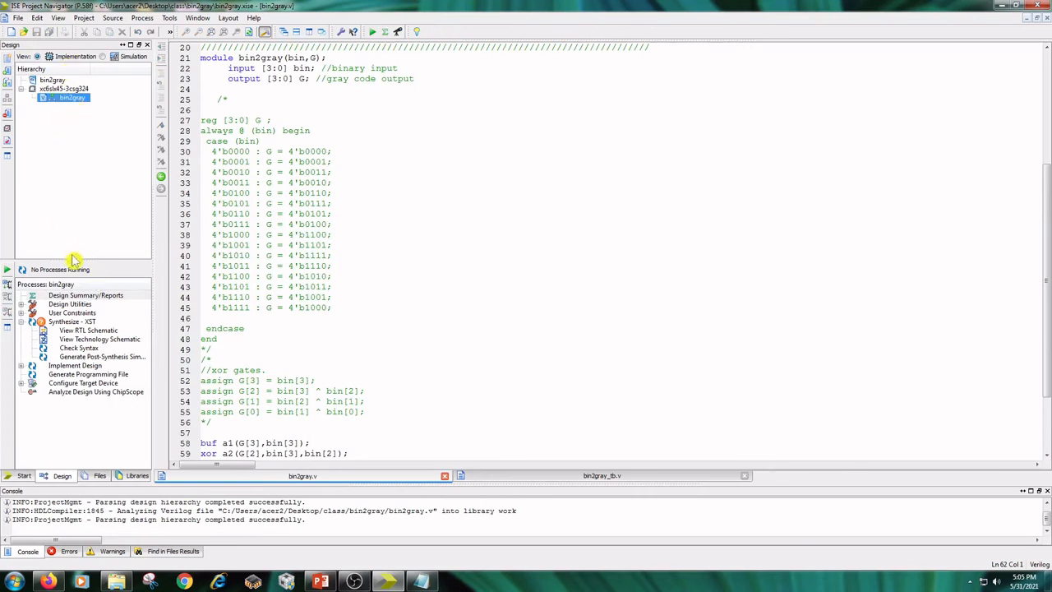
mouse_move(80, 328)
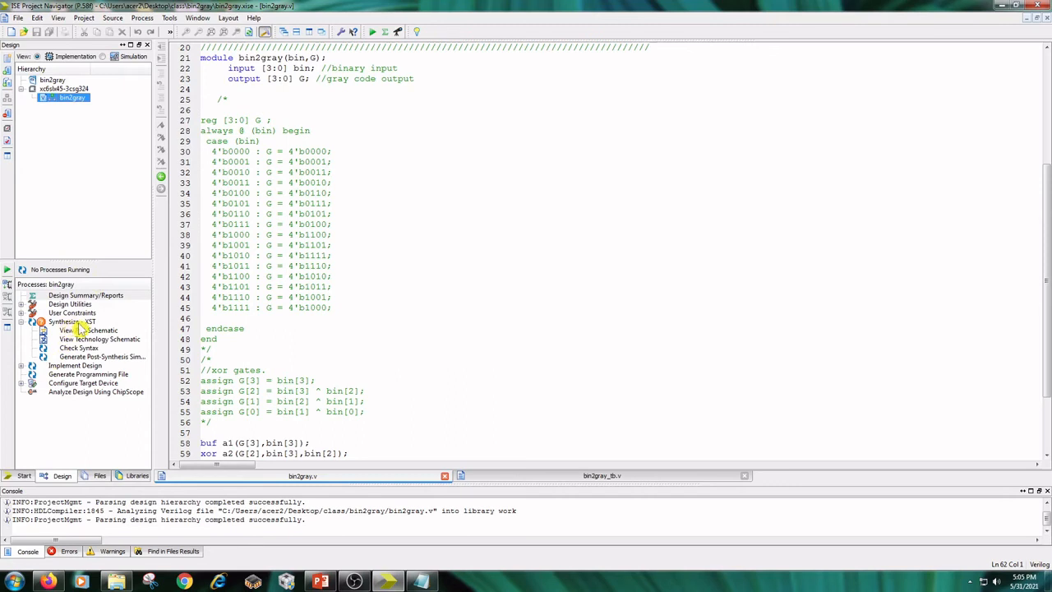
double_click(72, 321)
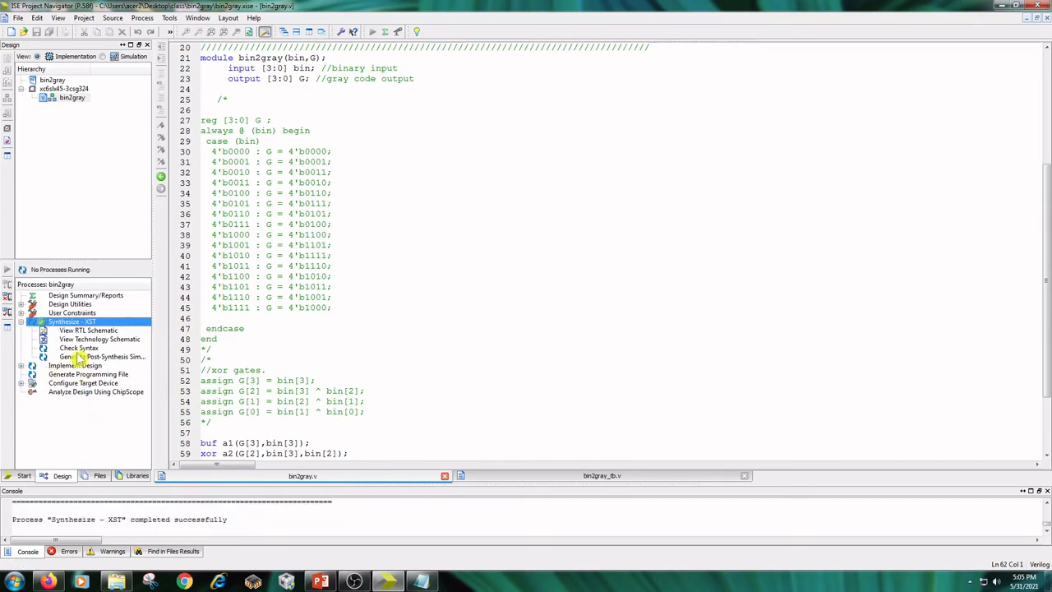
double_click(79, 347)
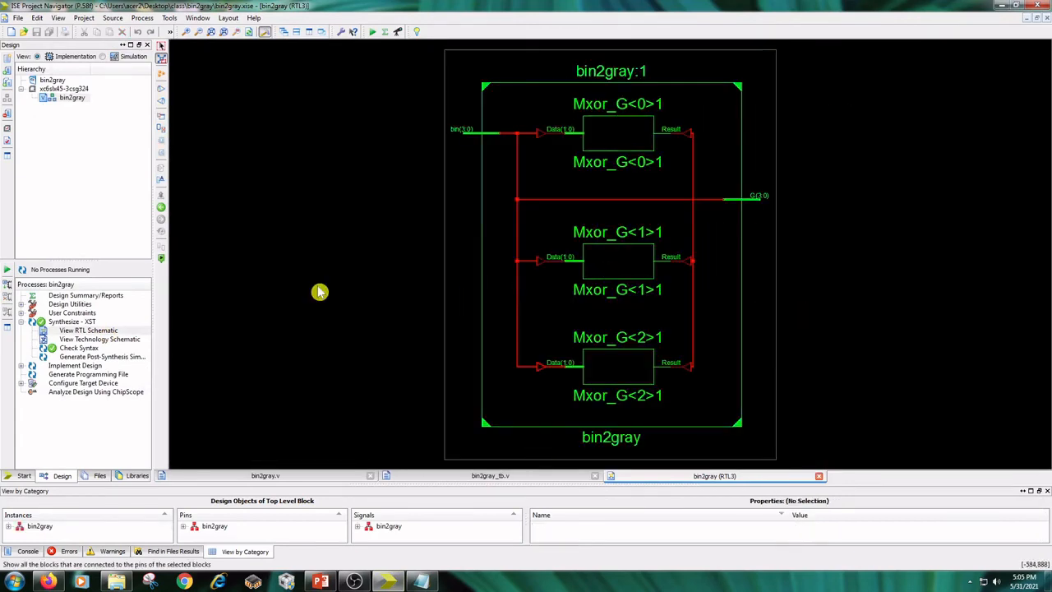
mouse_move(24, 351)
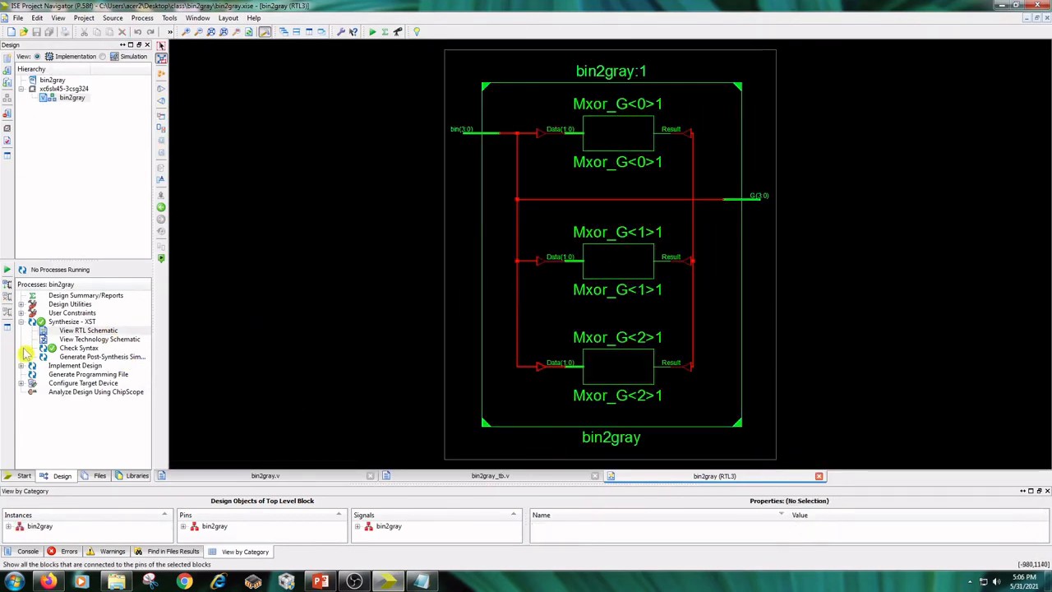
Inspect the technology schematic, then open the gate-level Design Summary (3 slice LUTs).
click(100, 338)
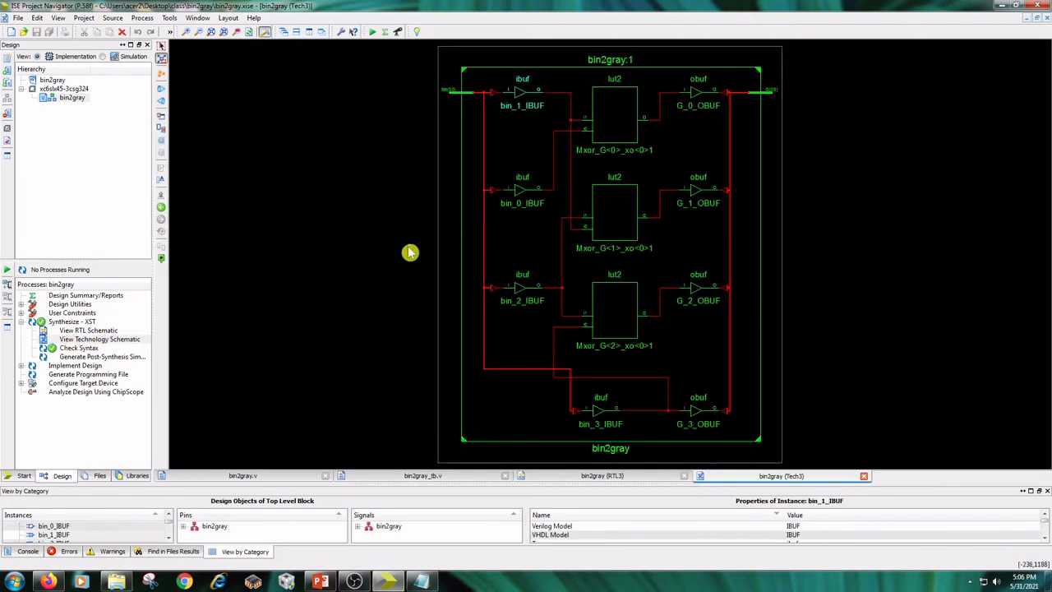
mouse_move(612, 306)
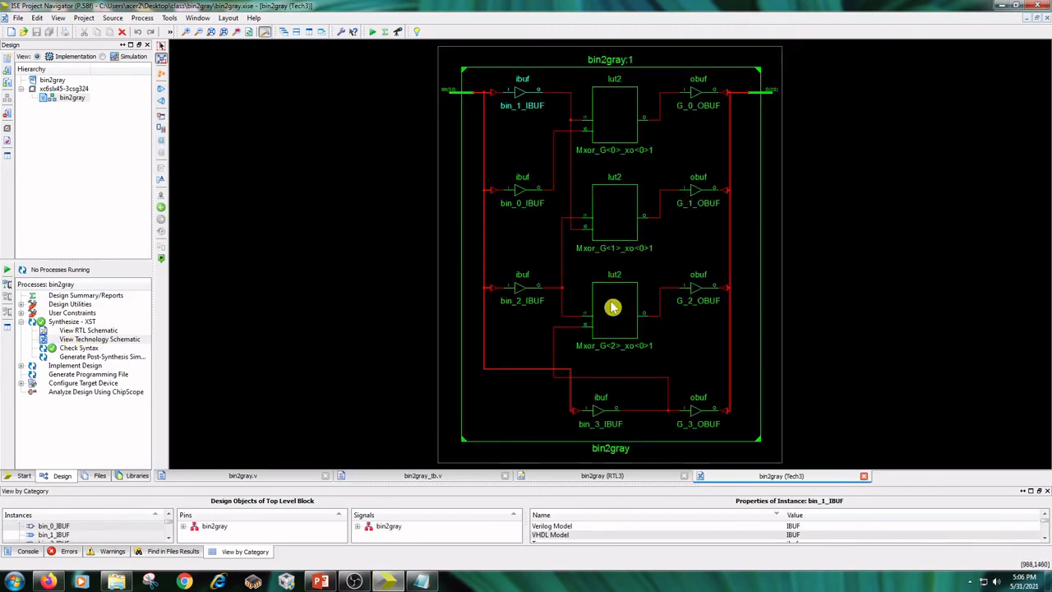
mouse_move(725, 217)
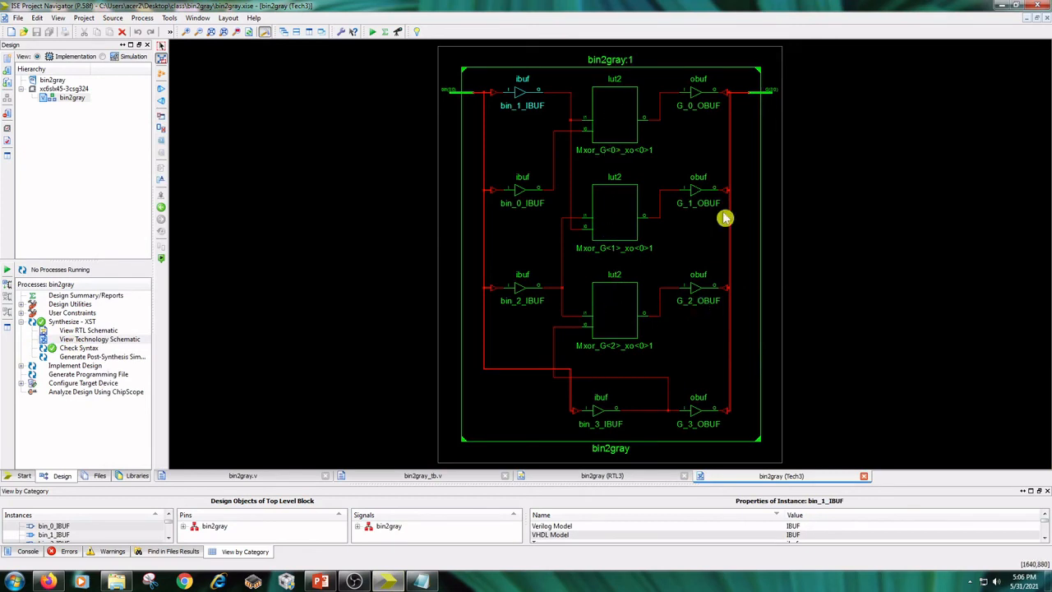
mouse_move(635, 153)
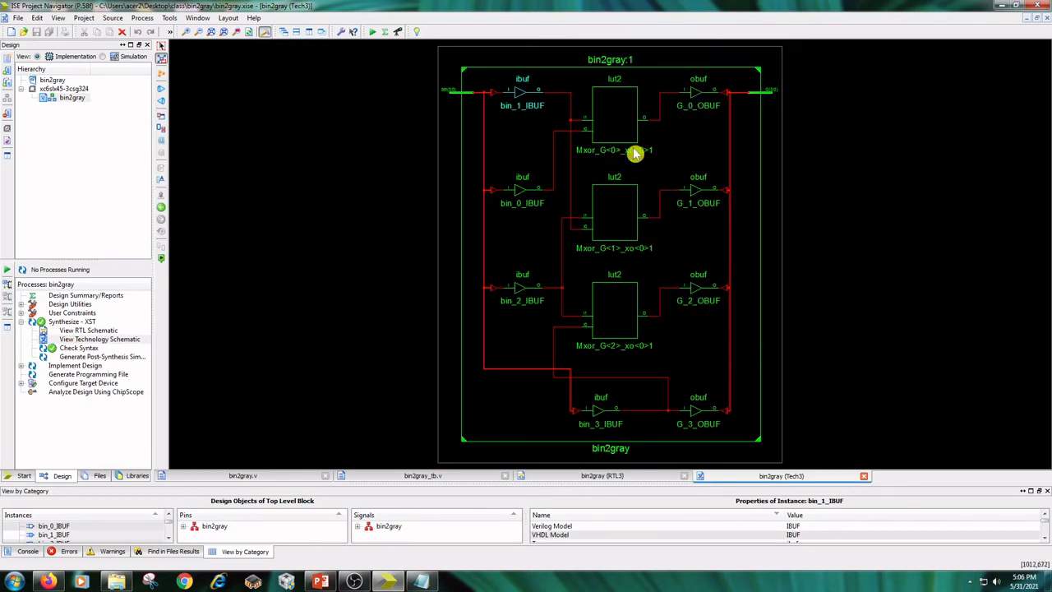
mouse_move(688, 361)
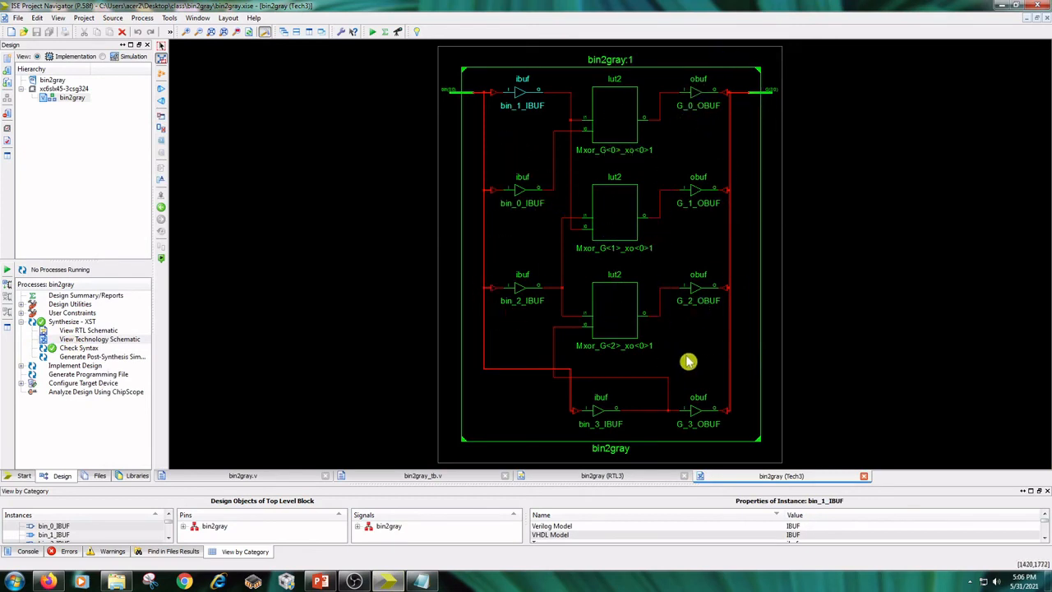
mouse_move(103, 303)
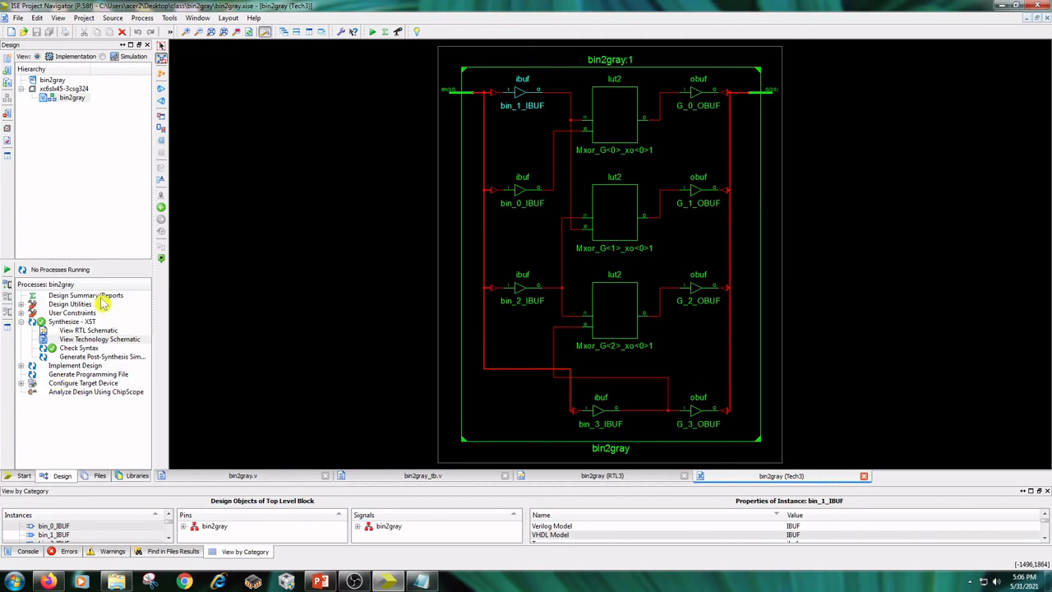
click(85, 295)
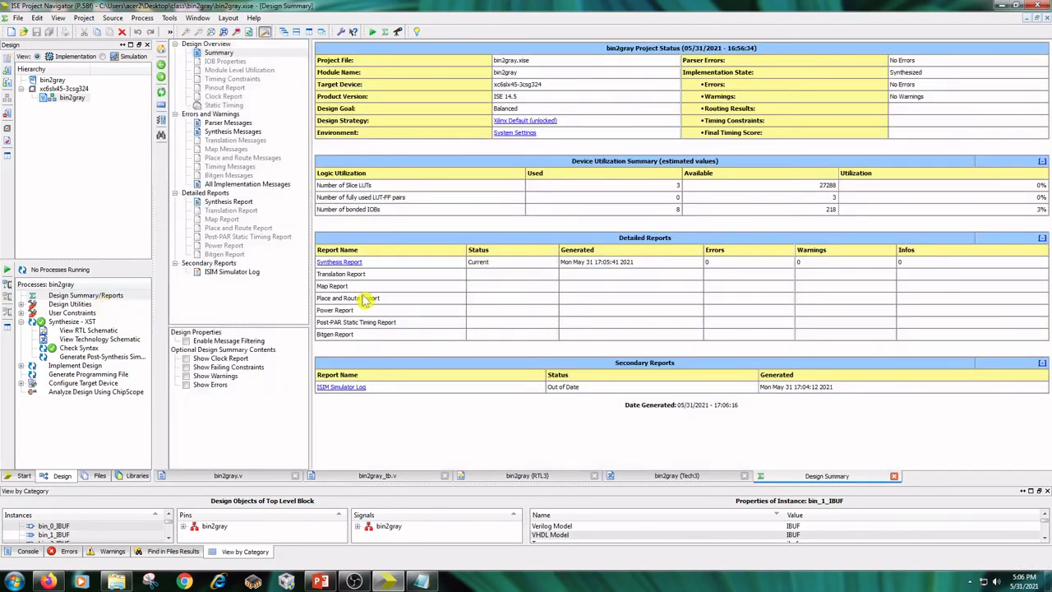
Read the gate-level bin2gray synthesis report to its end: 5.296 ns delay, no errors or warnings.
click(228, 202)
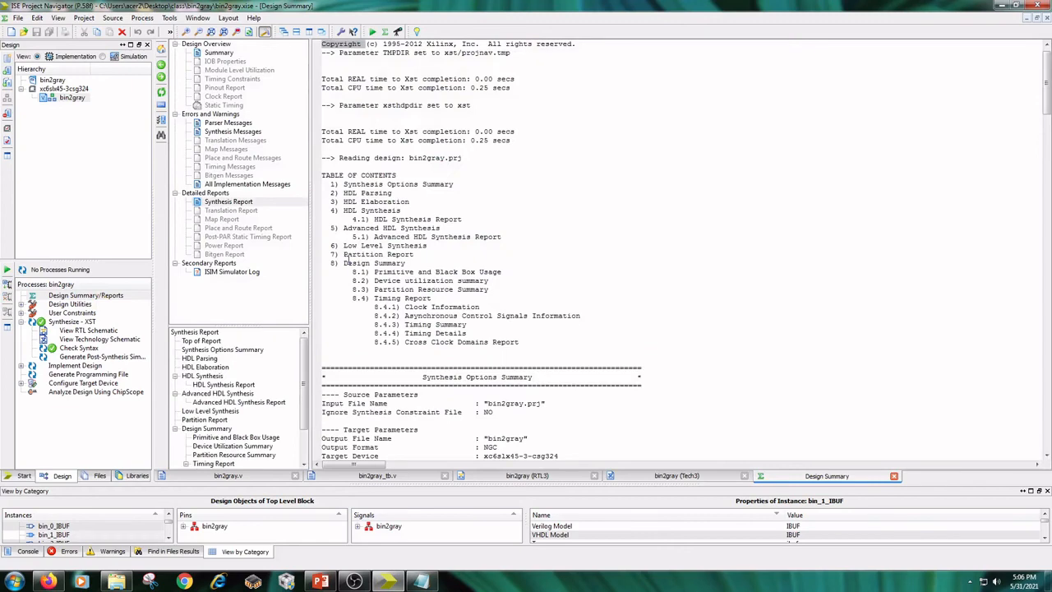
scroll(down, 3)
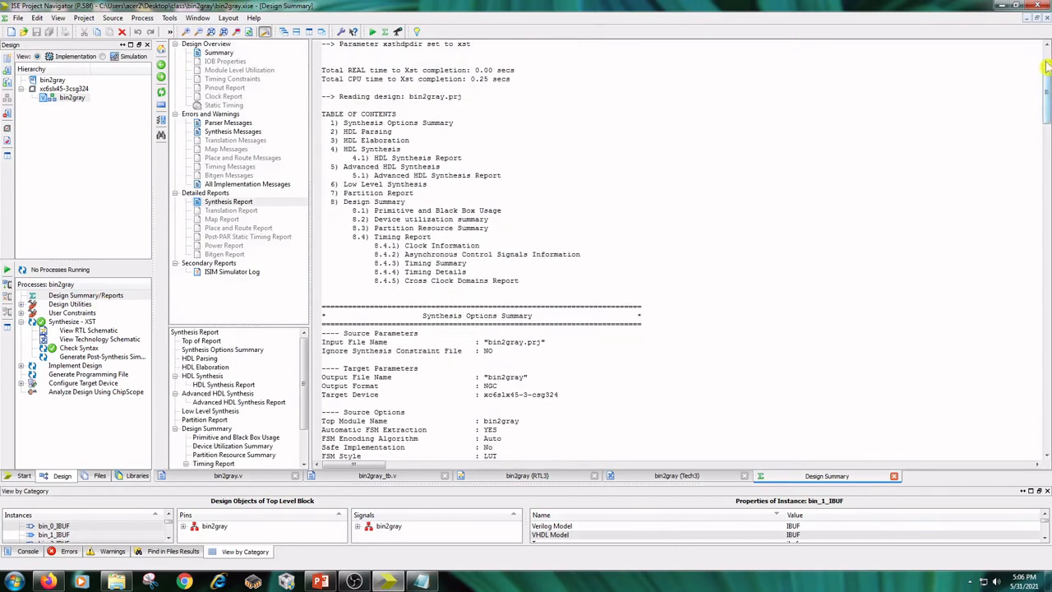
scroll(down, 3)
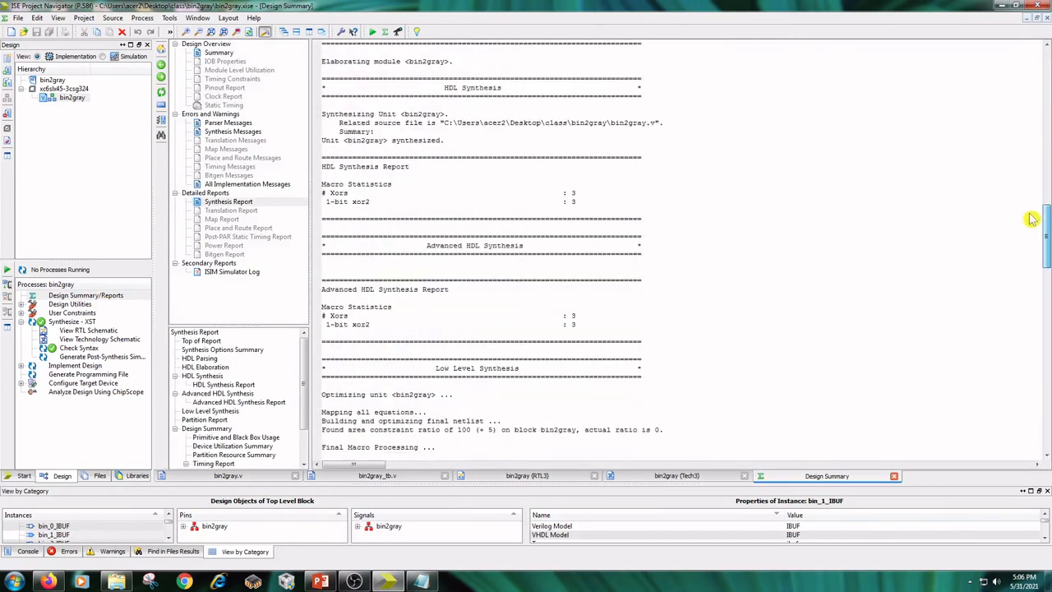
scroll(down, 3)
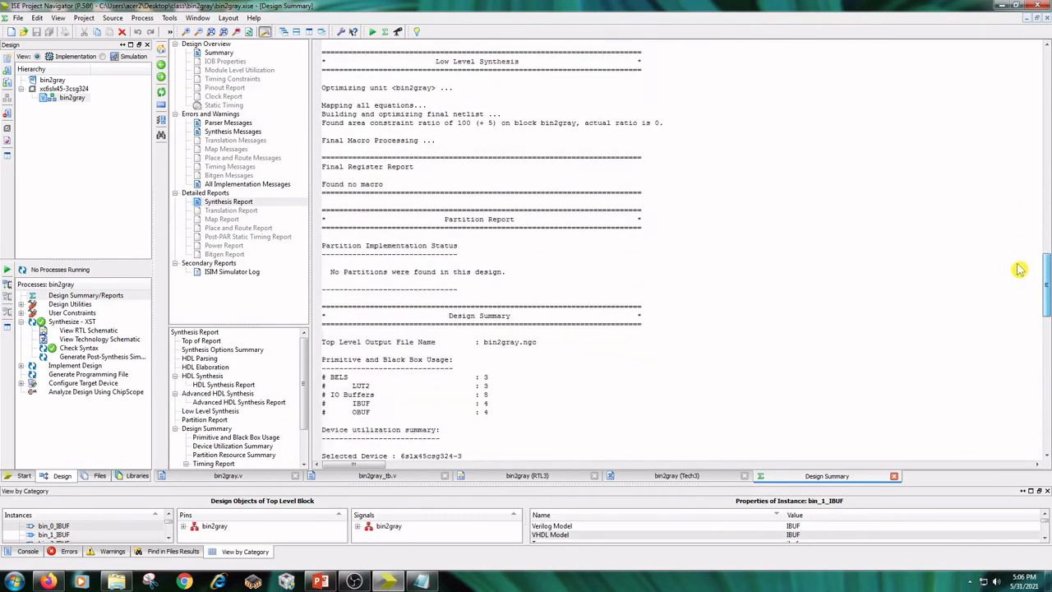
scroll(down, 3)
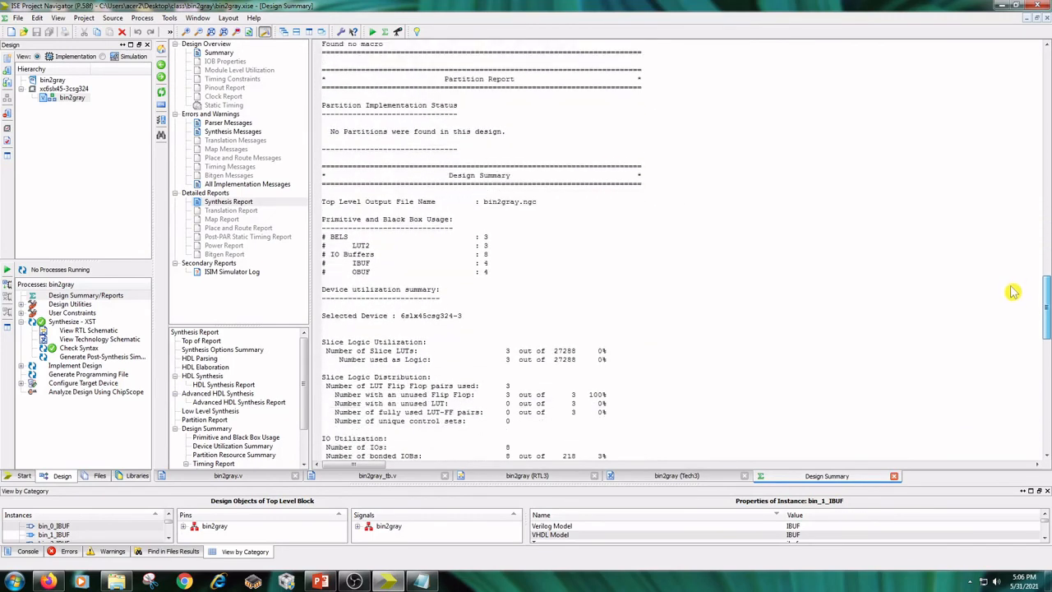
scroll(down, 3)
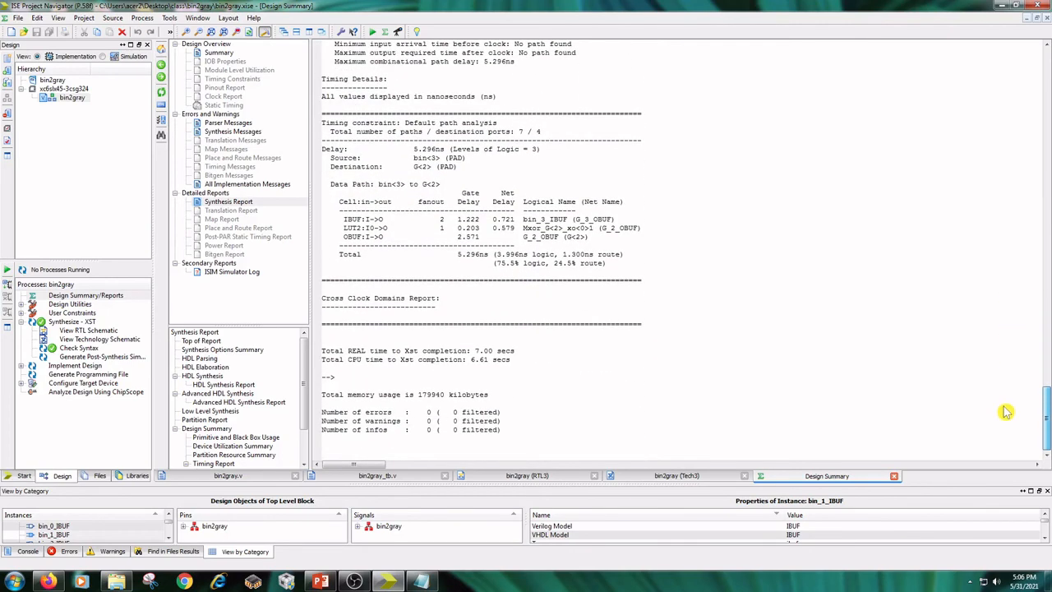
mouse_move(480, 346)
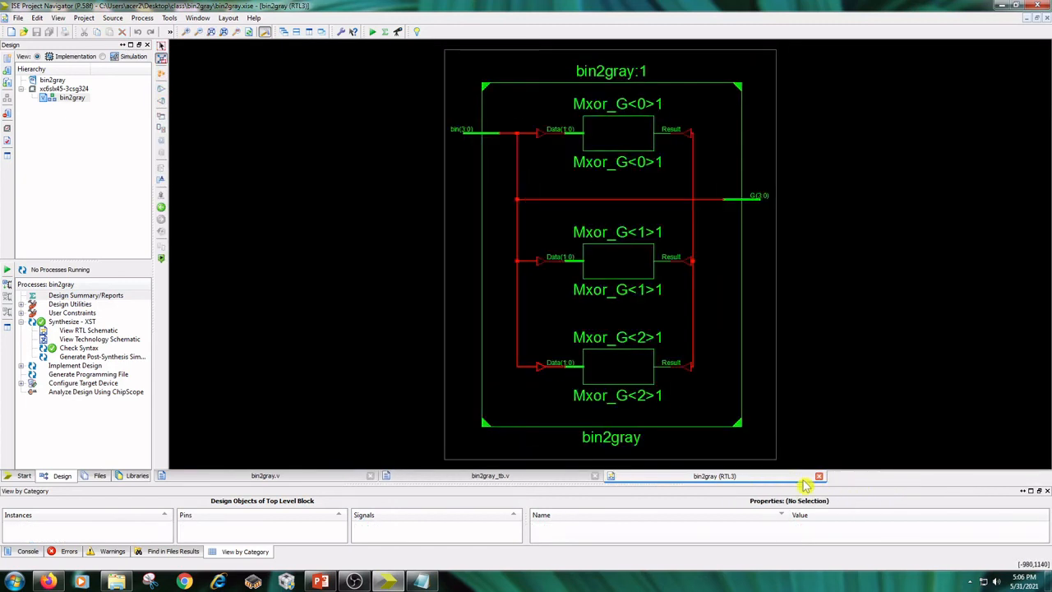
Close the RTL3 schematic and run Simulate Behavioral Model for bin2gray_tb from the Simulation view.
click(819, 476)
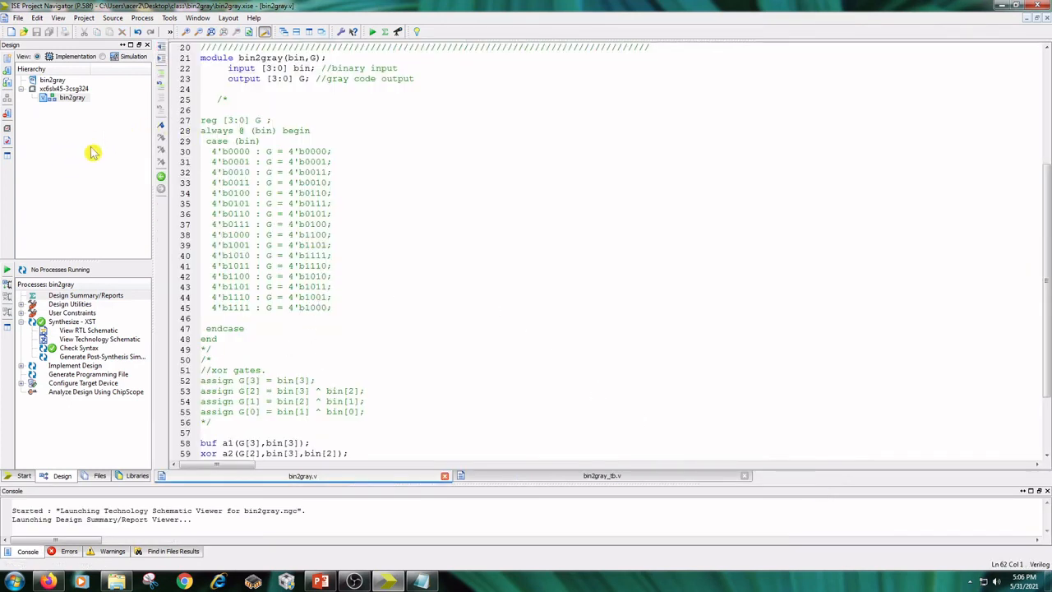
click(133, 56)
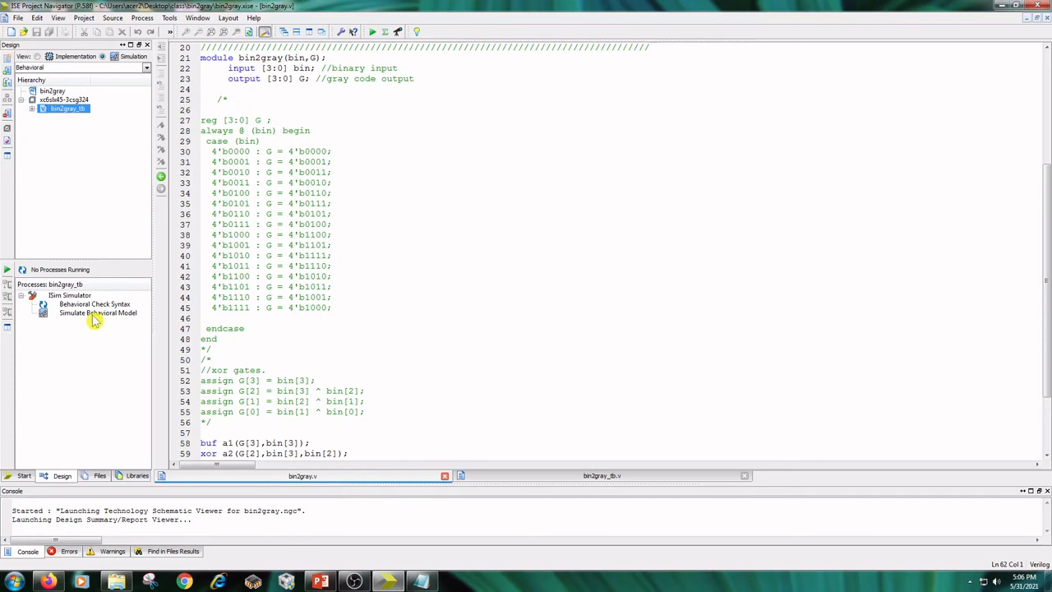
double_click(98, 313)
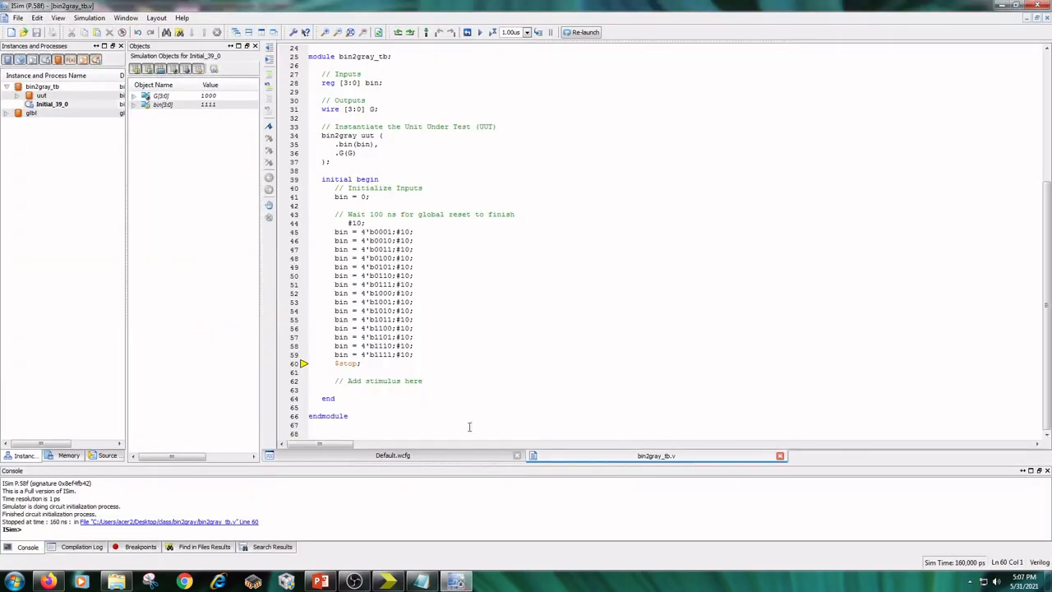
Show the Default.wcfg waveforms comparing bin[3:0] with G[3:0] over 0–160 ns.
click(392, 455)
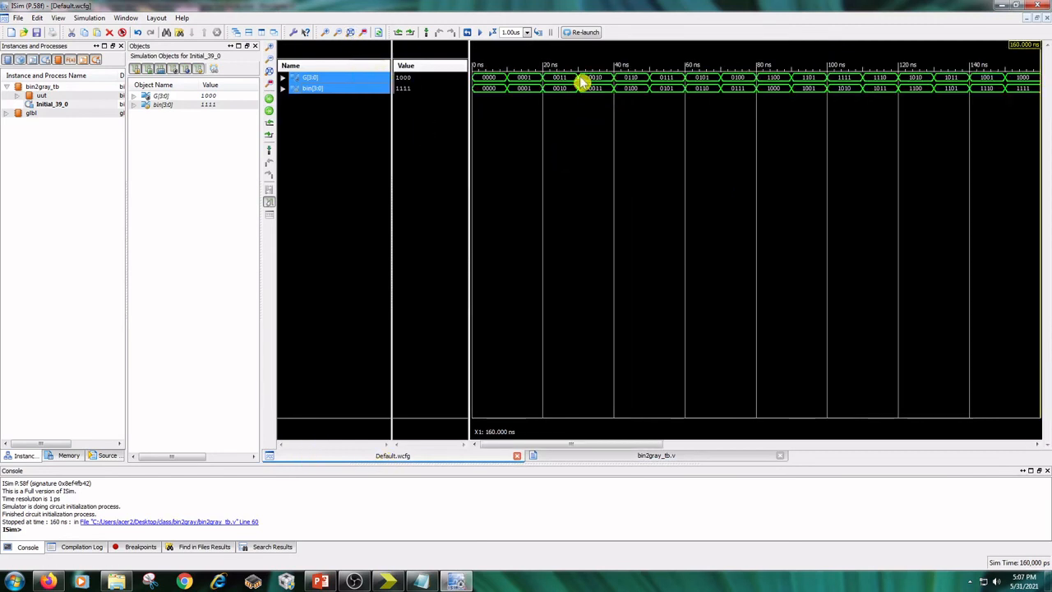
mouse_move(406, 120)
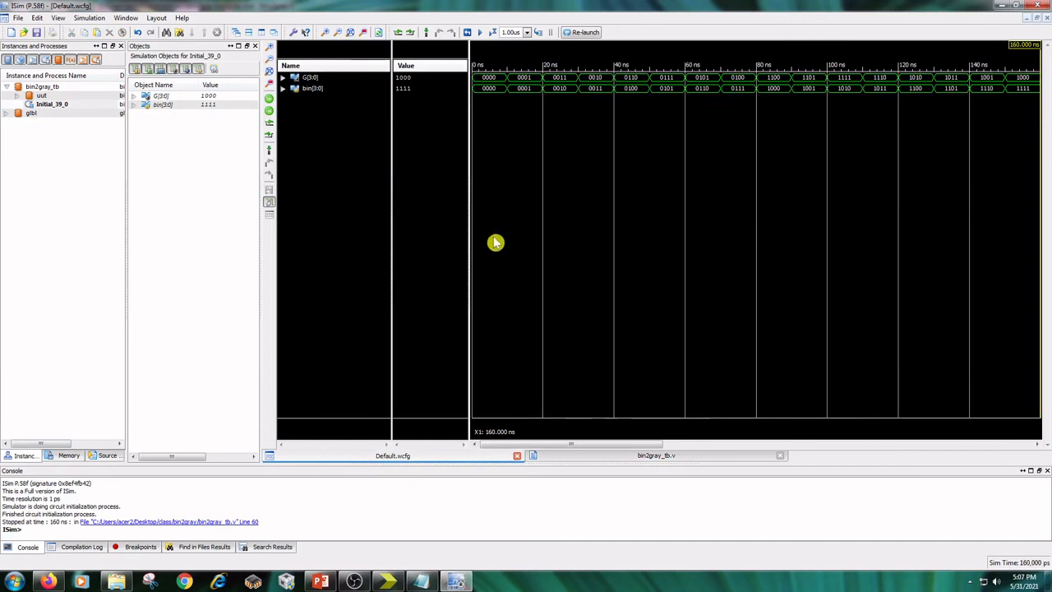
mouse_move(556, 185)
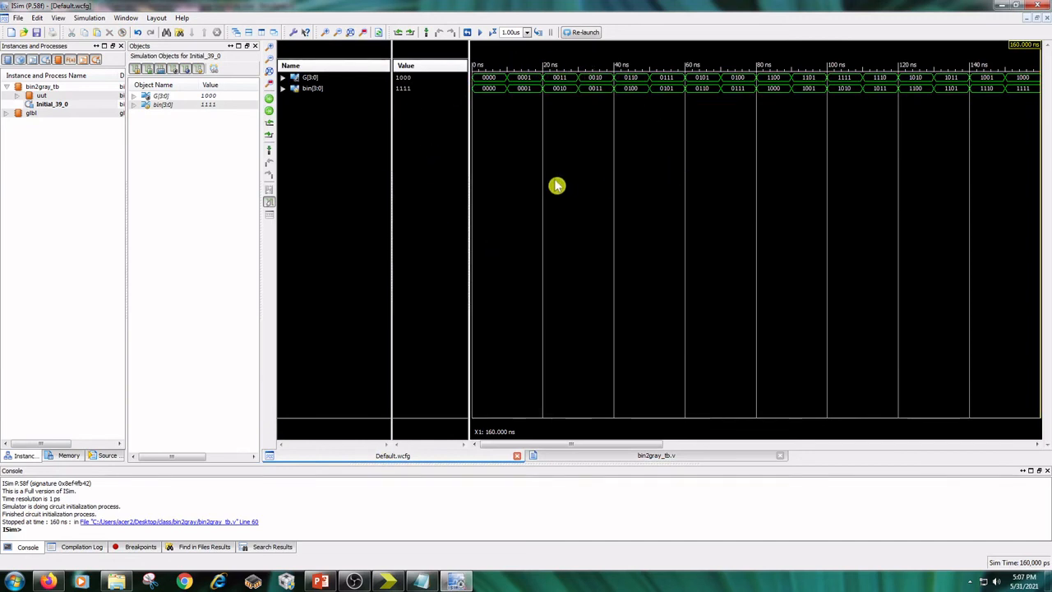
mouse_move(409, 108)
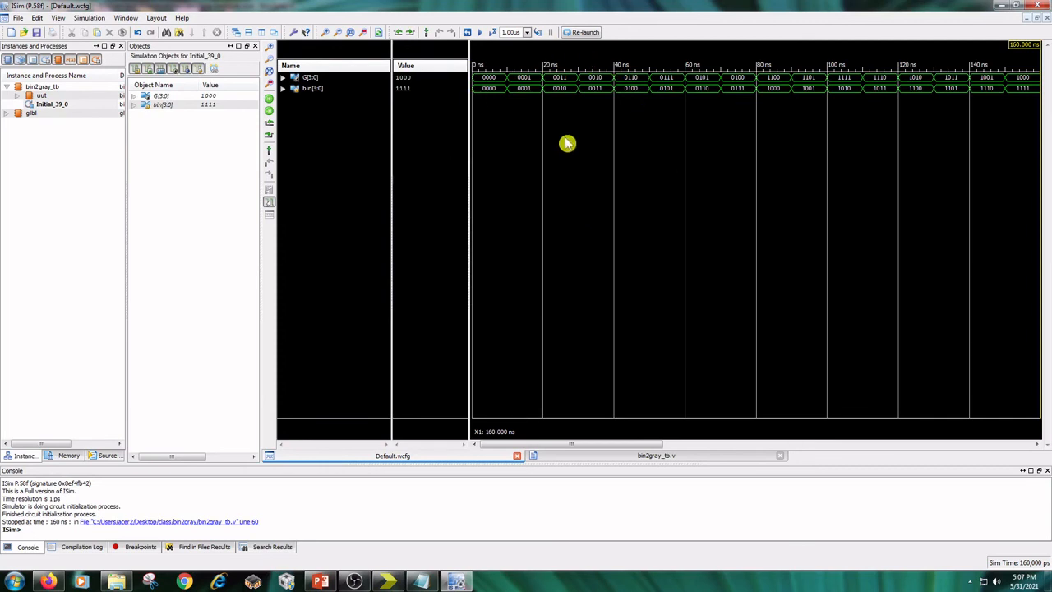
mouse_move(589, 136)
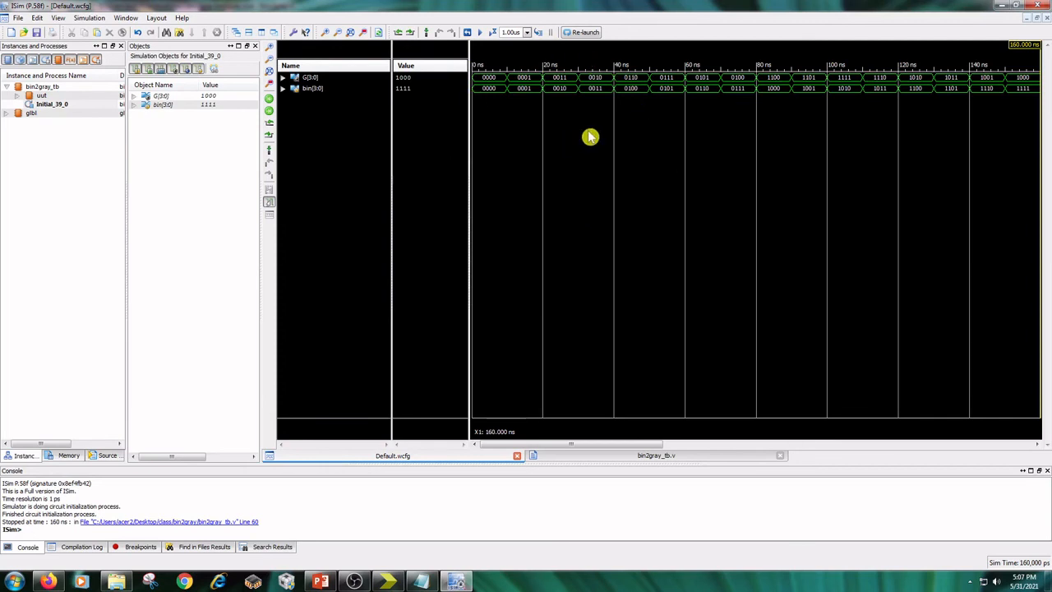
mouse_move(587, 126)
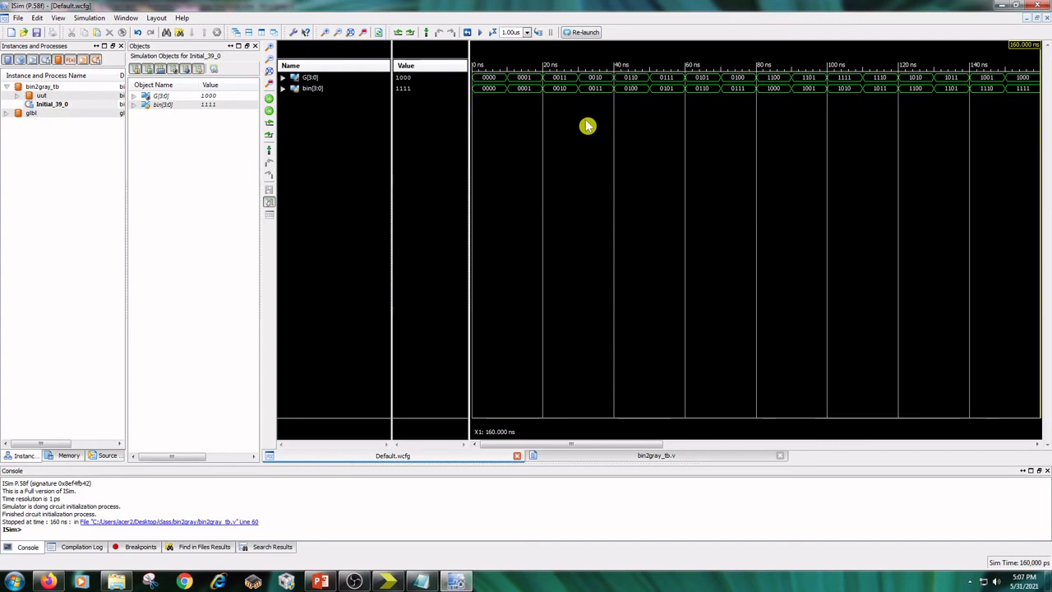
mouse_move(503, 236)
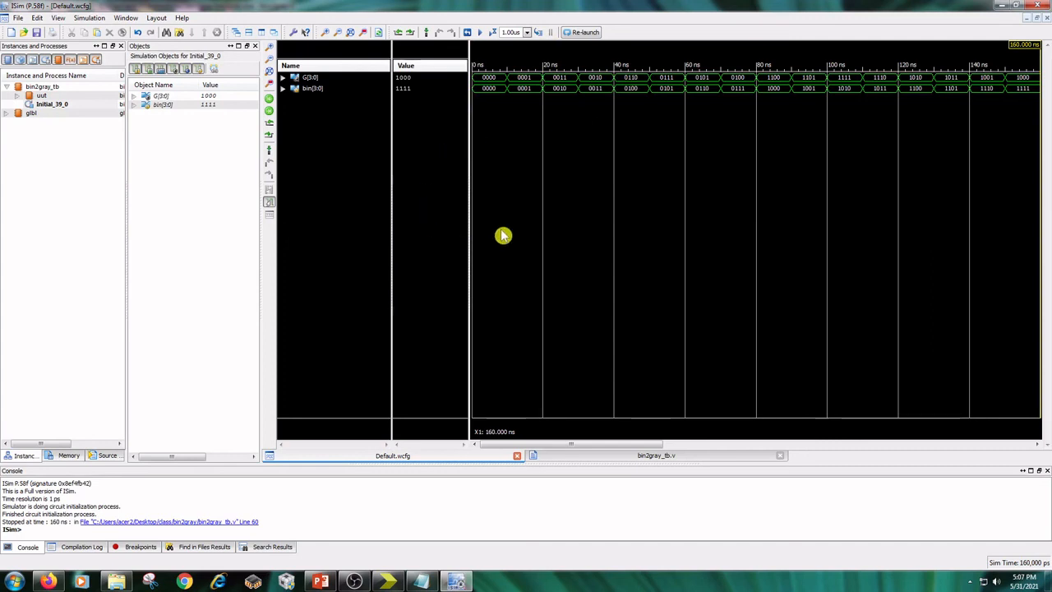
mouse_move(441, 301)
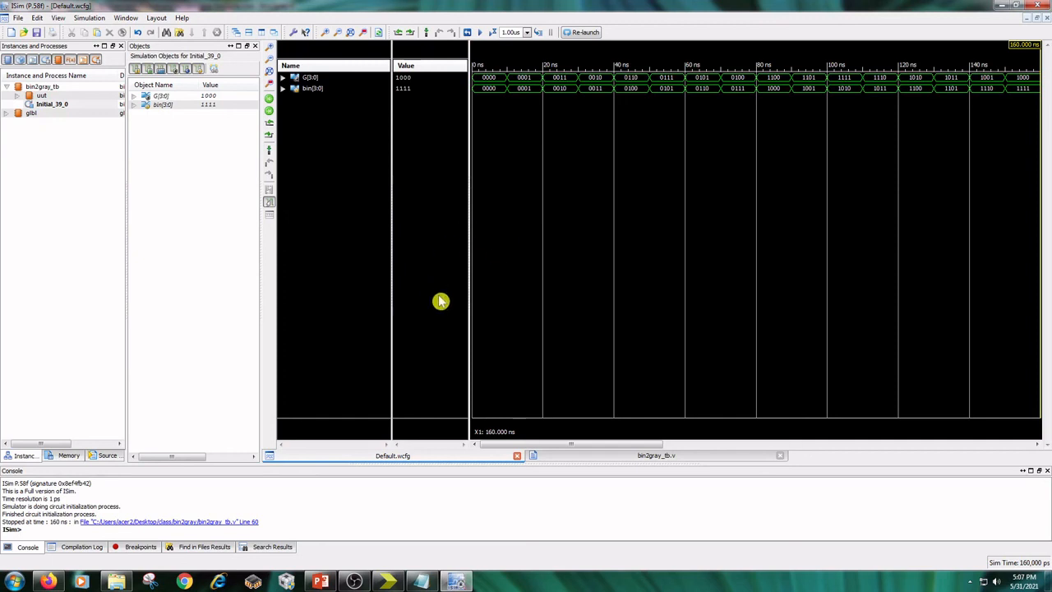
mouse_move(438, 311)
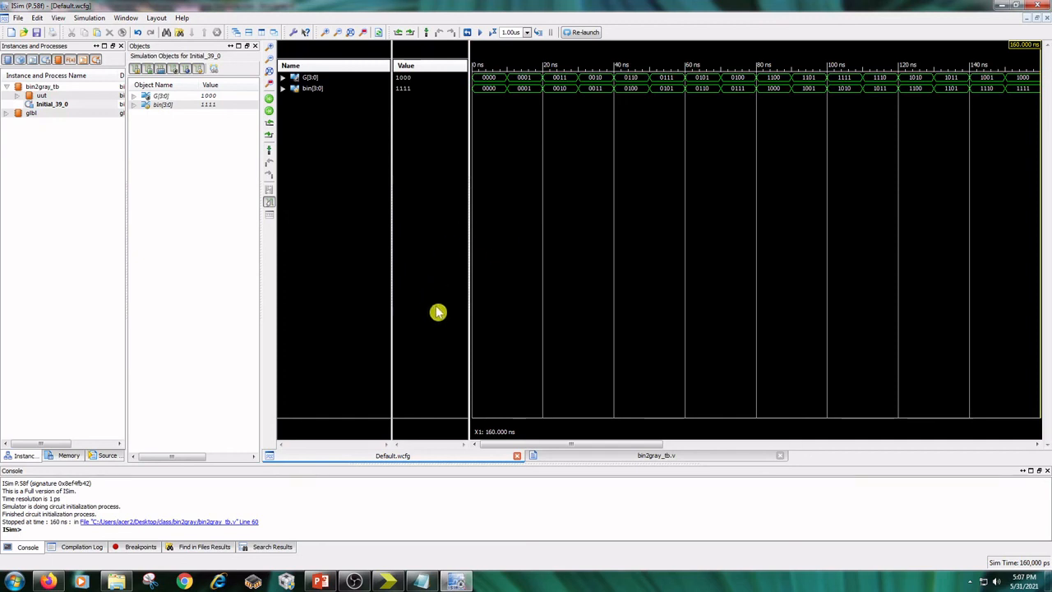